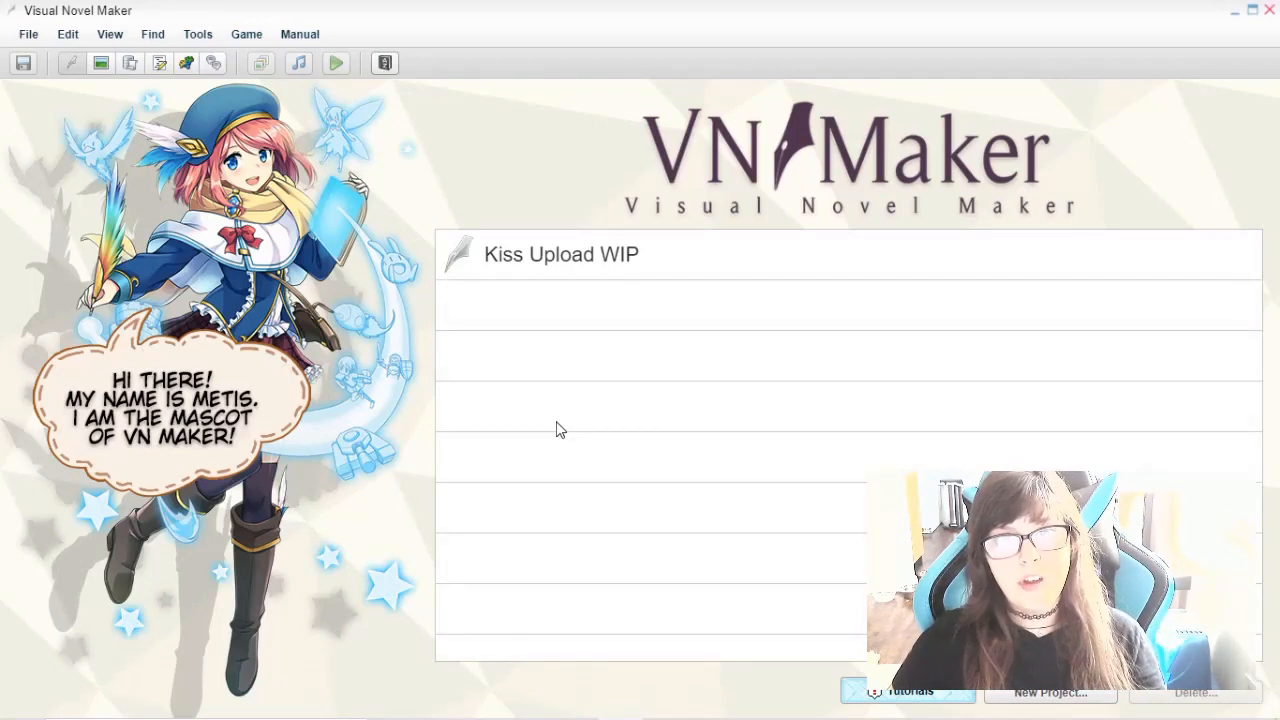
{"action": "mouse_move", "coordinate": [1228, 308]}
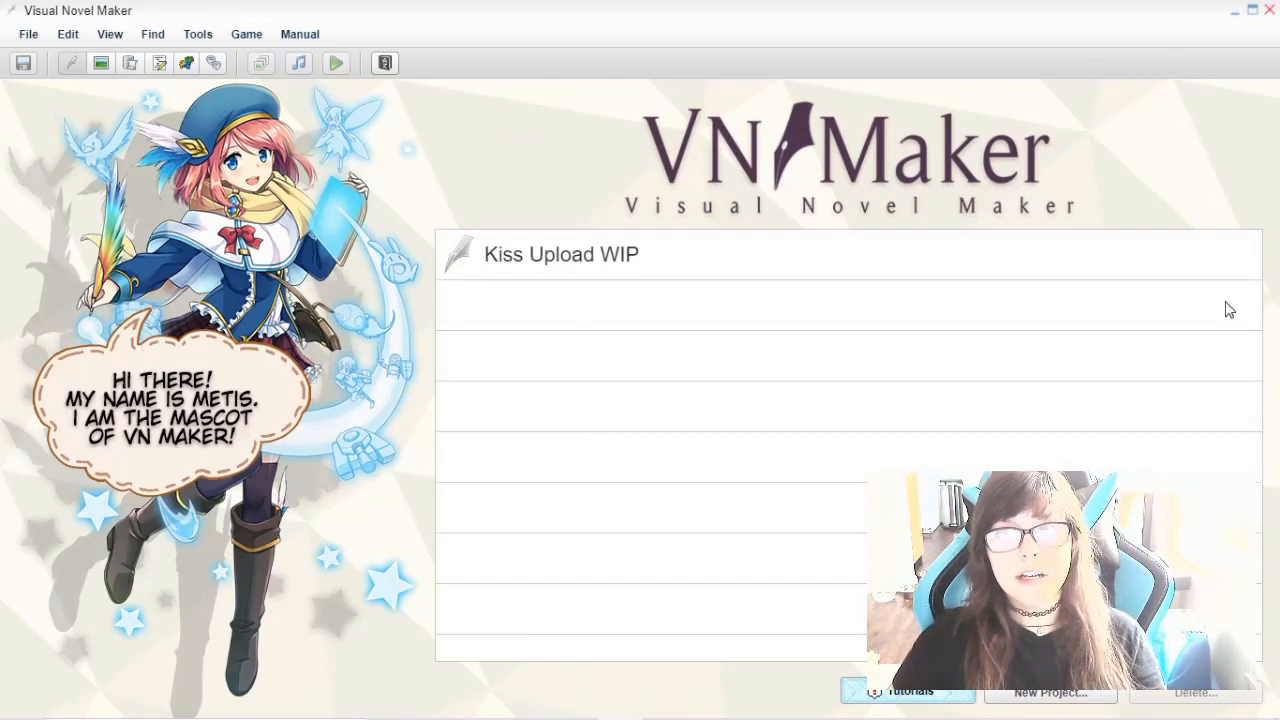
{"action": "mouse_move", "coordinate": [556, 332]}
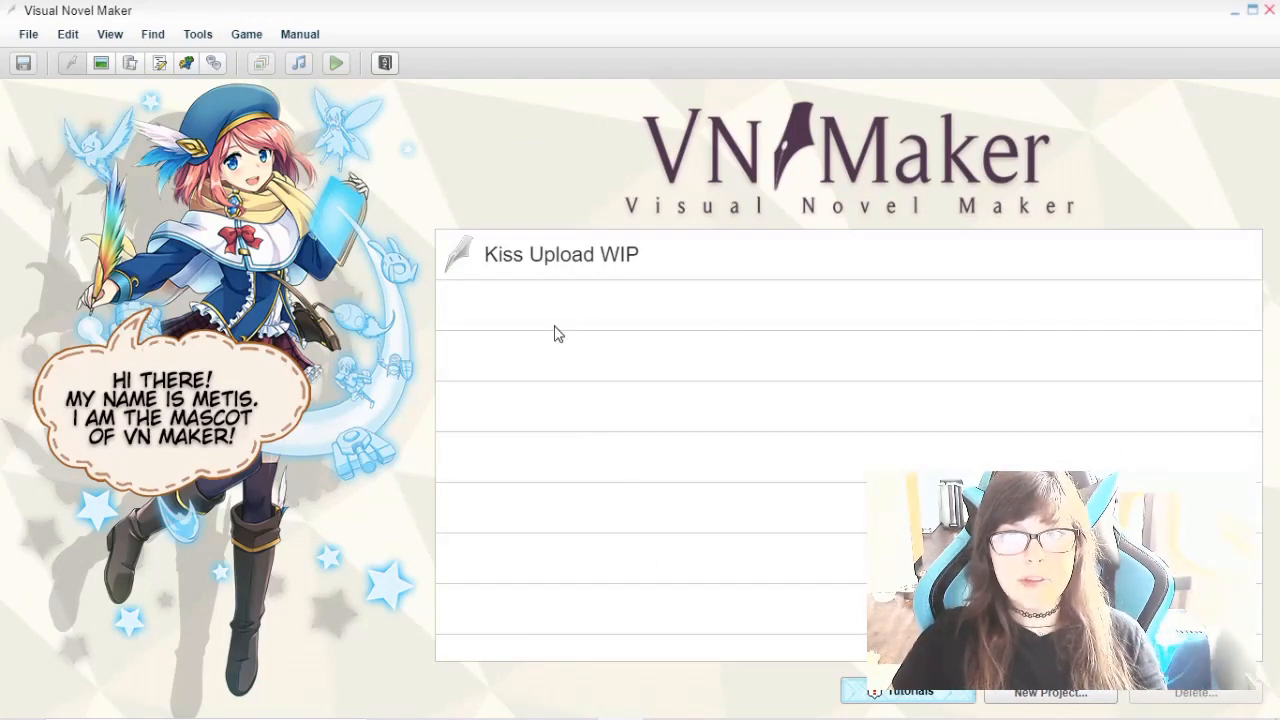
{"action": "mouse_move", "coordinate": [712, 498]}
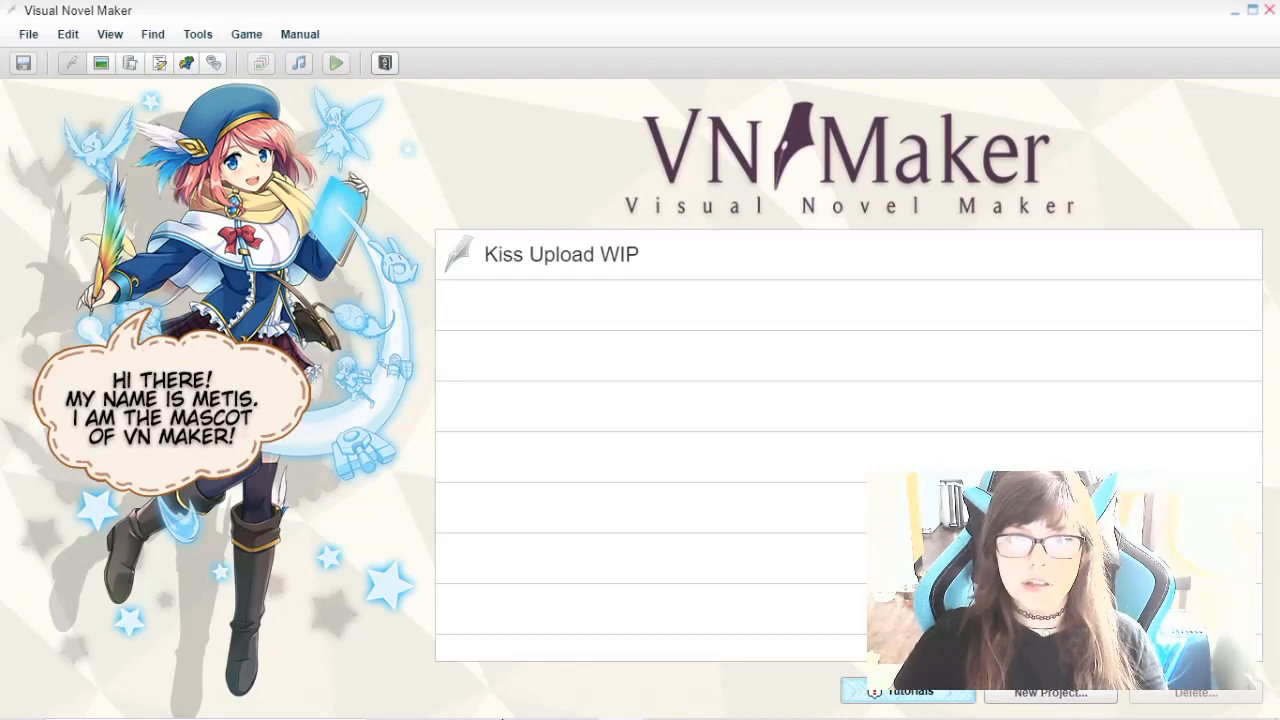
{"action": "mouse_move", "coordinate": [570, 700]}
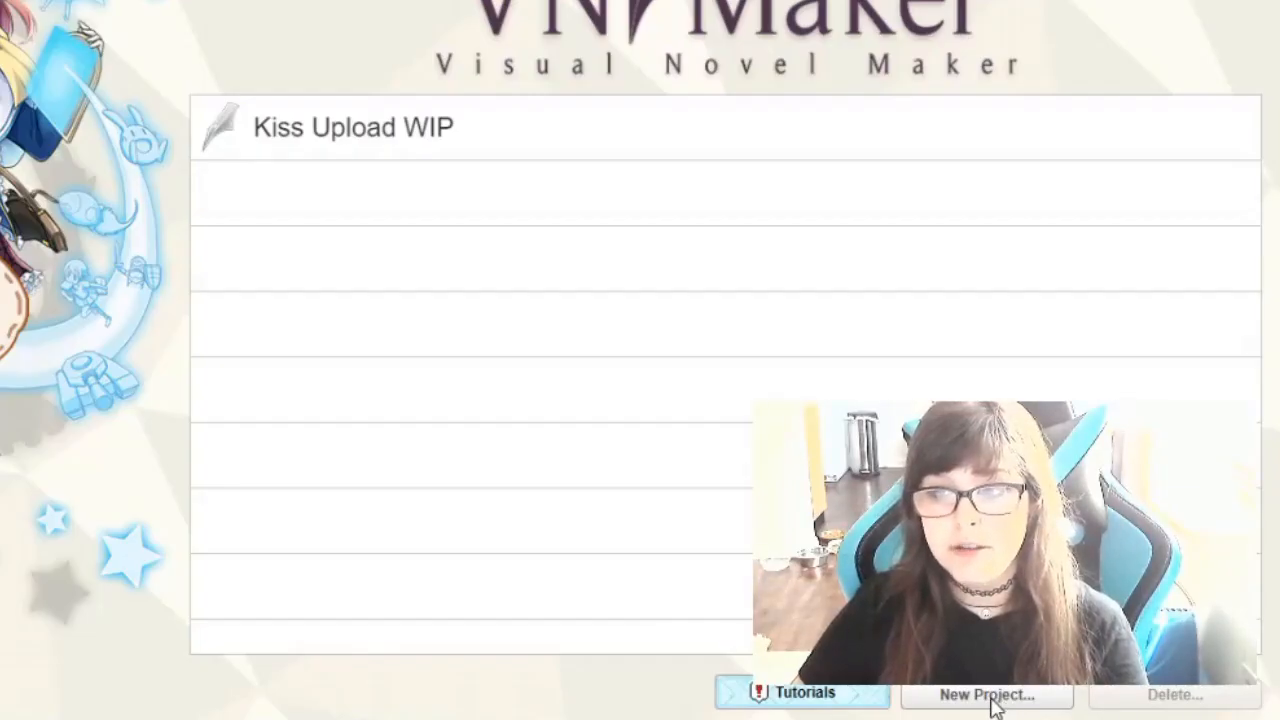
Start a new project named 'Sample' with the game title 'Get Schooled'
{"action": "left_click", "coordinate": [984, 696]}
{"action": "type", "text": "S"}
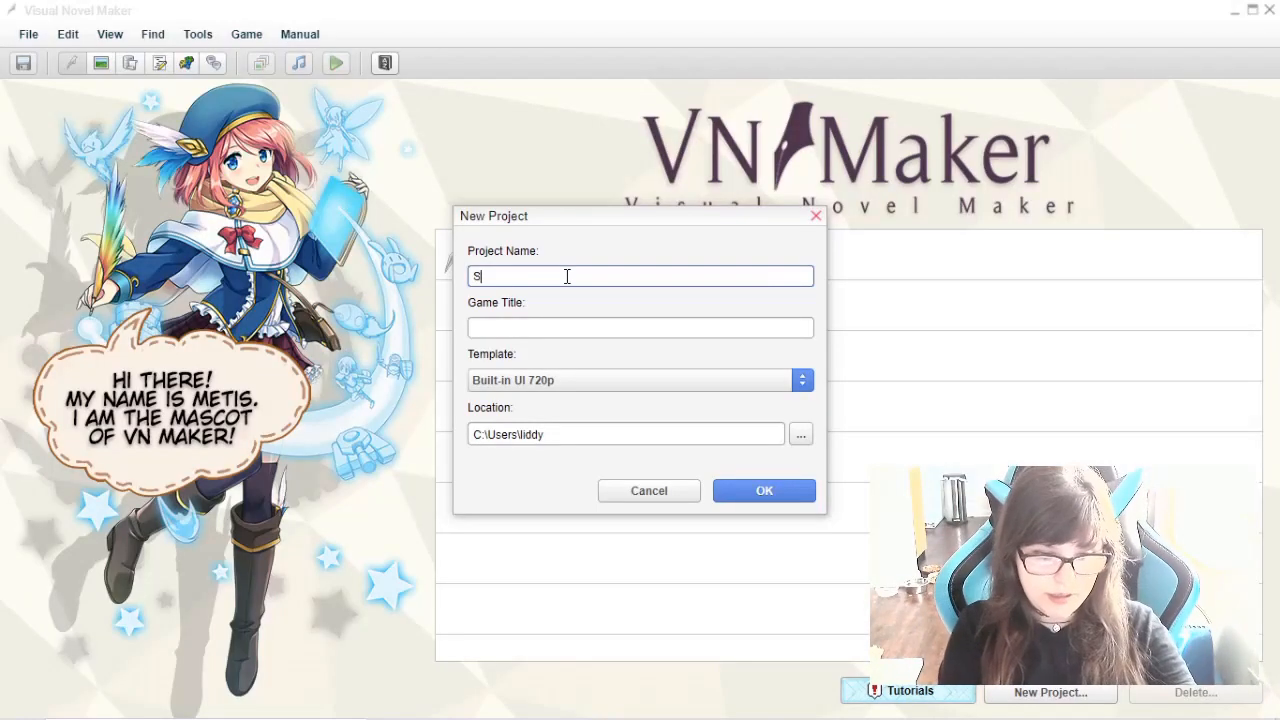
{"action": "type", "text": "ample"}
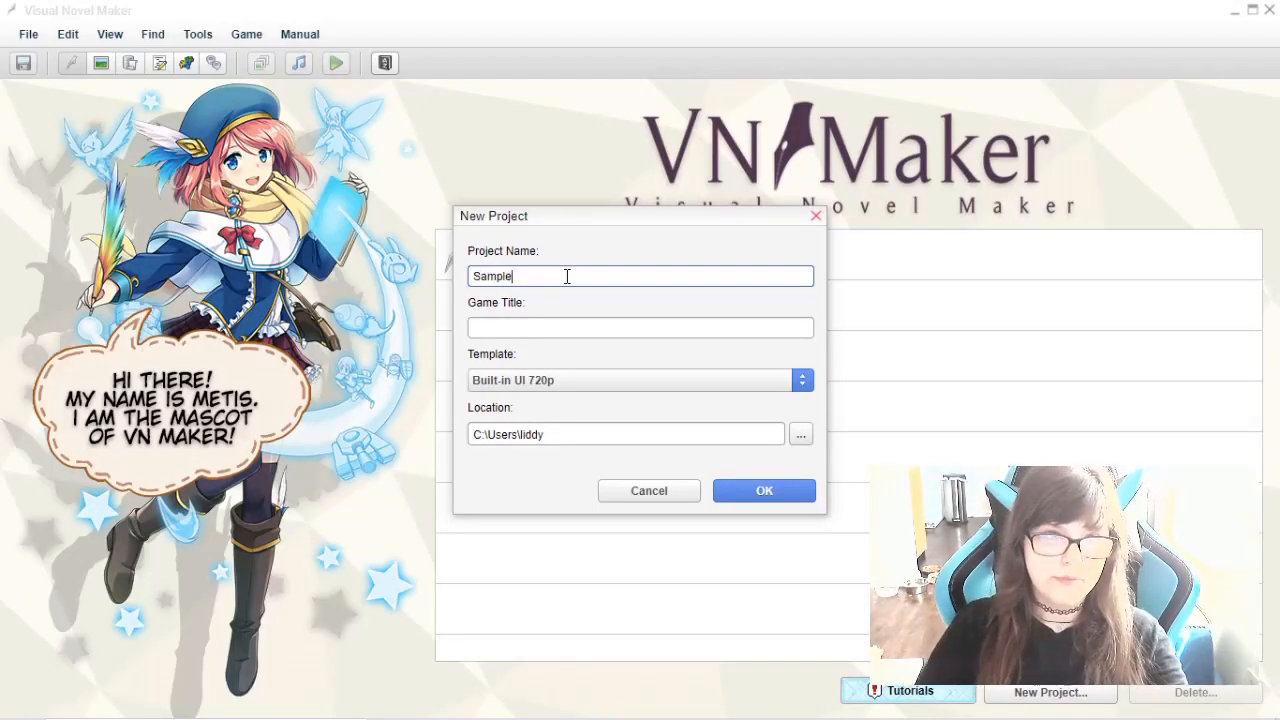
{"action": "type", "text": "Get Schooled"}
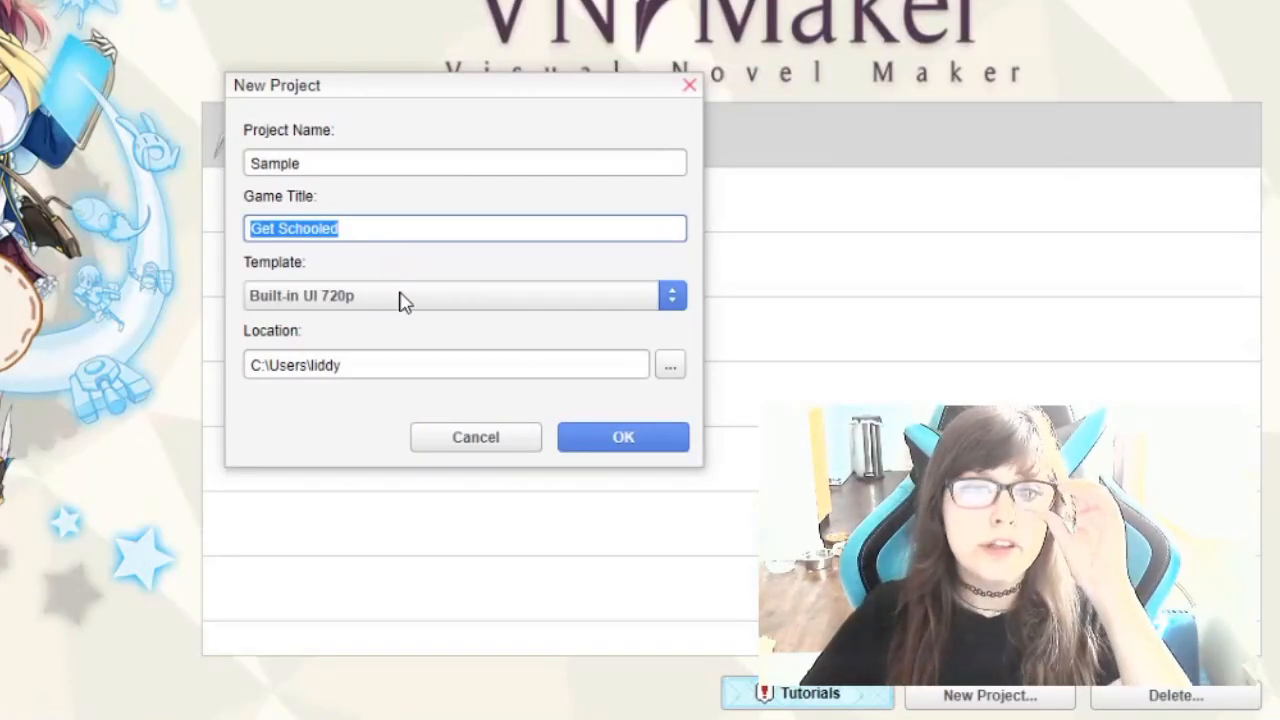
Choose the 'Scene-based UI Example 720p' template from the template list
{"action": "left_click", "coordinate": [672, 296]}
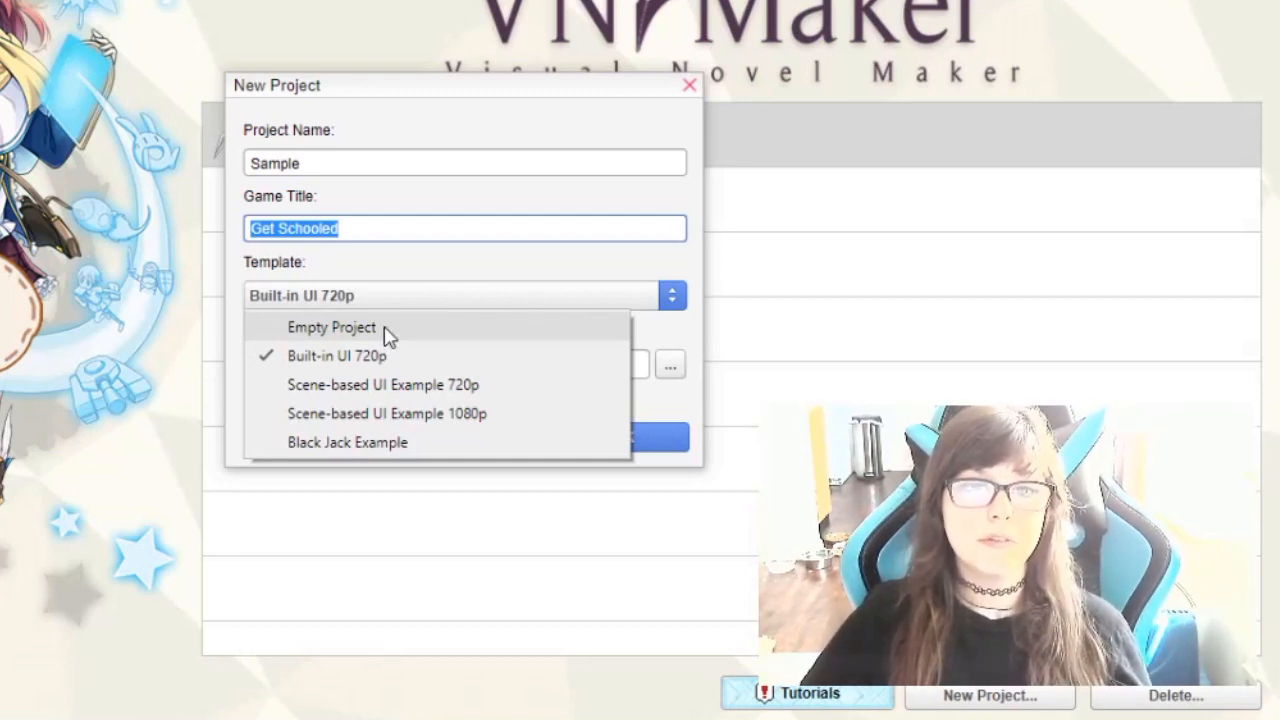
{"action": "mouse_move", "coordinate": [428, 384]}
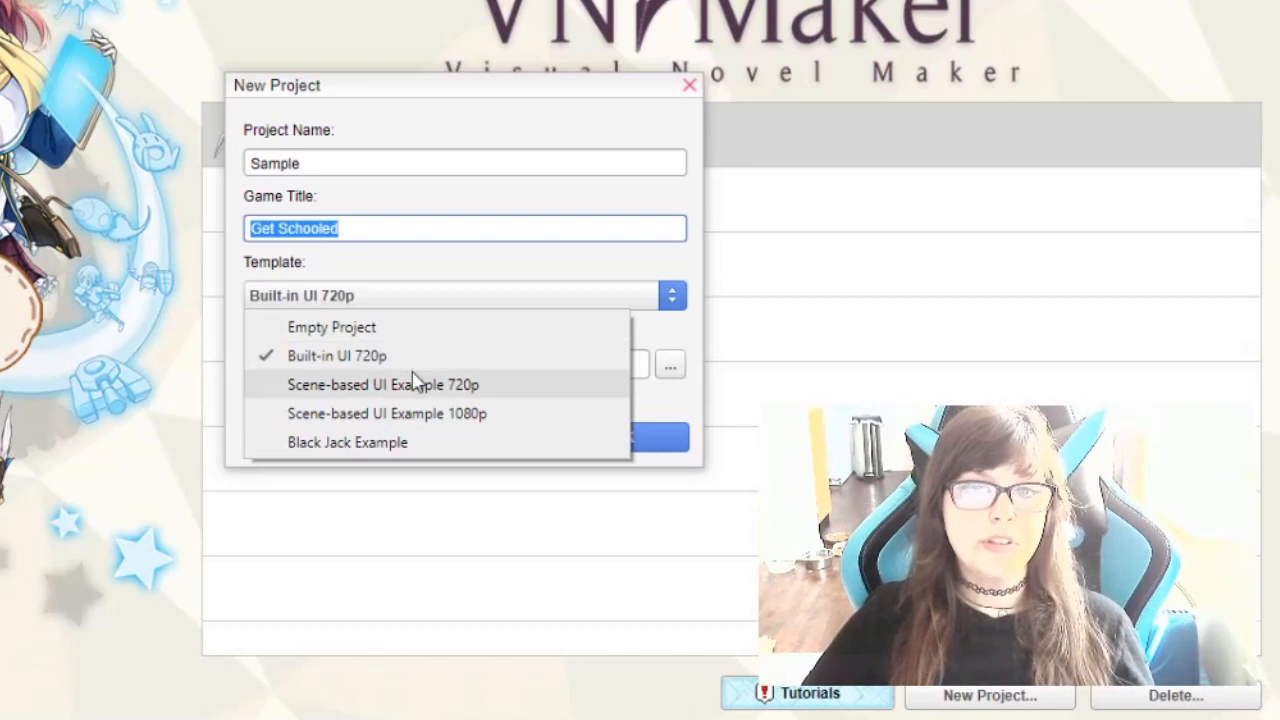
{"action": "mouse_move", "coordinate": [398, 364]}
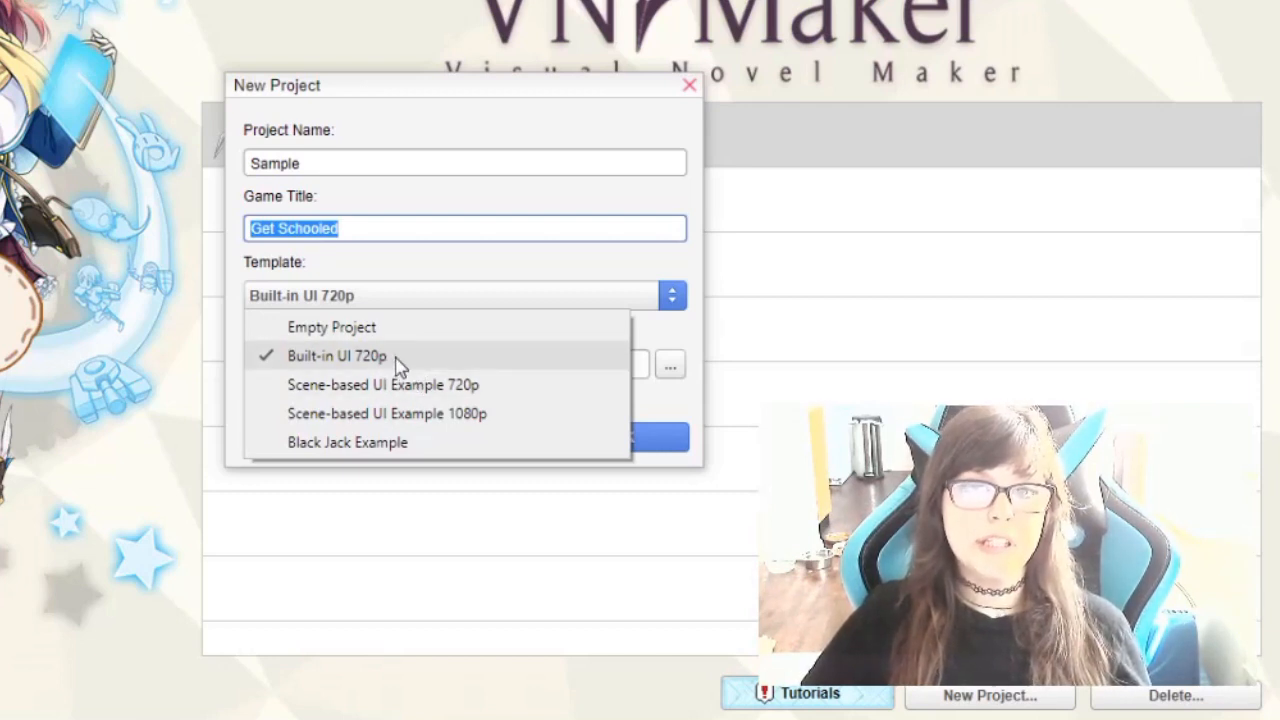
{"action": "mouse_move", "coordinate": [410, 390]}
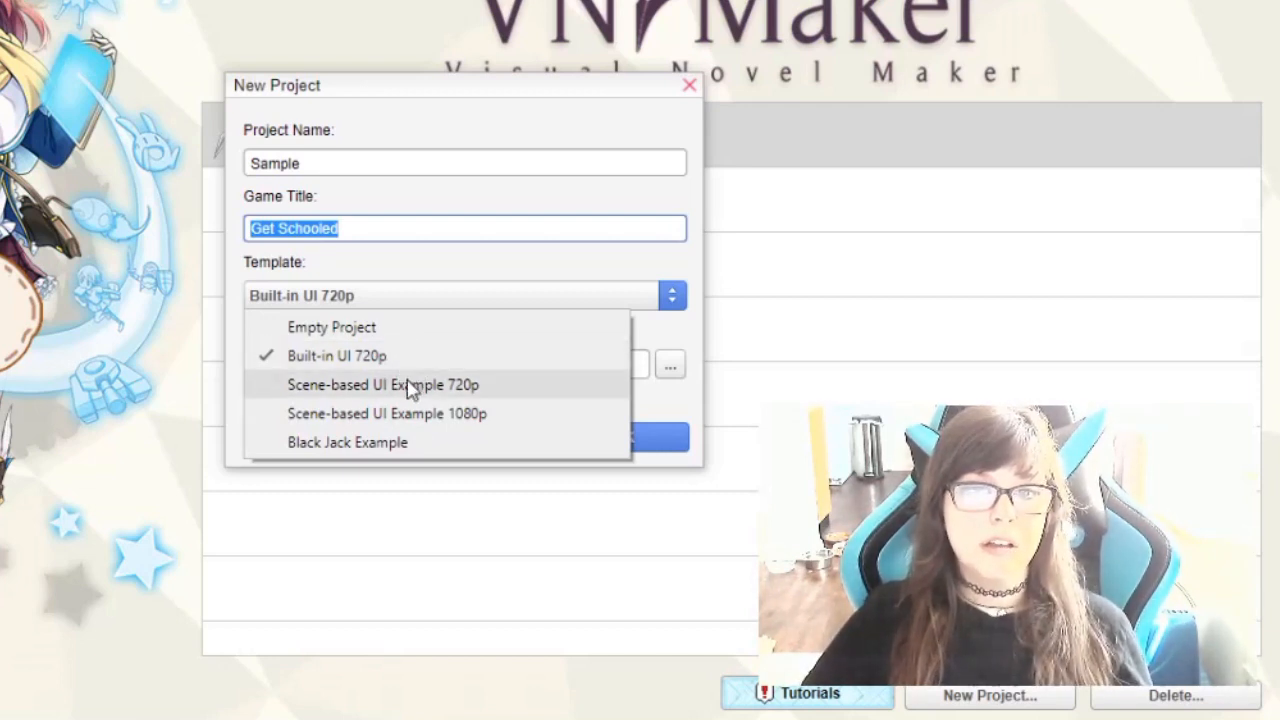
{"action": "mouse_move", "coordinate": [416, 420]}
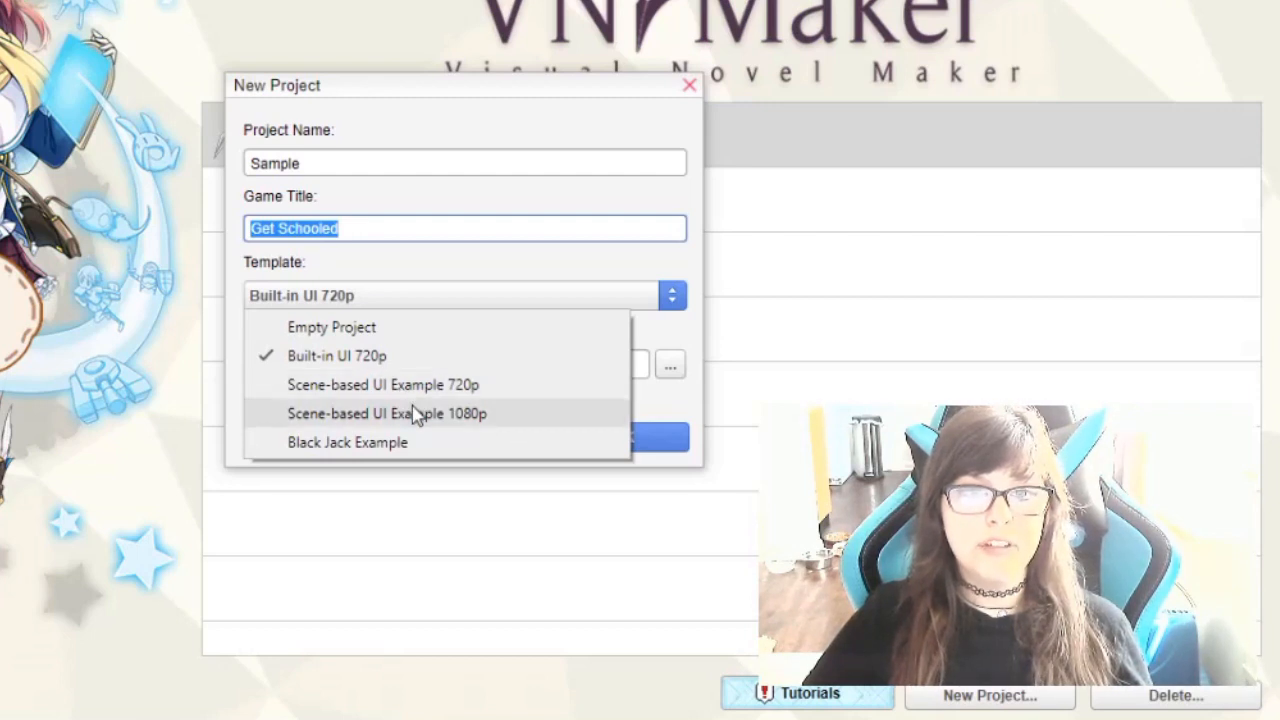
{"action": "mouse_move", "coordinate": [416, 396]}
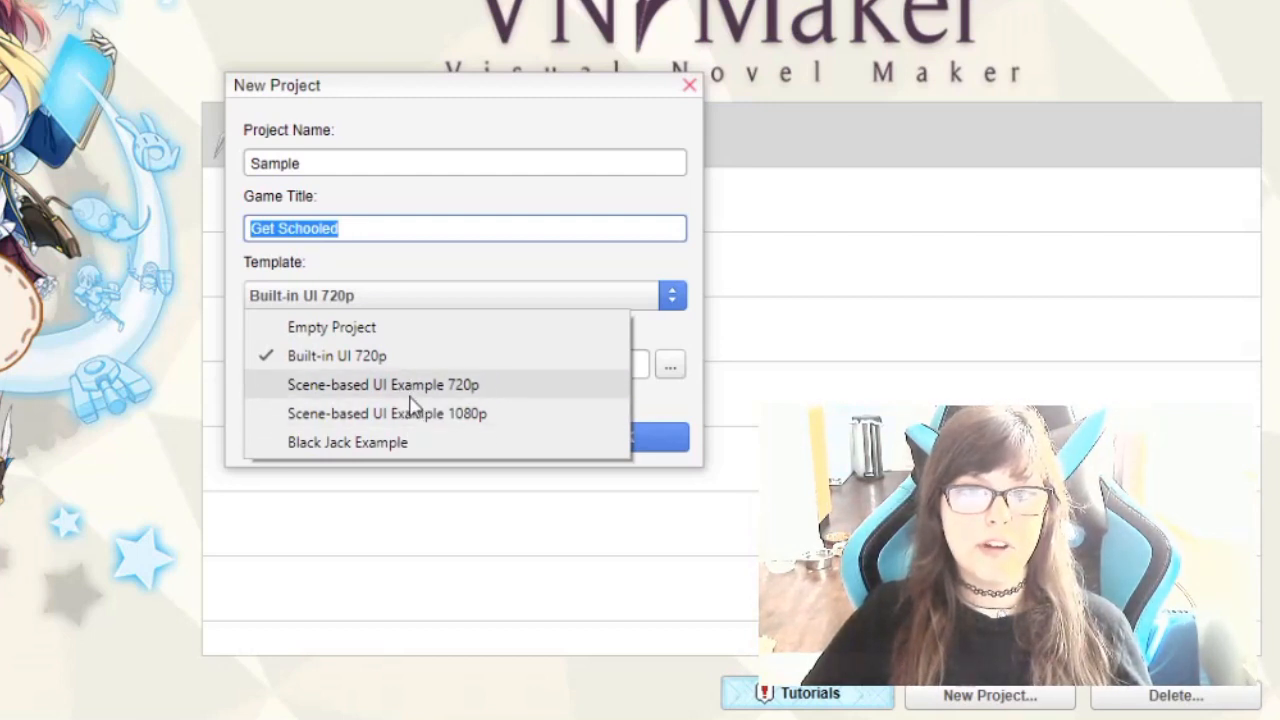
{"action": "mouse_move", "coordinate": [390, 448]}
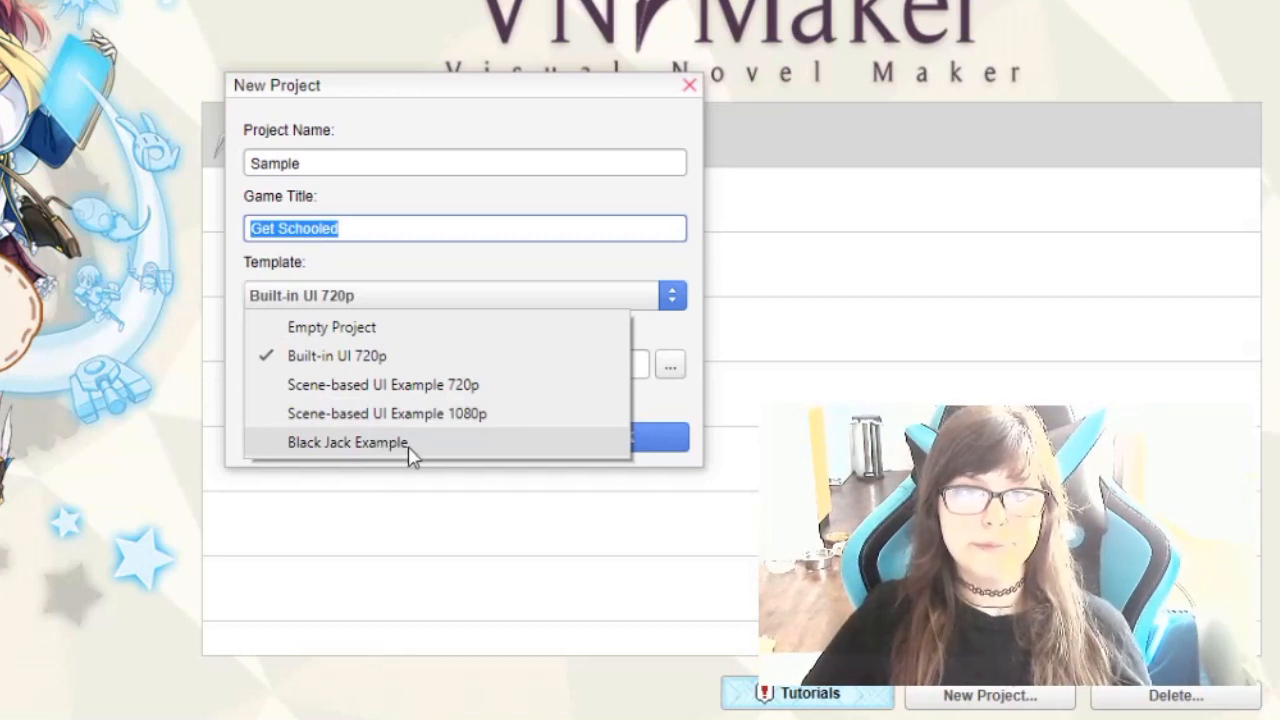
{"action": "mouse_move", "coordinate": [376, 330]}
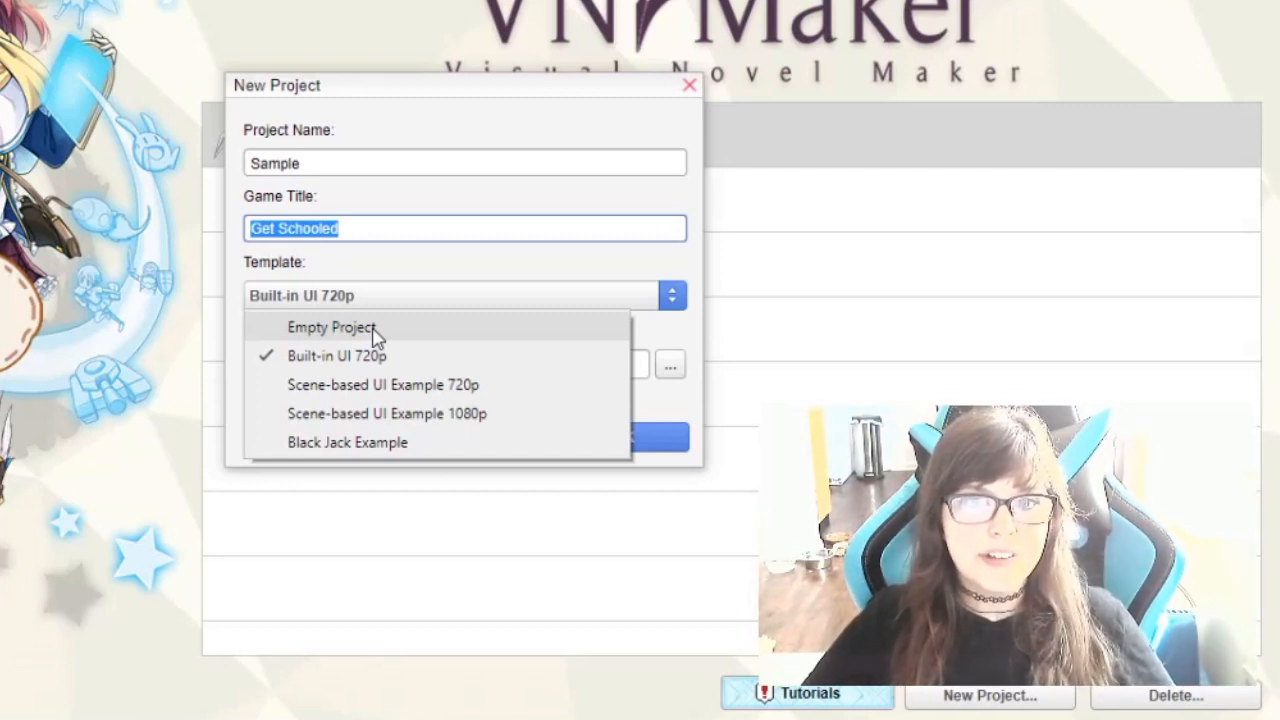
{"action": "mouse_move", "coordinate": [396, 332]}
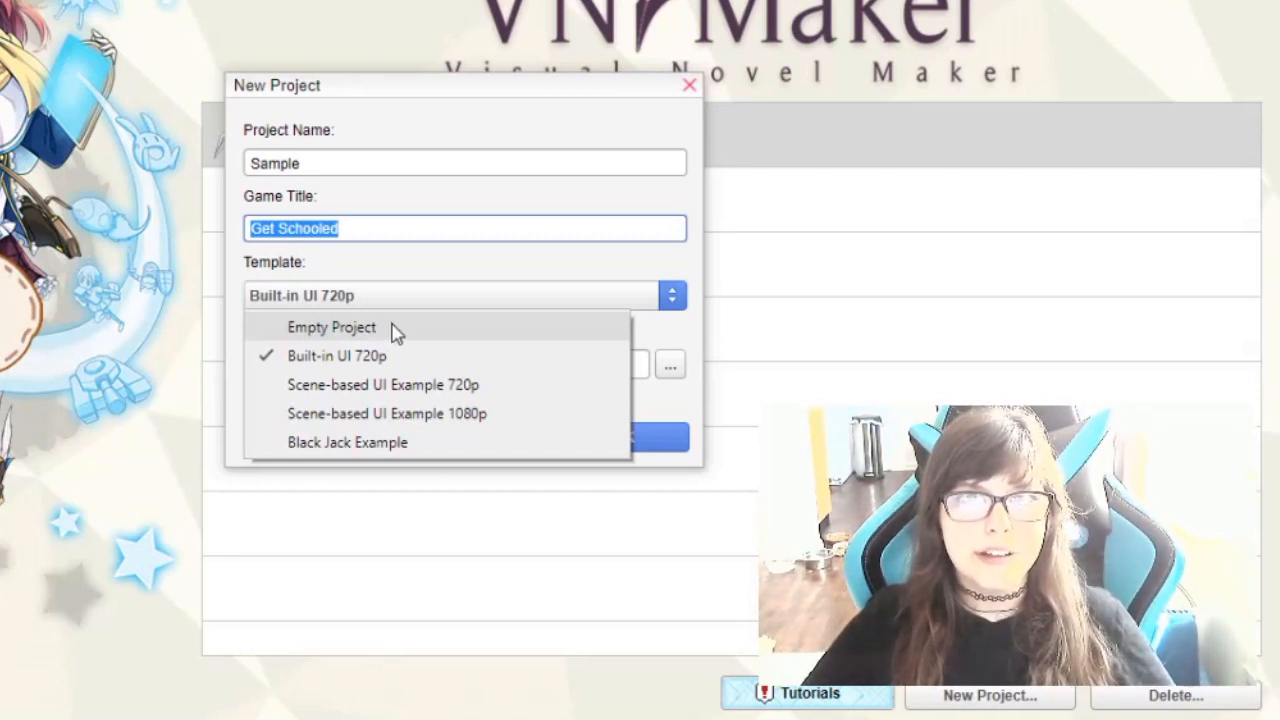
{"action": "mouse_move", "coordinate": [388, 392]}
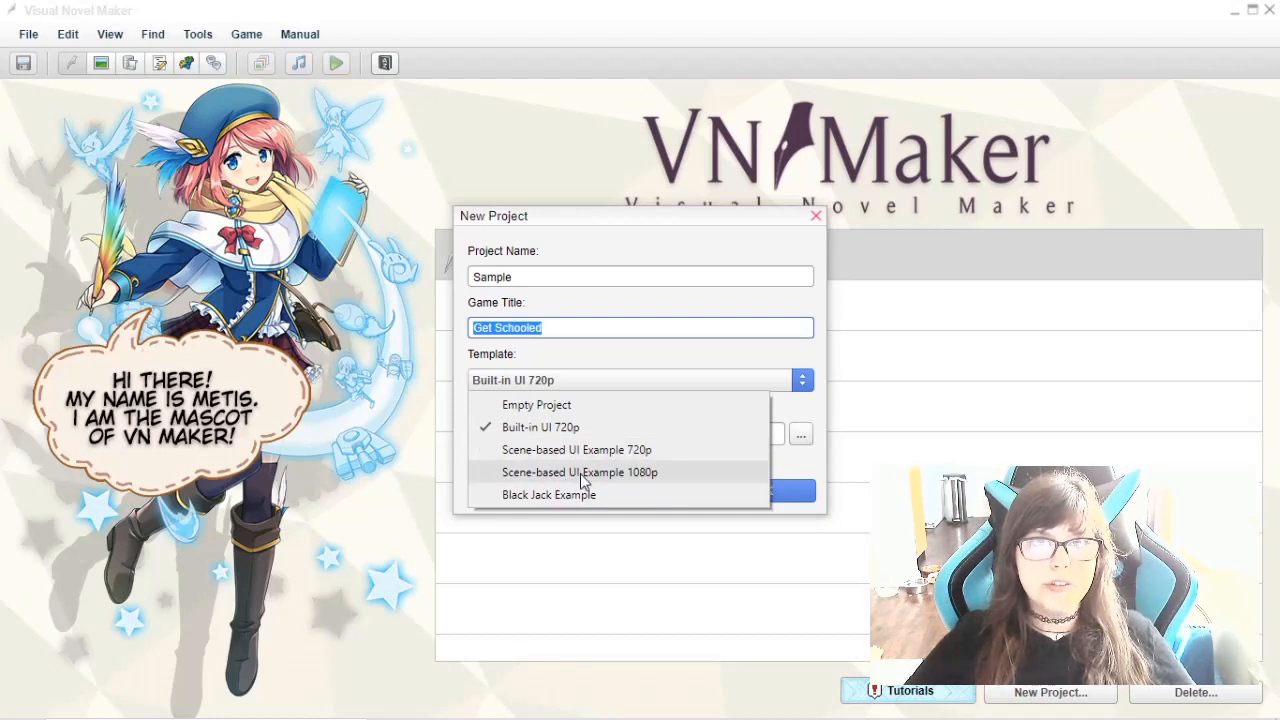
{"action": "mouse_move", "coordinate": [576, 460]}
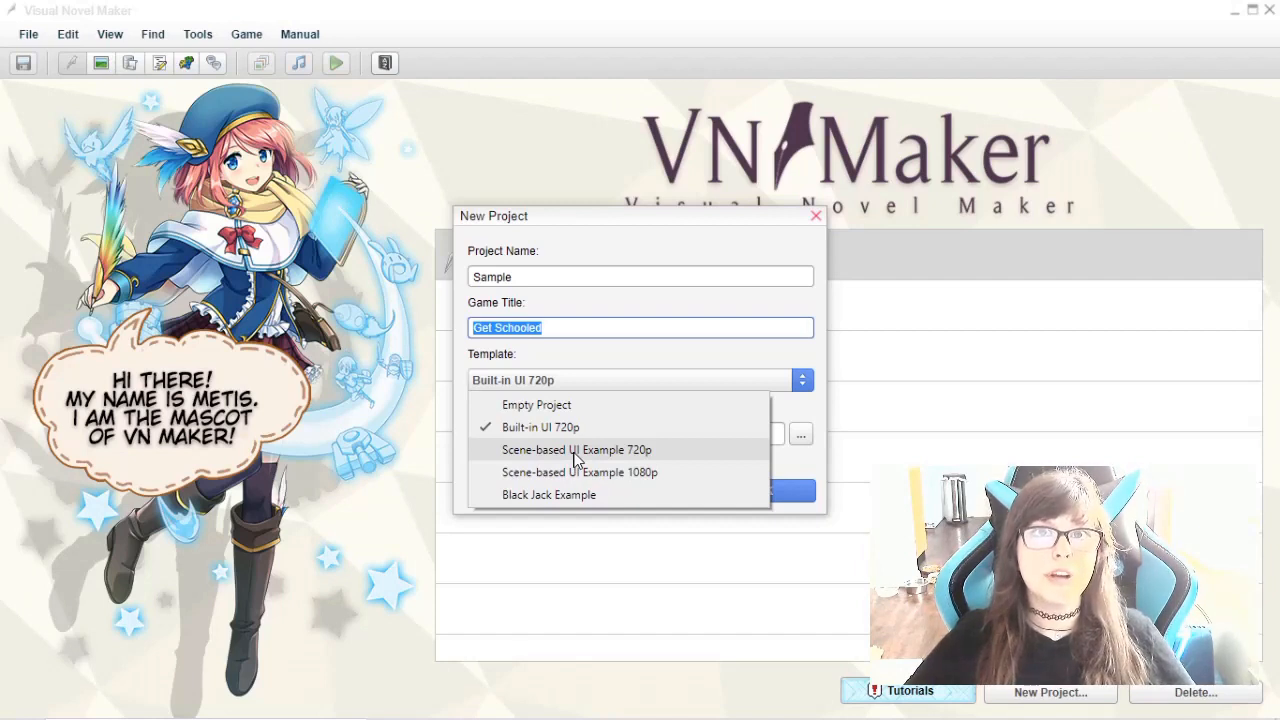
{"action": "mouse_move", "coordinate": [588, 474]}
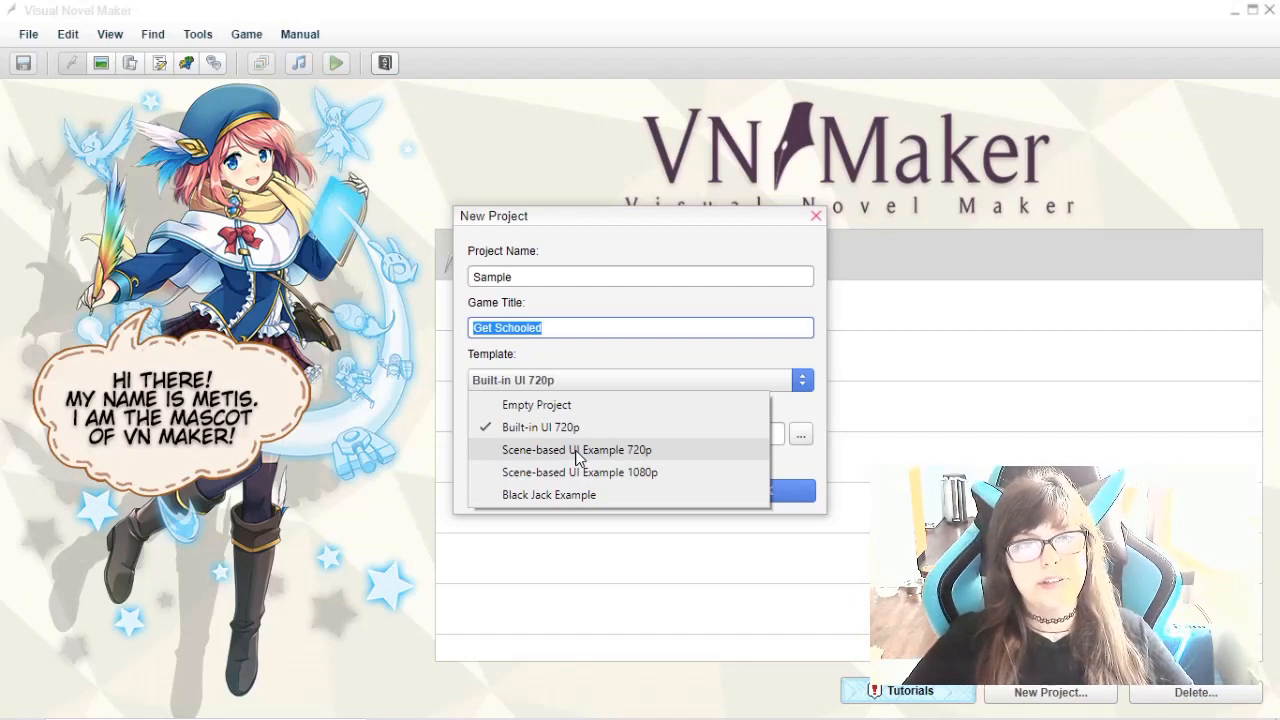
{"action": "mouse_move", "coordinate": [584, 476]}
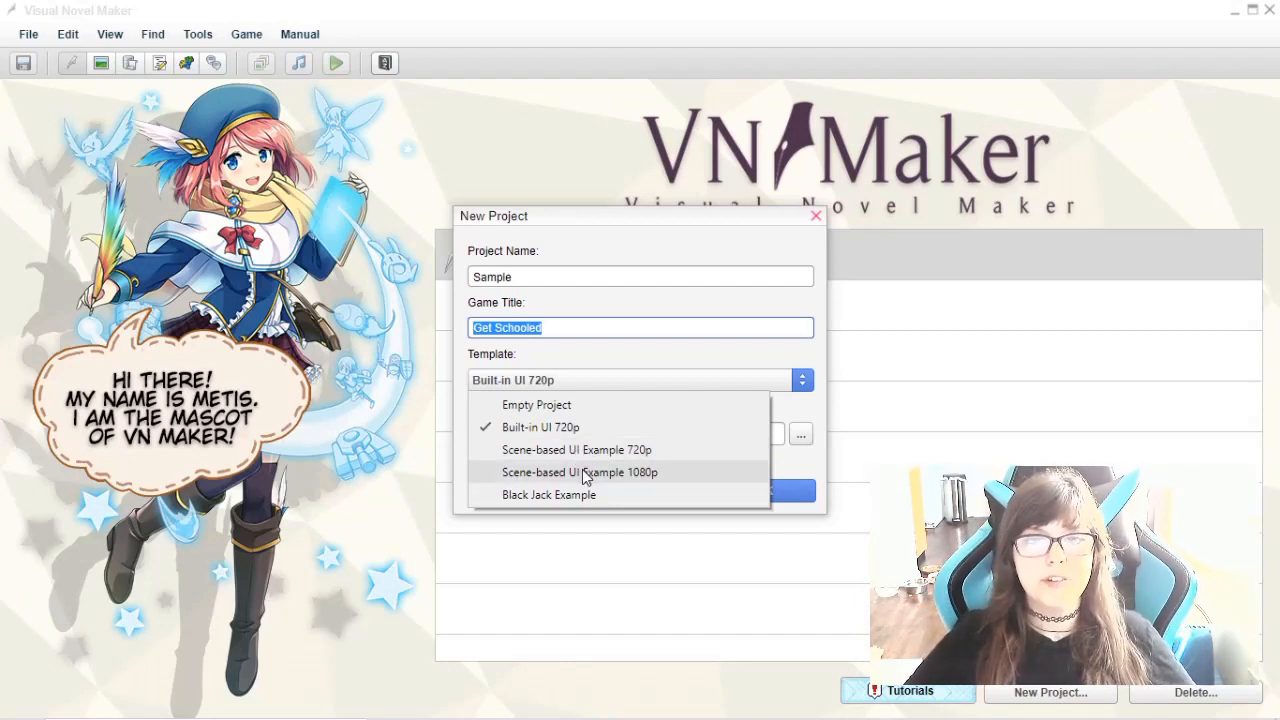
{"action": "mouse_move", "coordinate": [610, 440]}
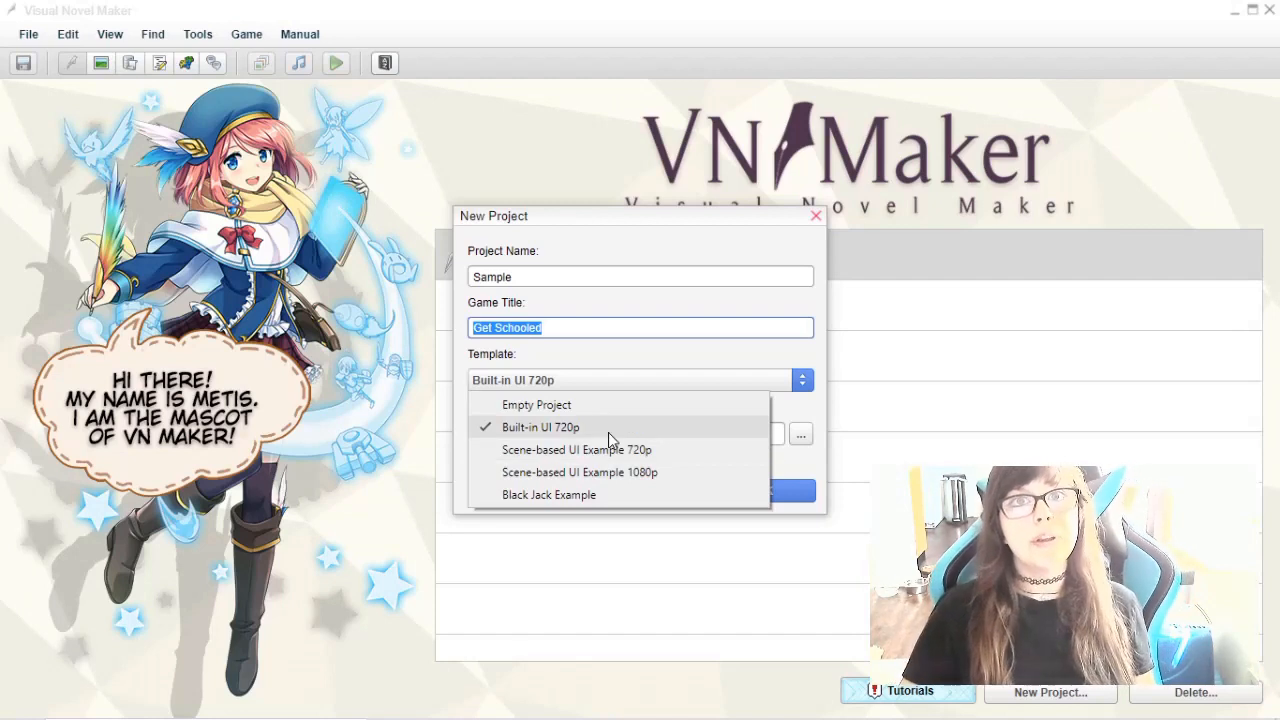
{"action": "left_click", "coordinate": [576, 450]}
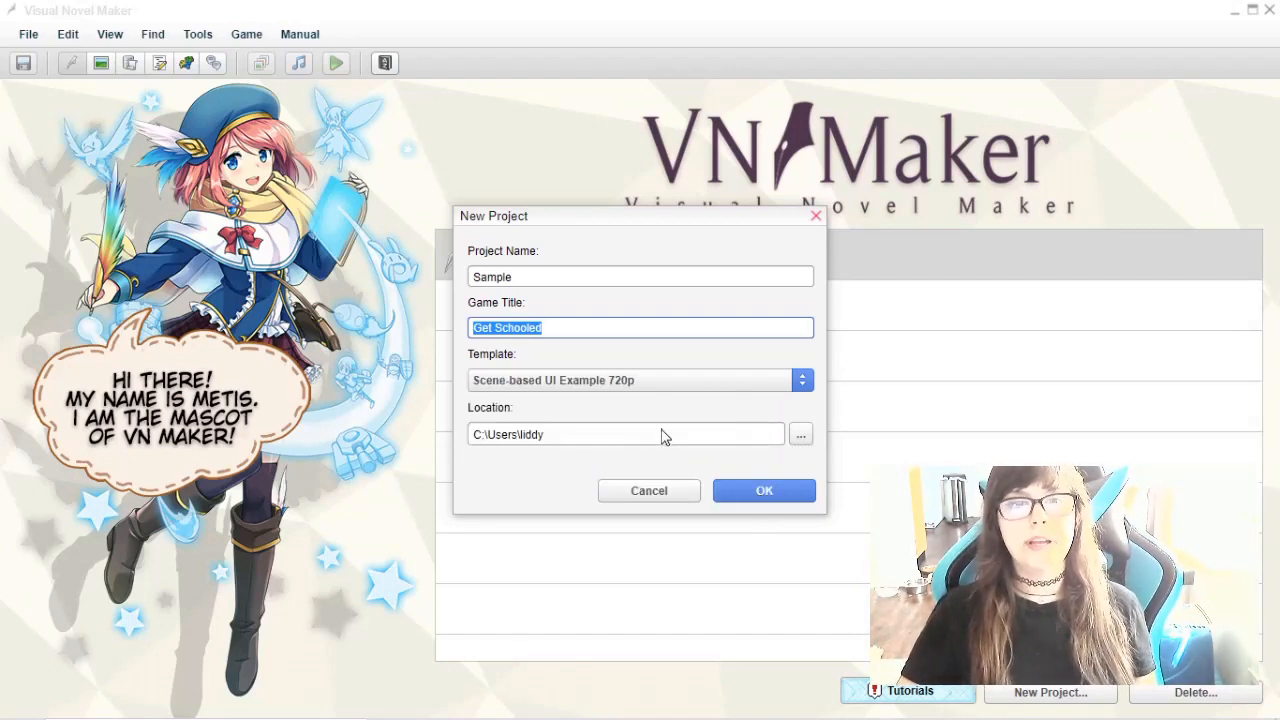
Set the project location folder and create the Sample project
{"action": "left_click", "coordinate": [800, 434]}
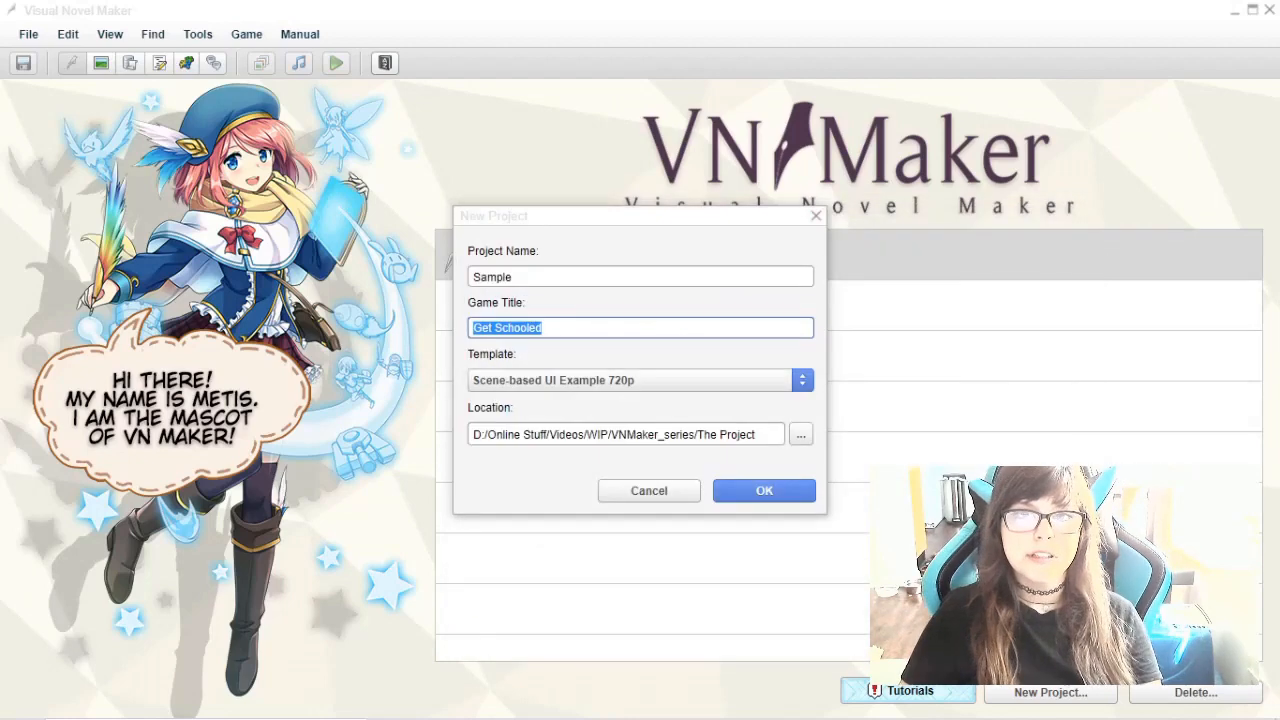
{"action": "left_click", "coordinate": [764, 492]}
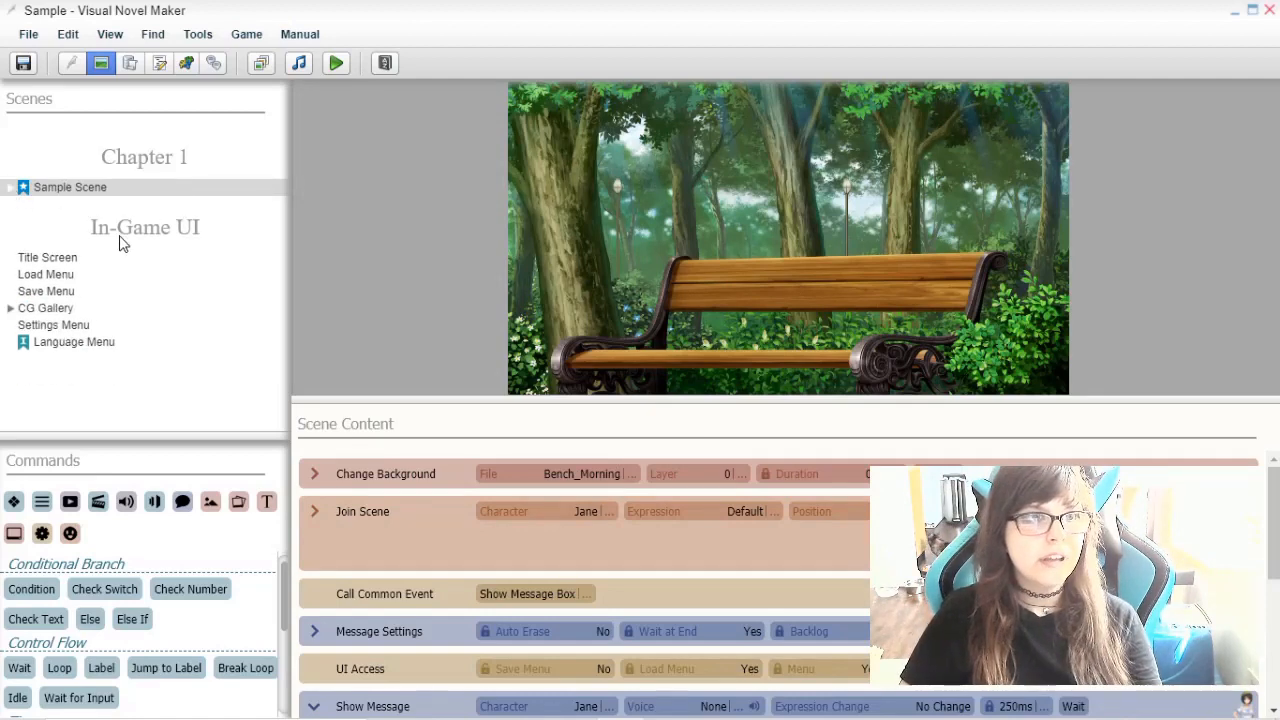
{"action": "left_click", "coordinate": [48, 256]}
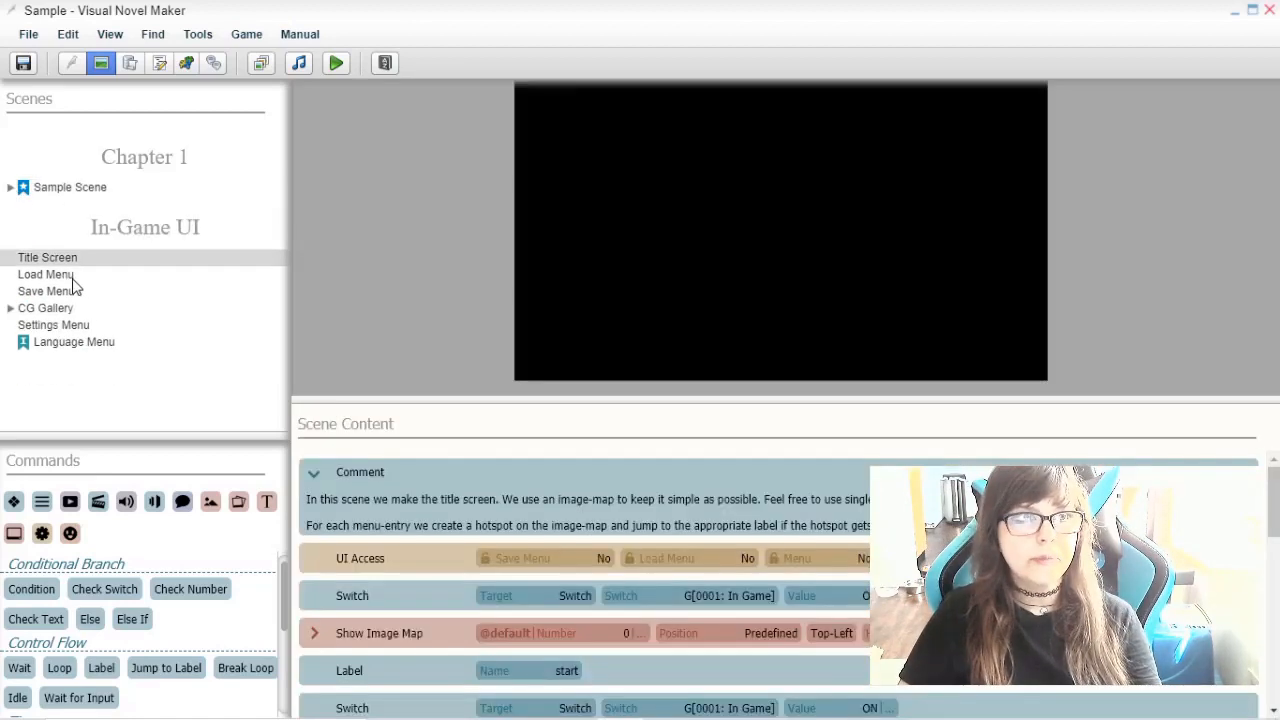
{"action": "left_click", "coordinate": [46, 308]}
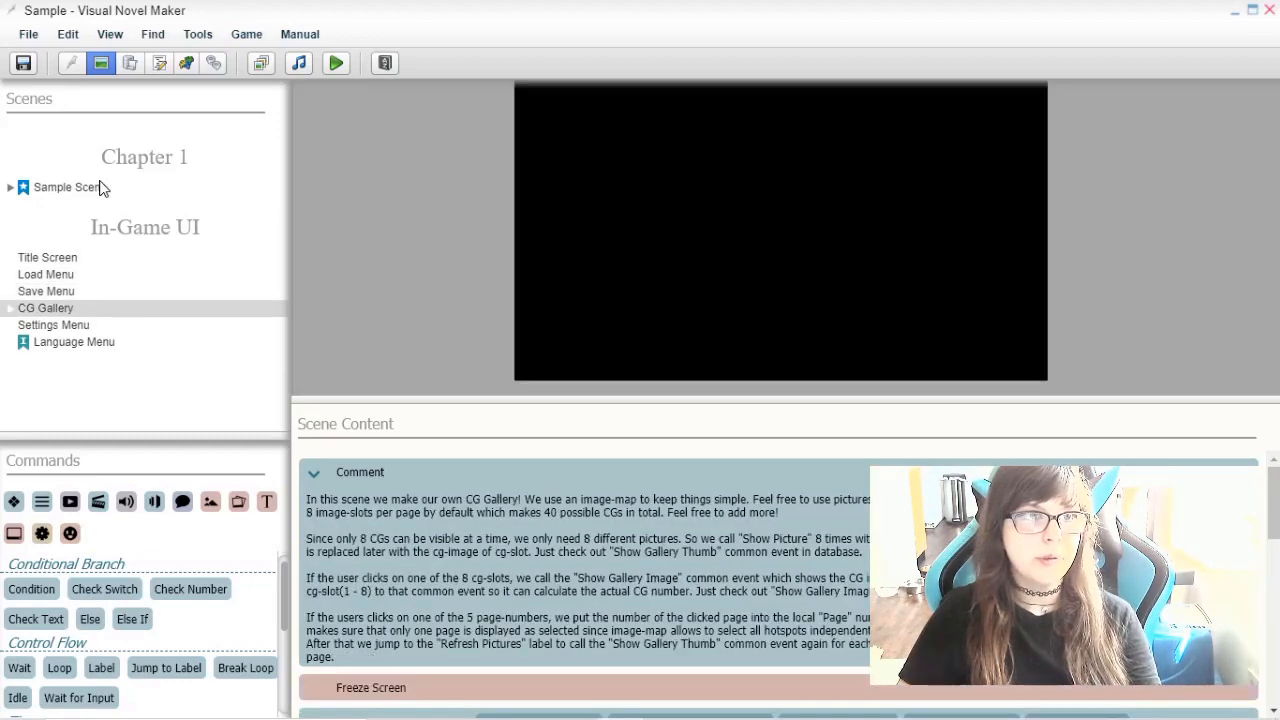
{"action": "left_click", "coordinate": [336, 62]}
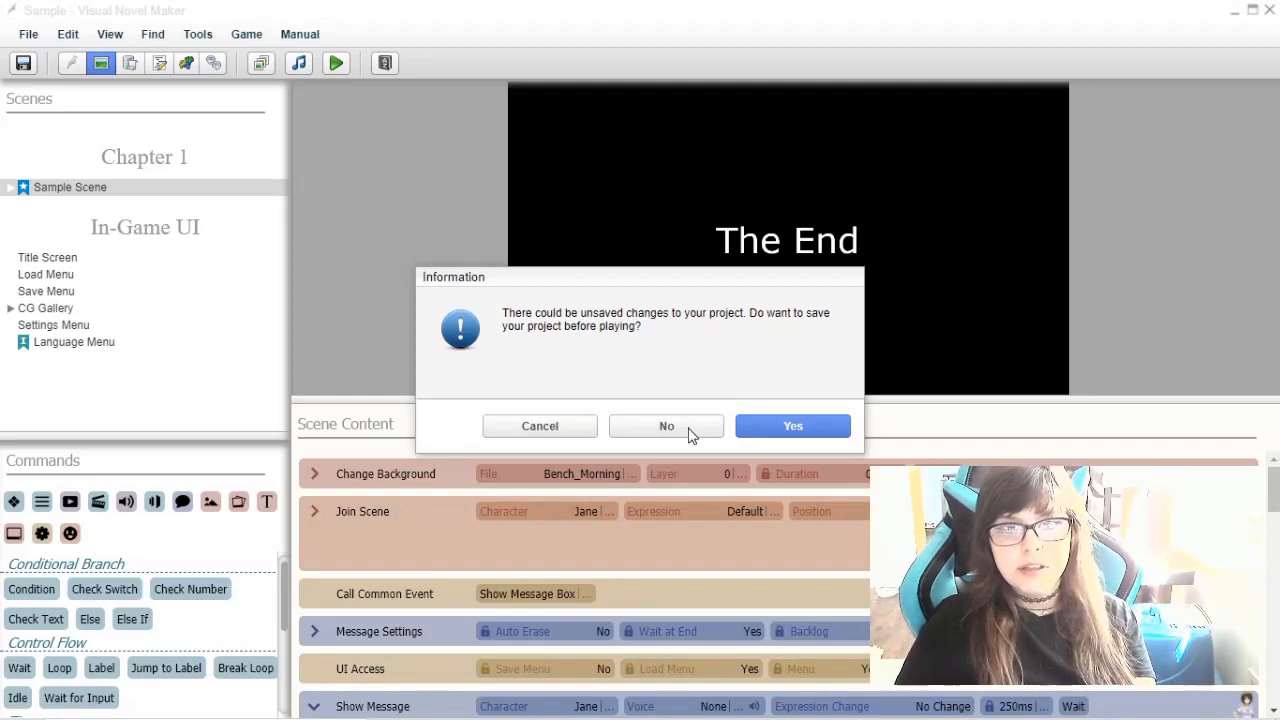
{"action": "left_click", "coordinate": [792, 426]}
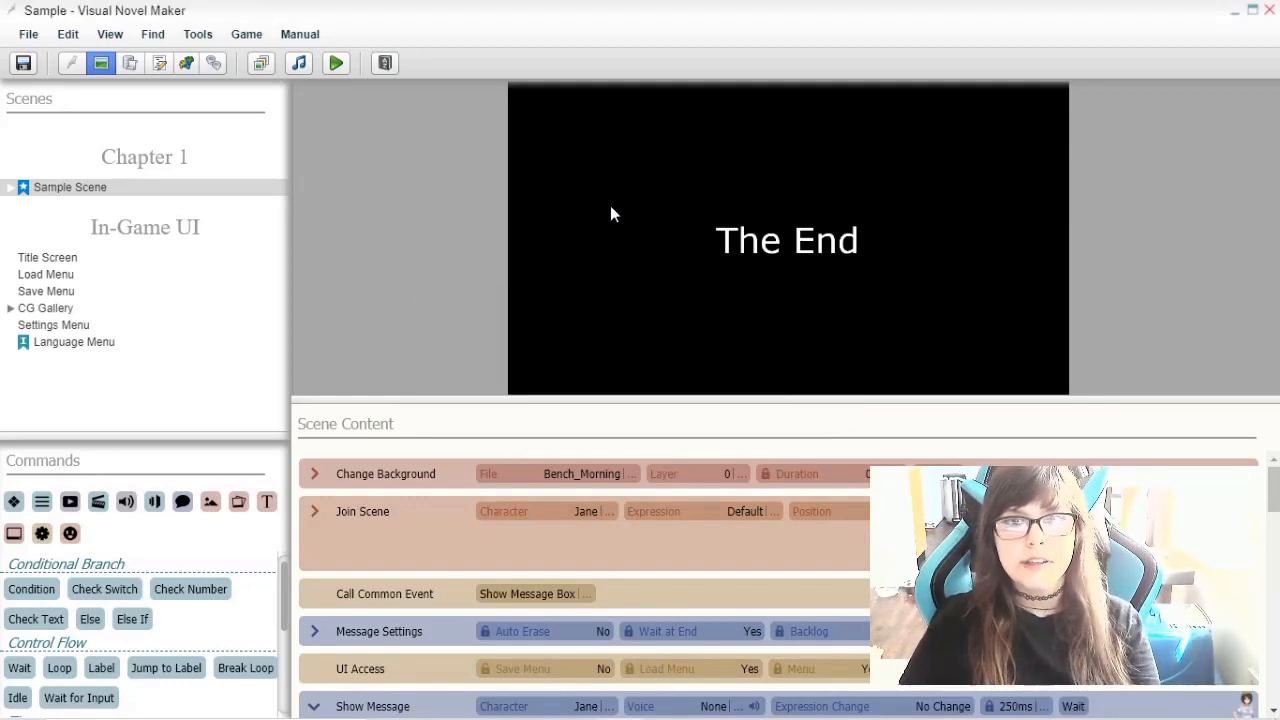
Launch a test play, choose English, and start a new game
{"action": "left_click", "coordinate": [336, 62]}
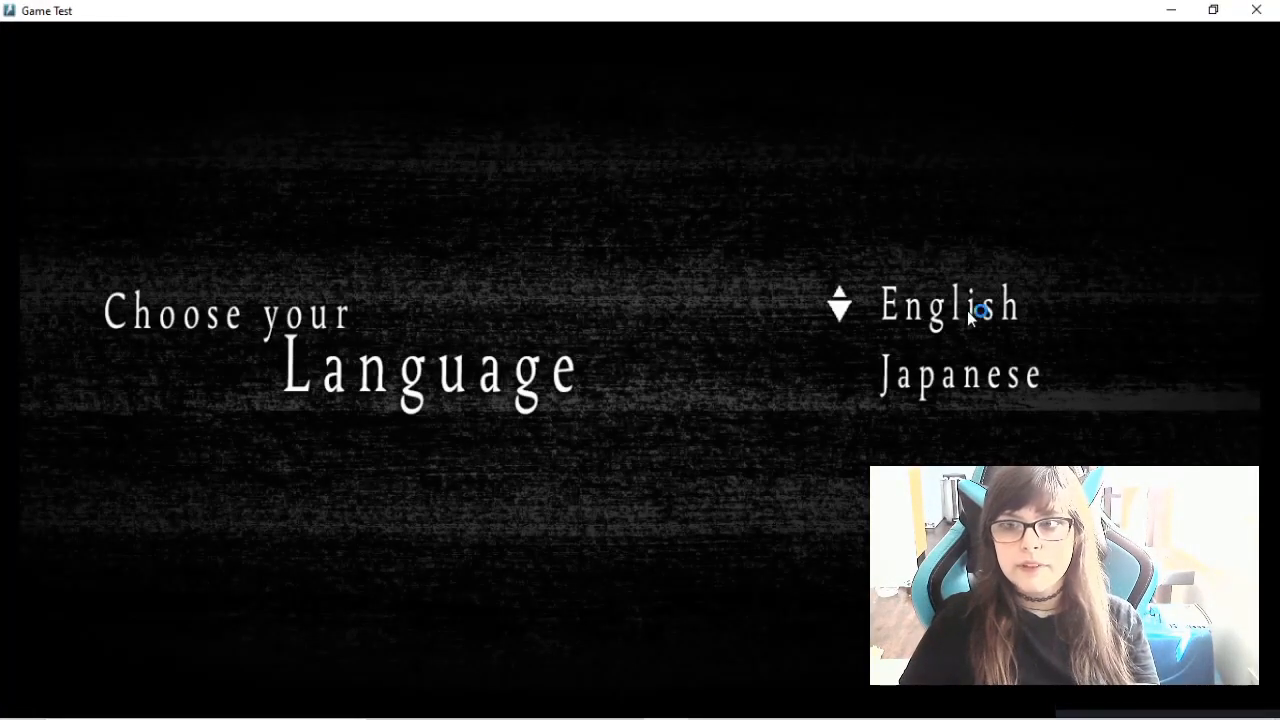
{"action": "left_click", "coordinate": [948, 304]}
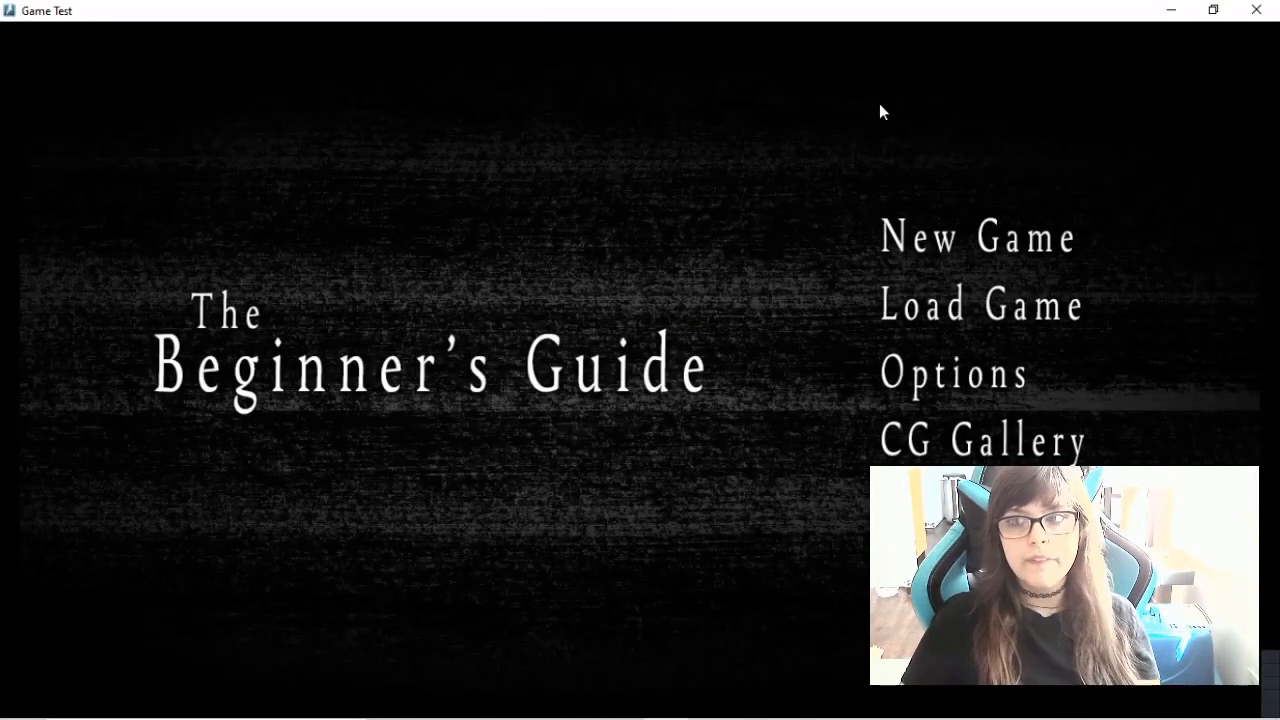
{"action": "mouse_move", "coordinate": [992, 318]}
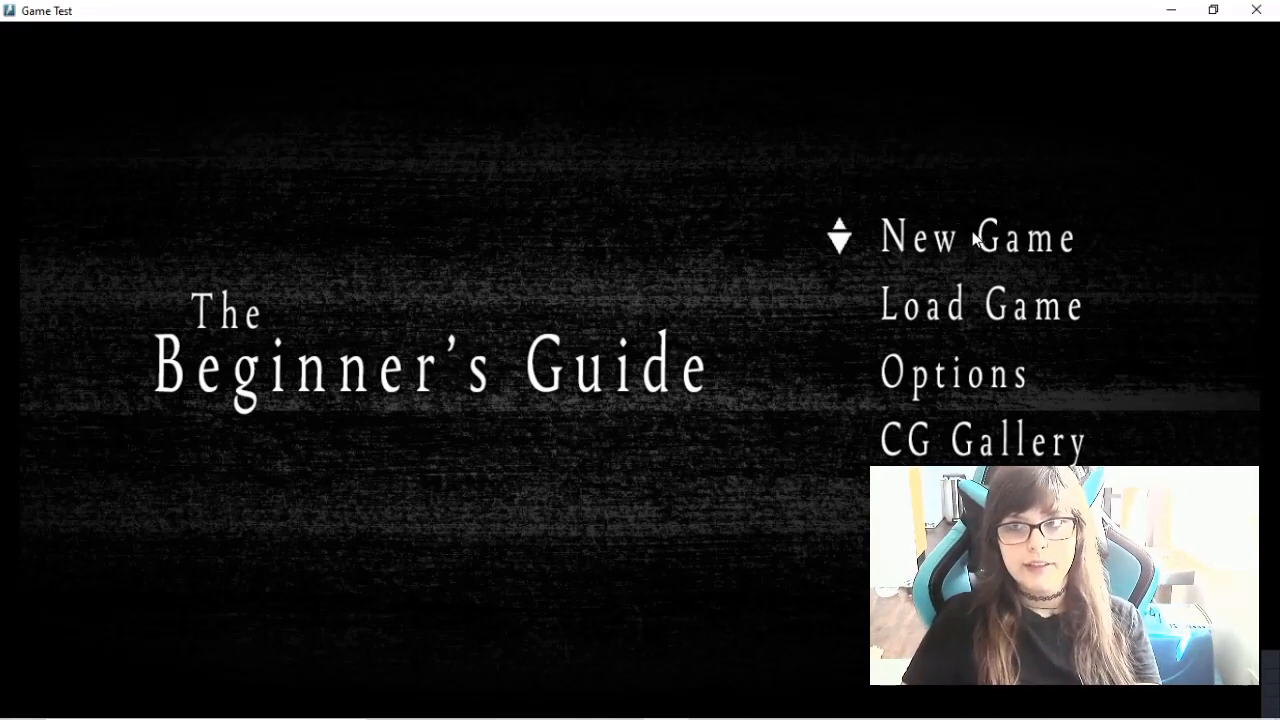
{"action": "left_click", "coordinate": [976, 238]}
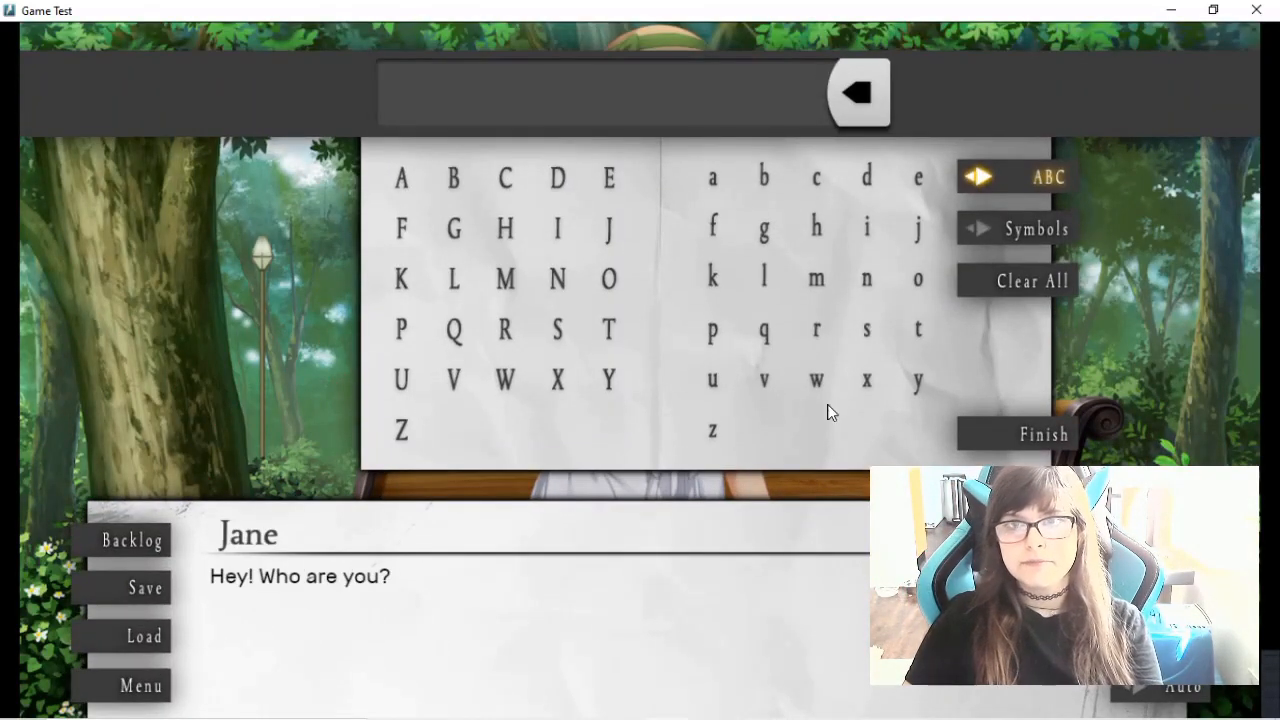
Enter the player name 'kR' and the age 23 on the in-game keyboards
{"action": "left_click", "coordinate": [710, 278]}
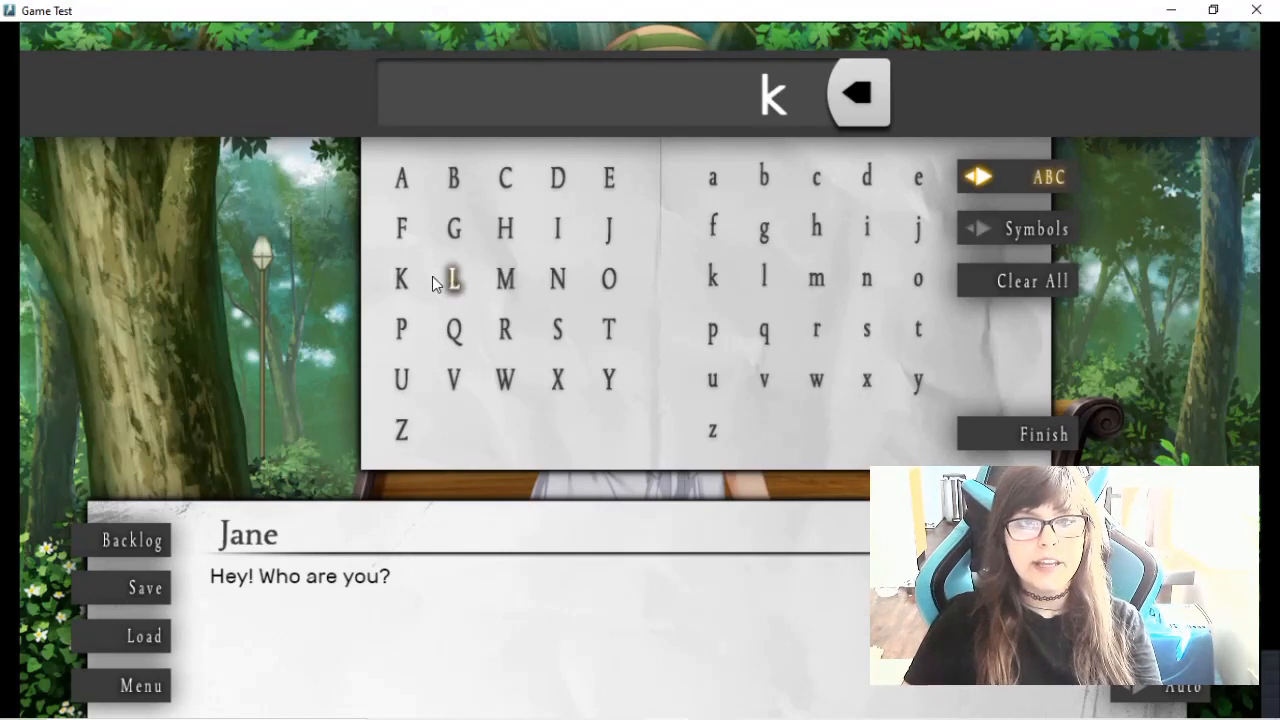
{"action": "left_click", "coordinate": [504, 330]}
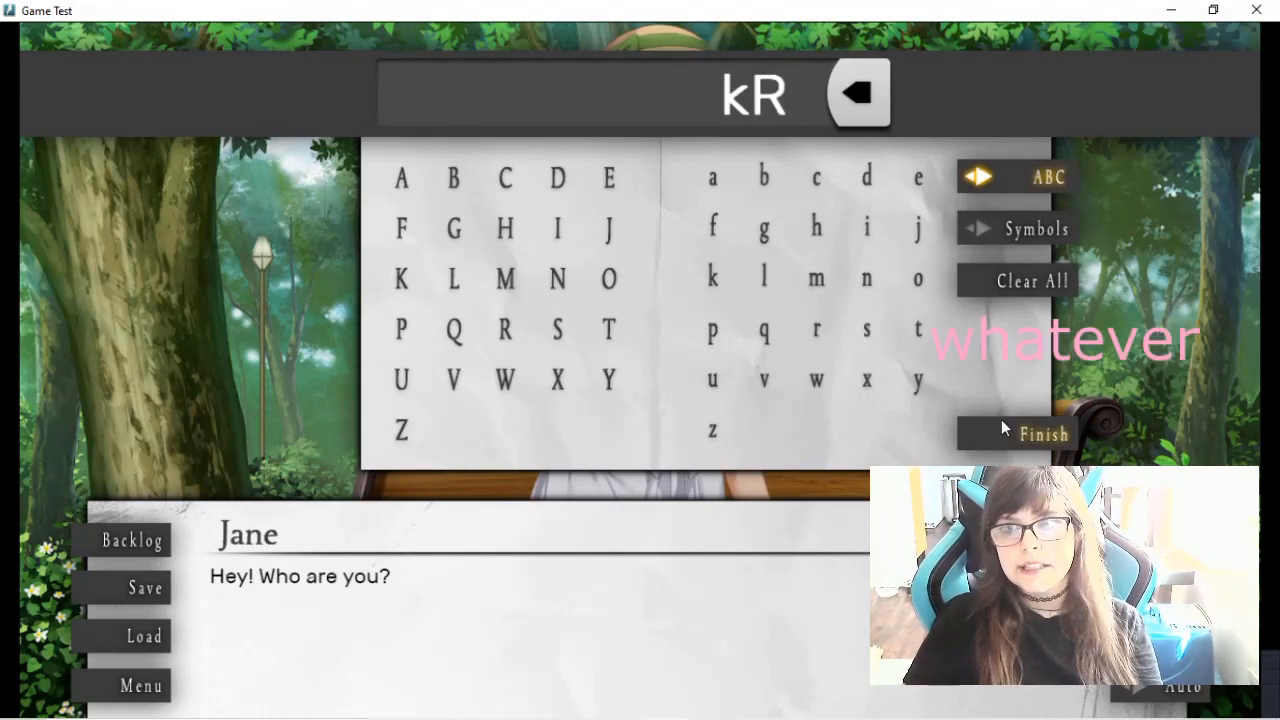
{"action": "left_click", "coordinate": [1042, 434]}
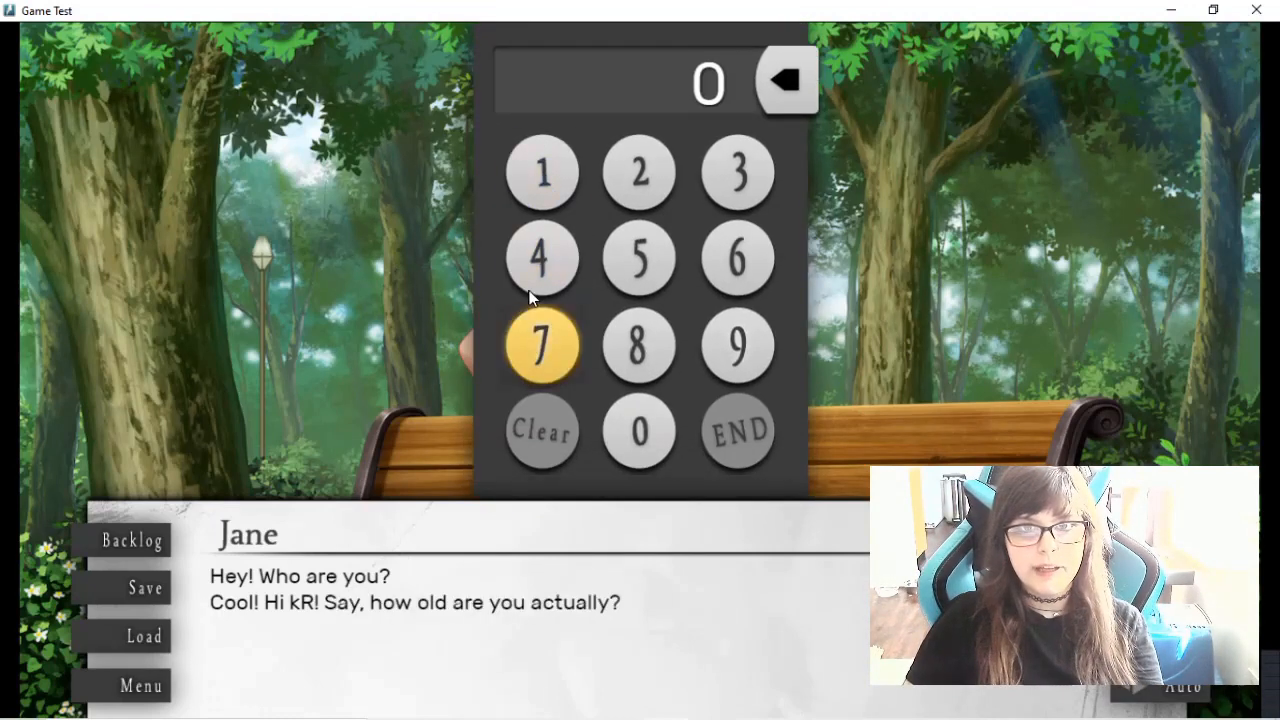
{"action": "left_click", "coordinate": [544, 172]}
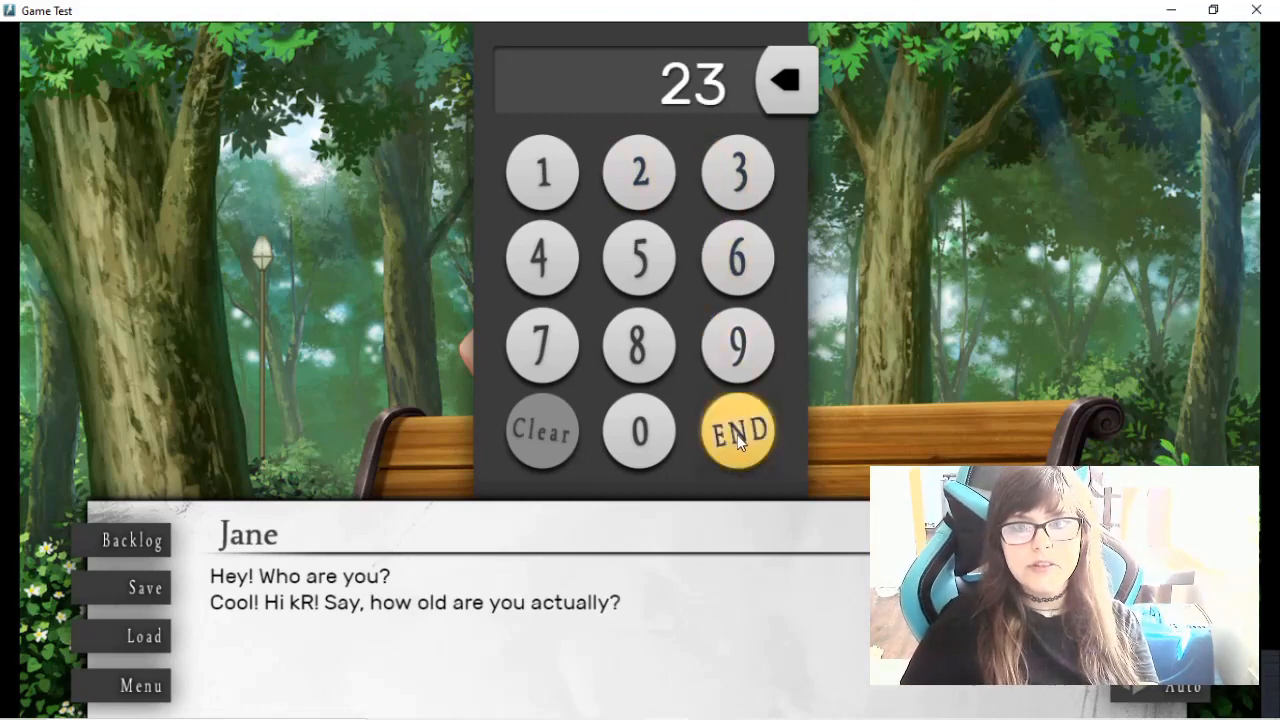
{"action": "left_click", "coordinate": [736, 432]}
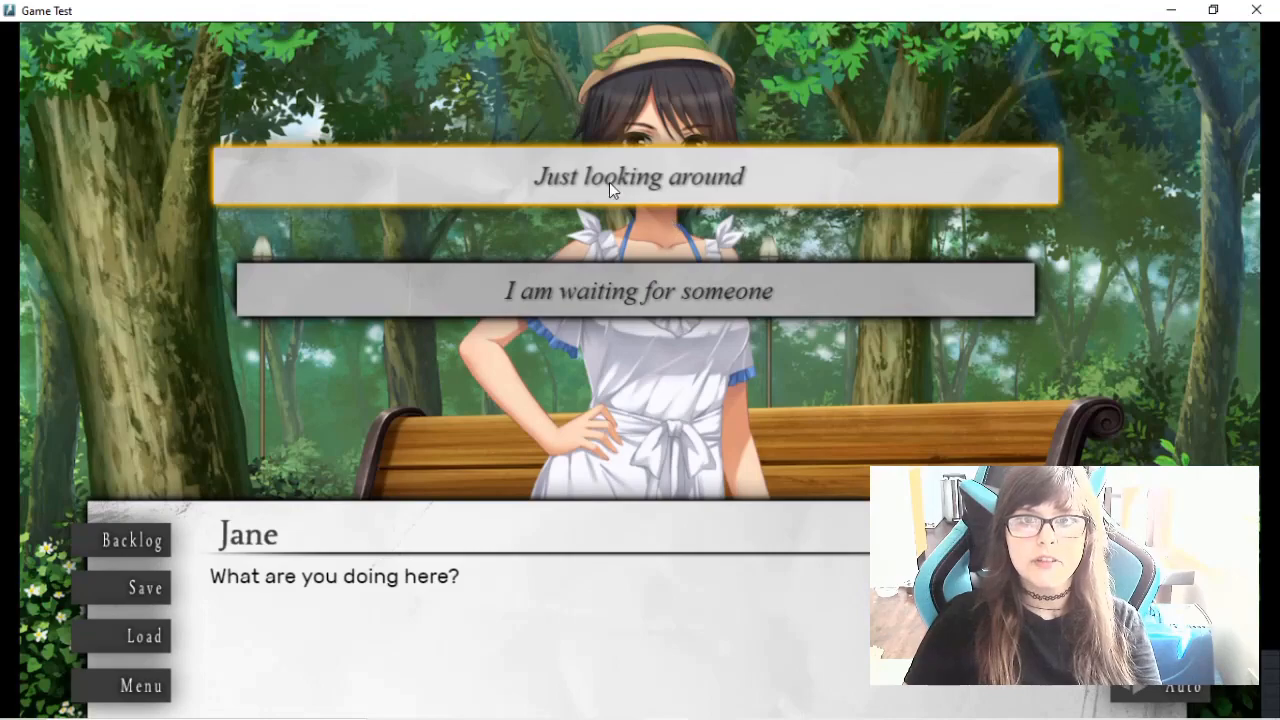
{"action": "mouse_move", "coordinate": [624, 294]}
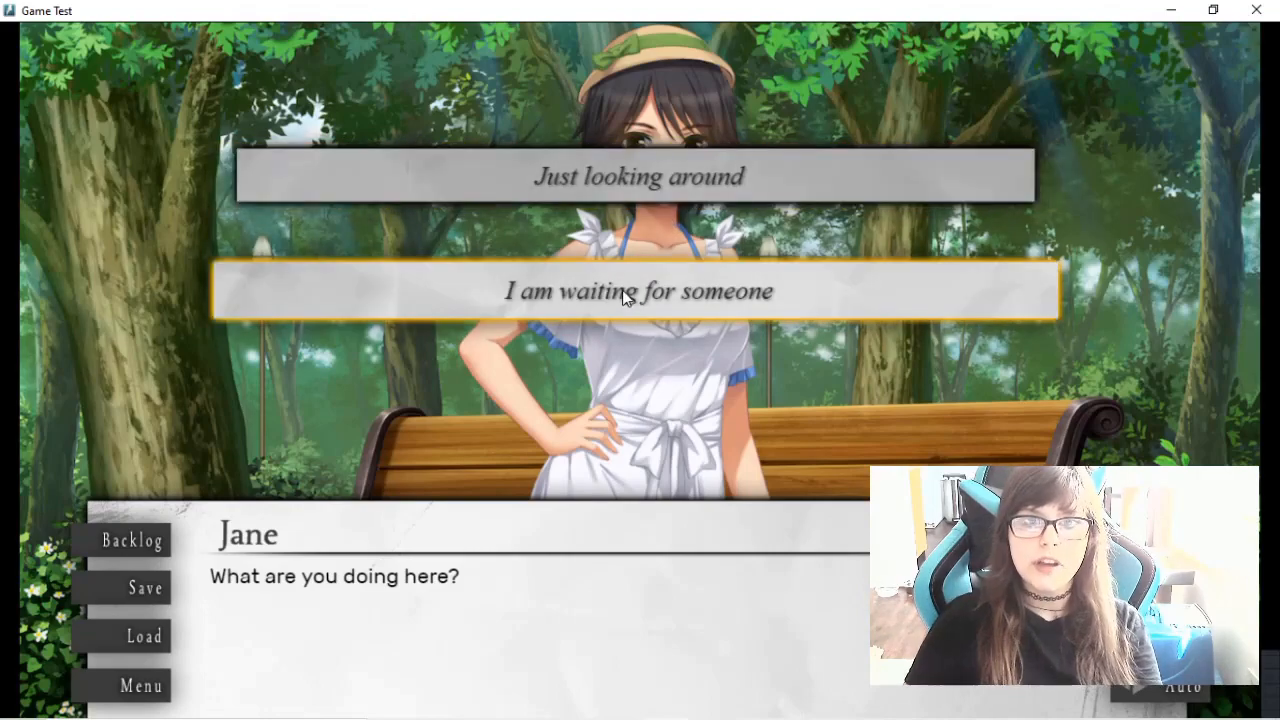
Answer Jane with the choice 'I am waiting for someone'
{"action": "left_click", "coordinate": [624, 292]}
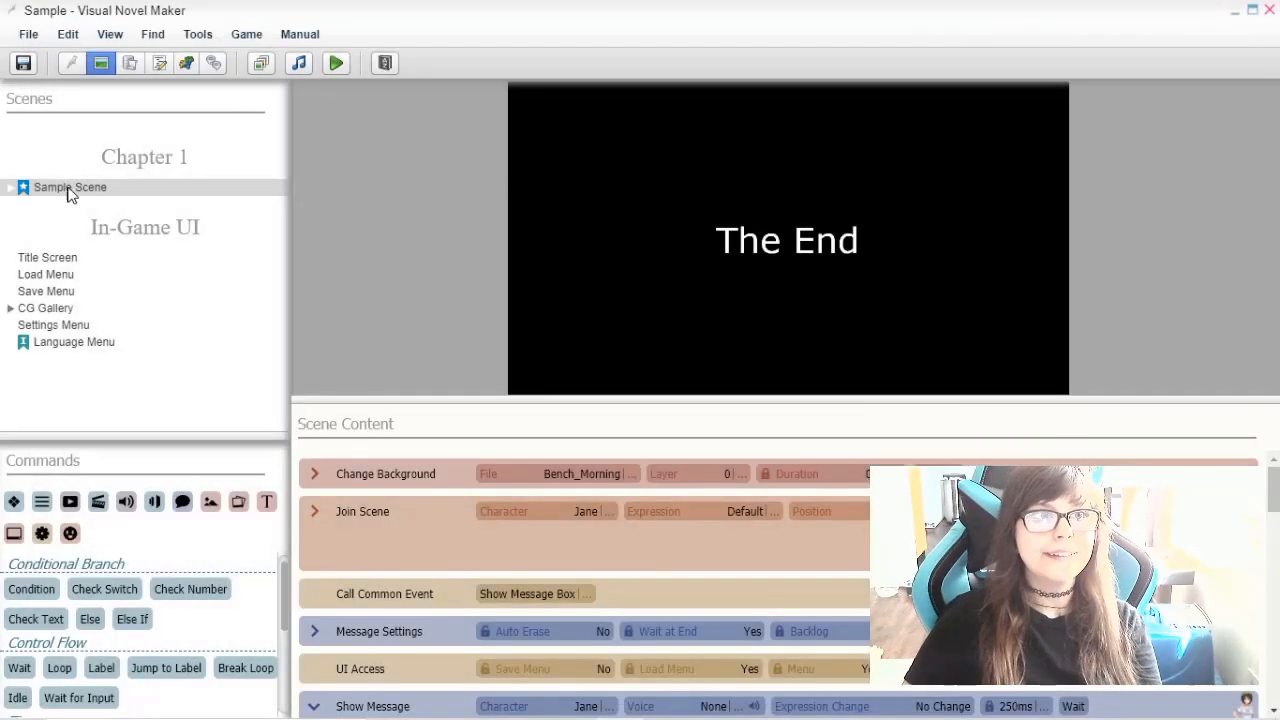
{"action": "left_click", "coordinate": [12, 188]}
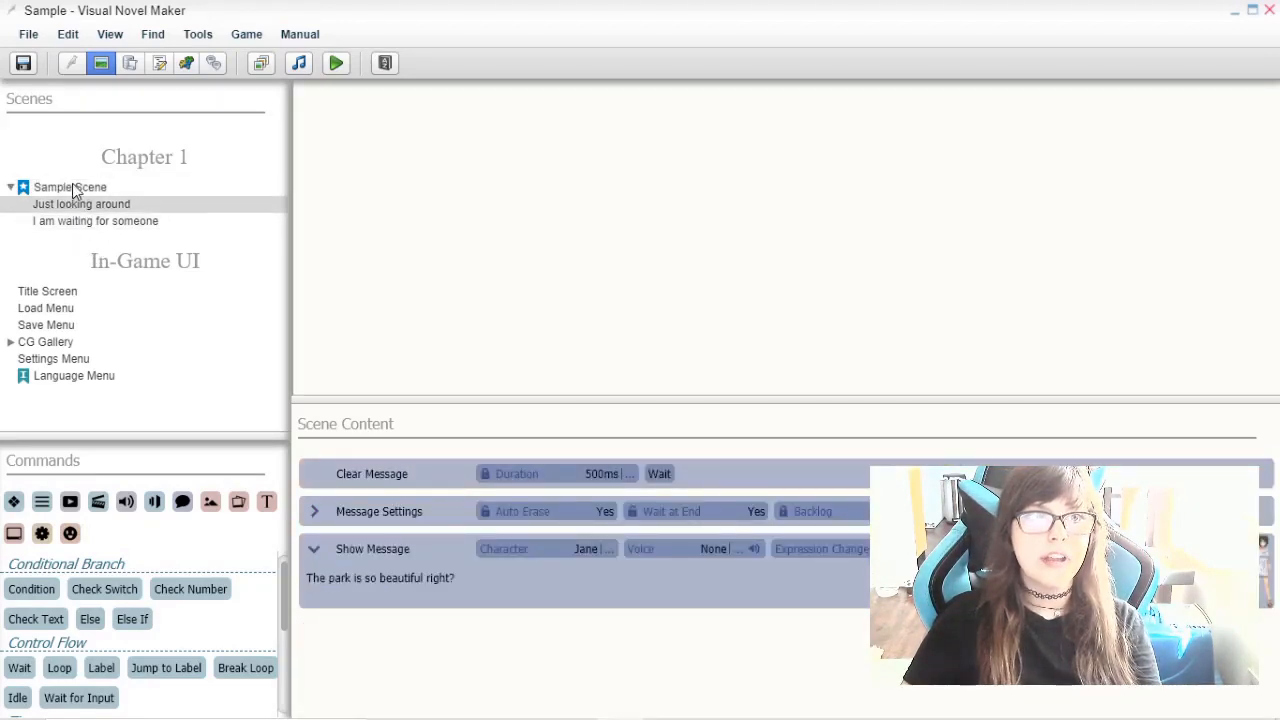
{"action": "left_click", "coordinate": [68, 188]}
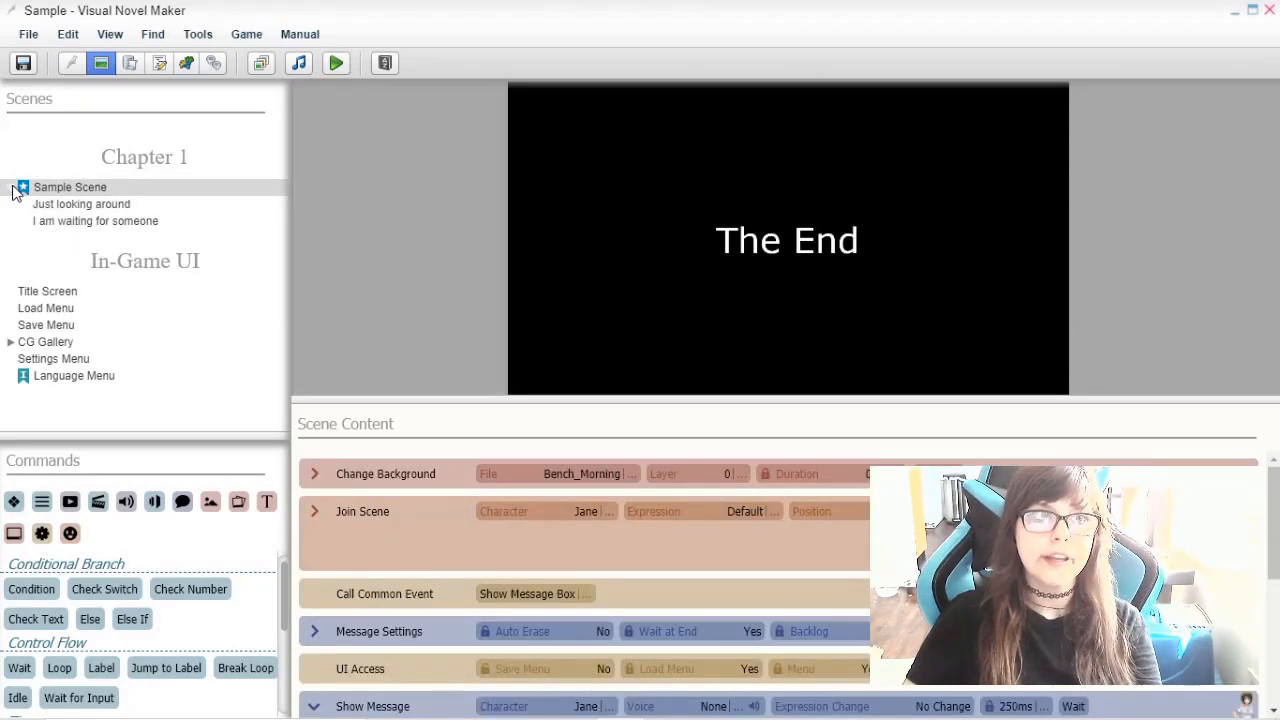
{"action": "left_click", "coordinate": [12, 192]}
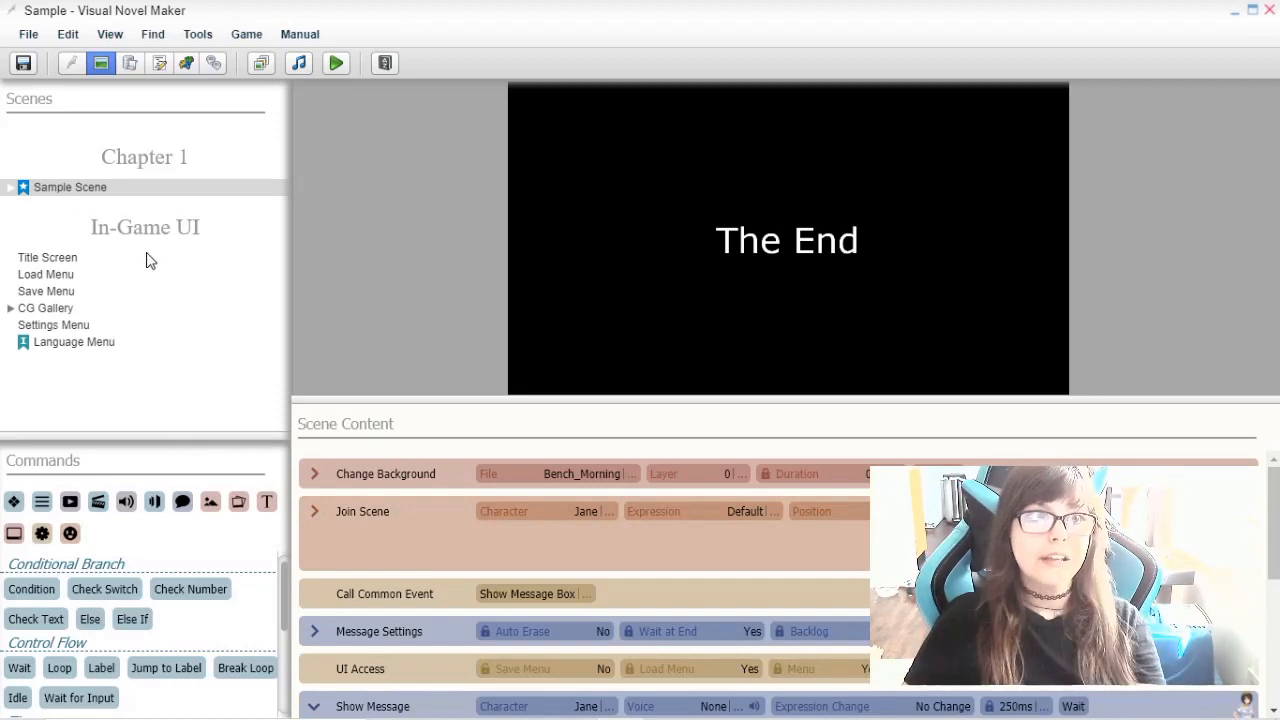
{"action": "mouse_move", "coordinate": [72, 128]}
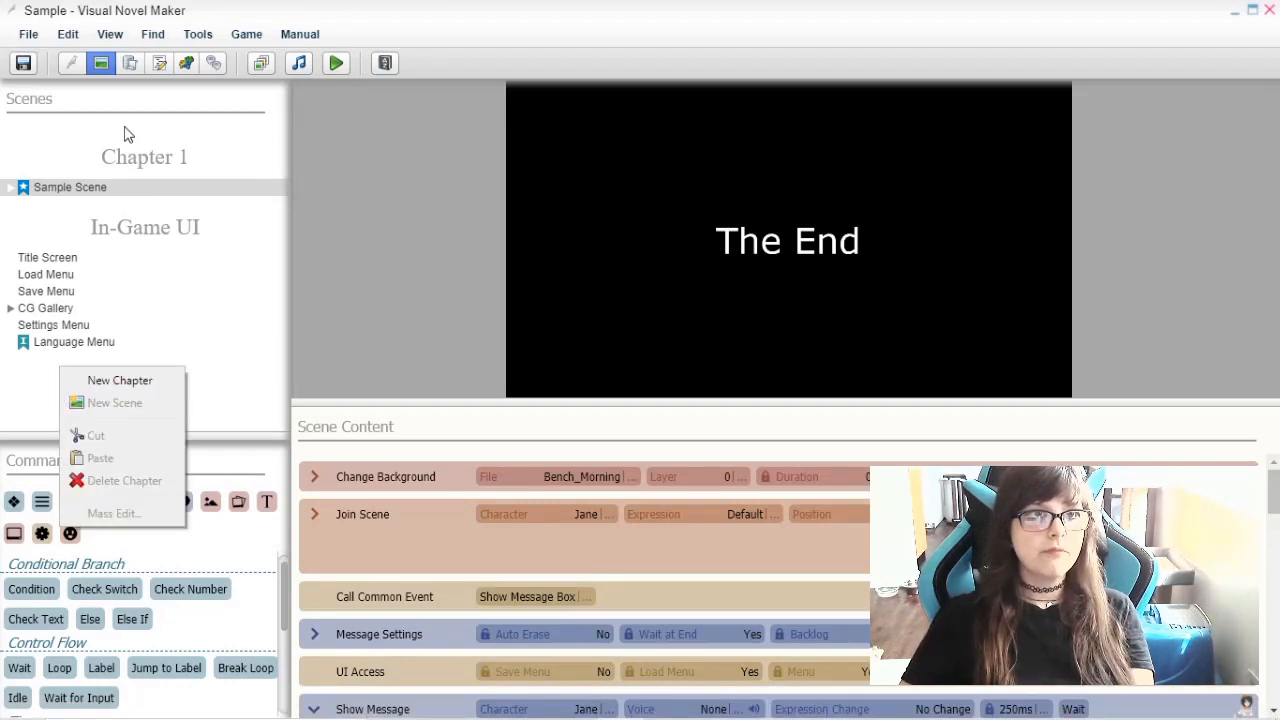
{"action": "left_click", "coordinate": [144, 130]}
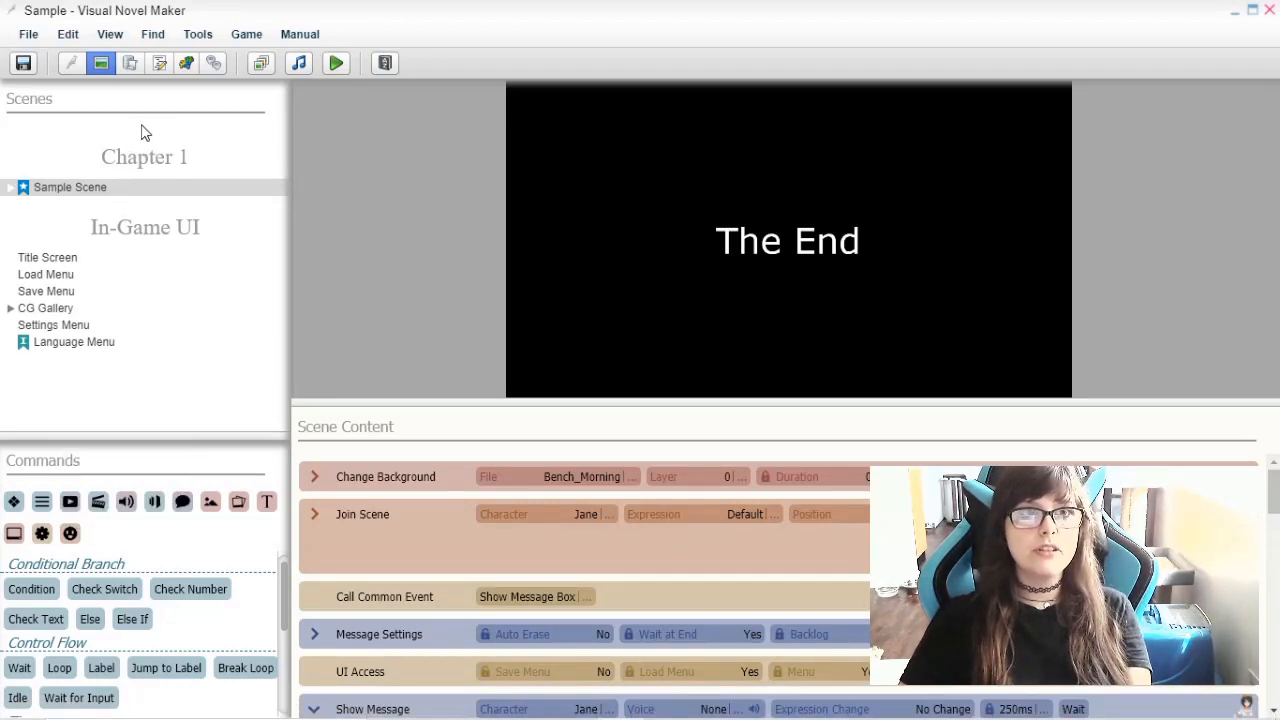
{"action": "mouse_move", "coordinate": [180, 376]}
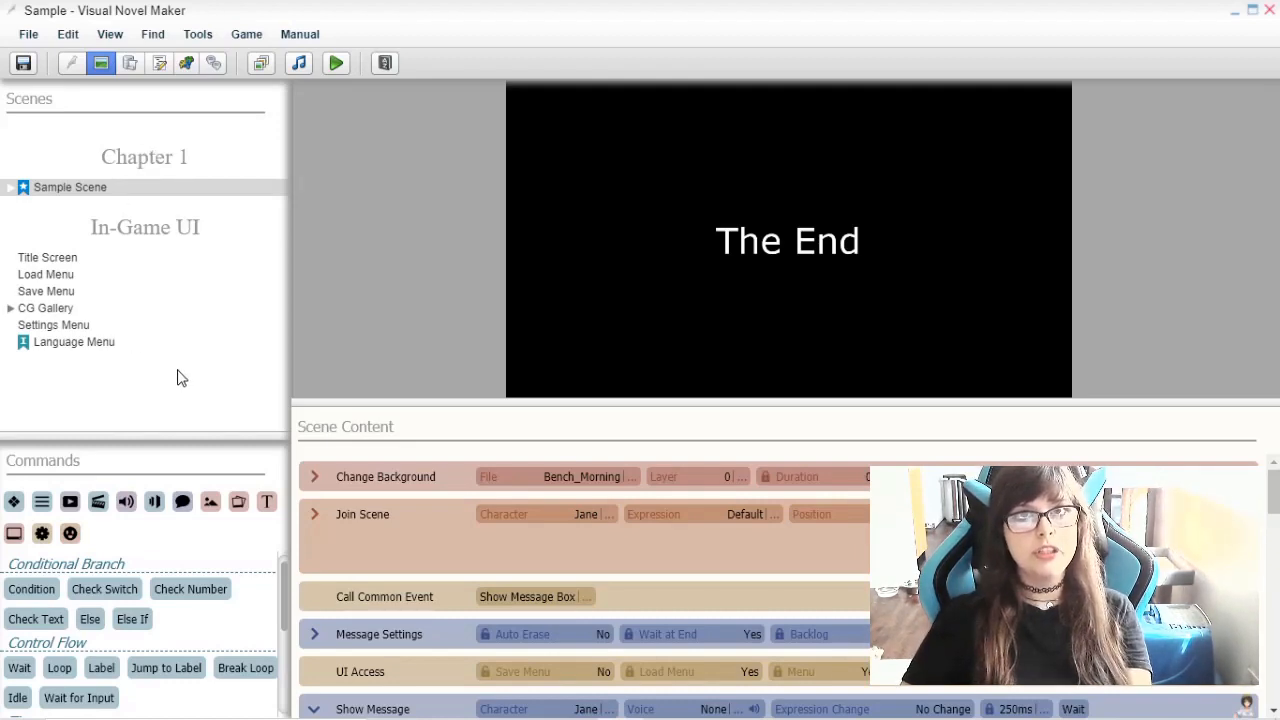
{"action": "mouse_move", "coordinate": [64, 372]}
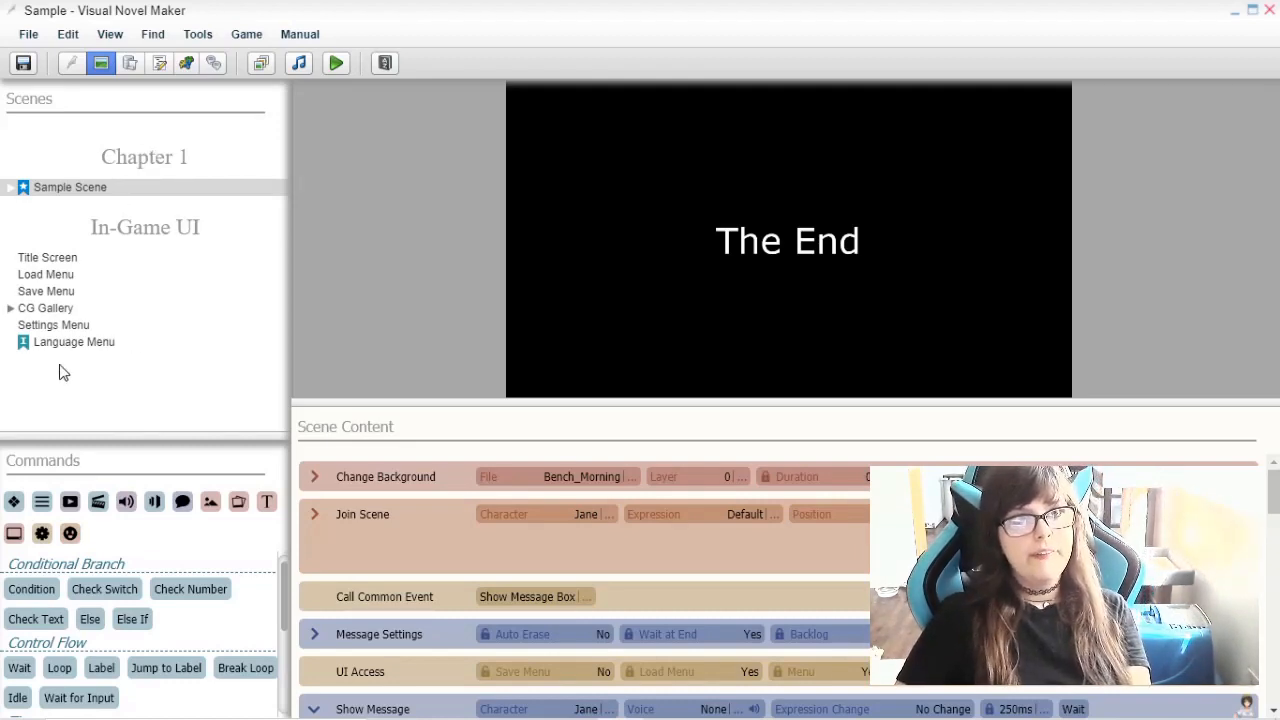
{"action": "mouse_move", "coordinate": [112, 170]}
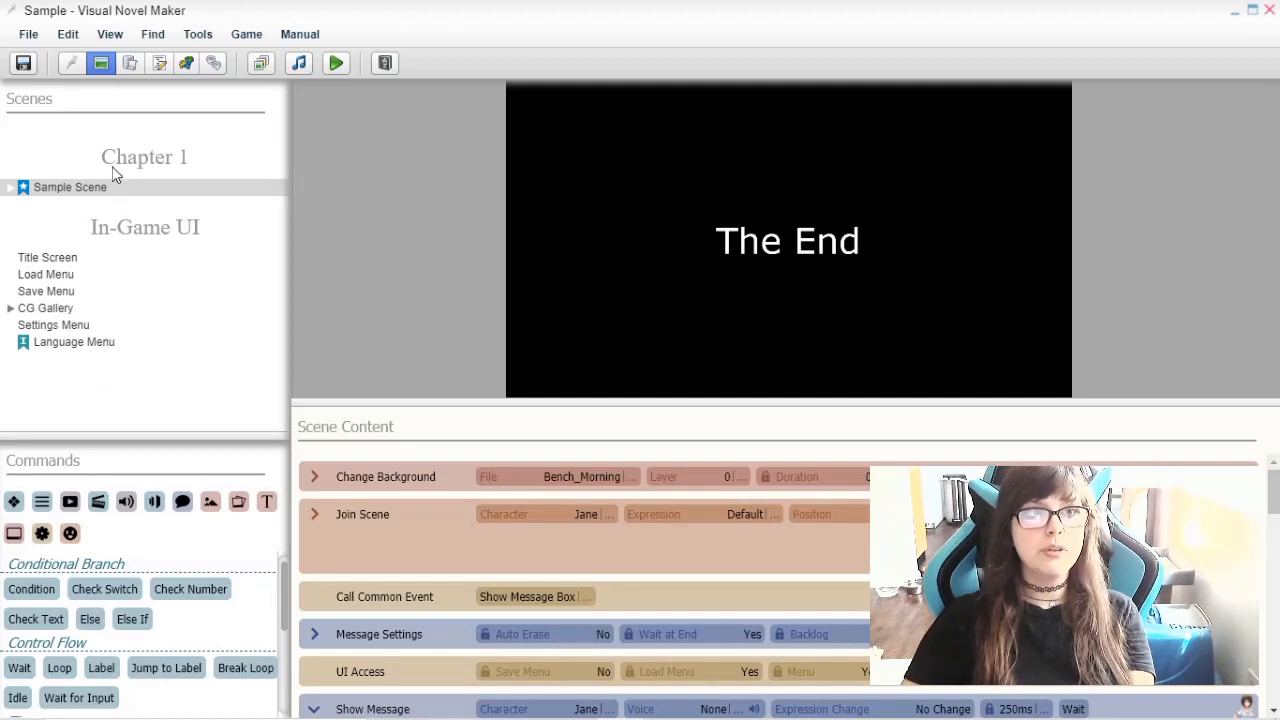
Create a new chapter in the Scenes panel named 'Creations 101'
{"action": "right_click", "coordinate": [72, 340]}
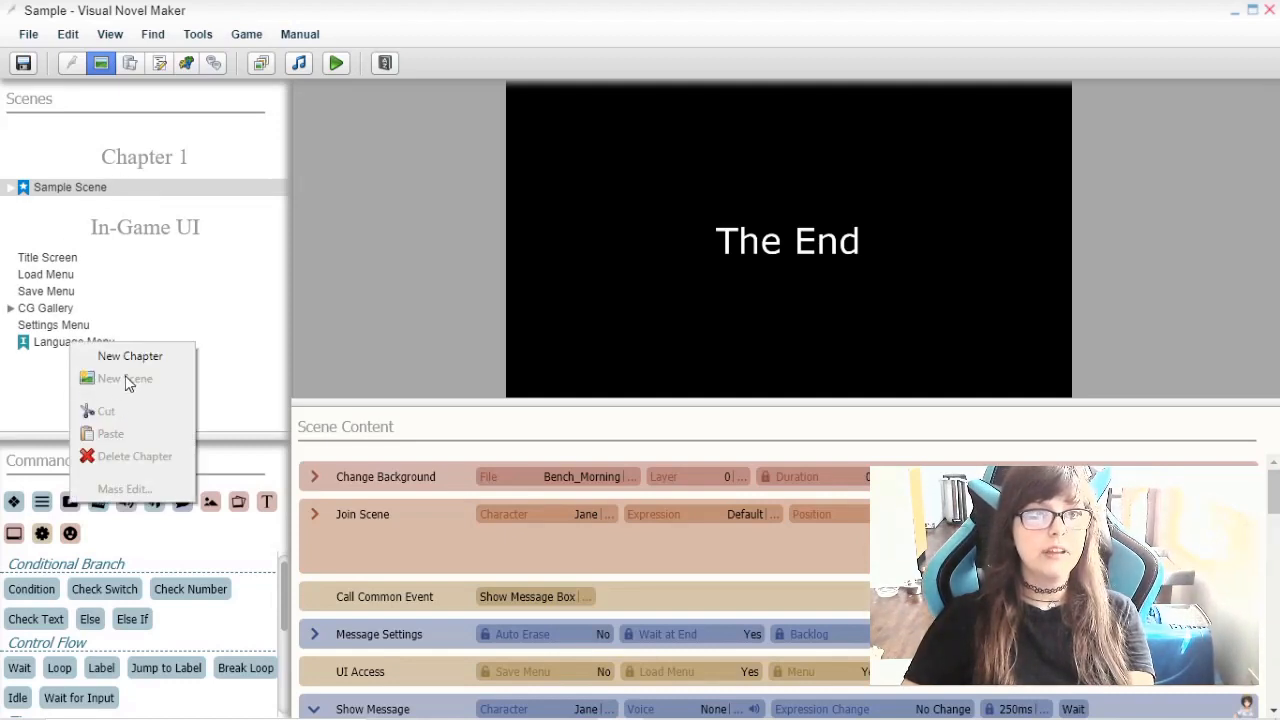
{"action": "mouse_move", "coordinate": [122, 370]}
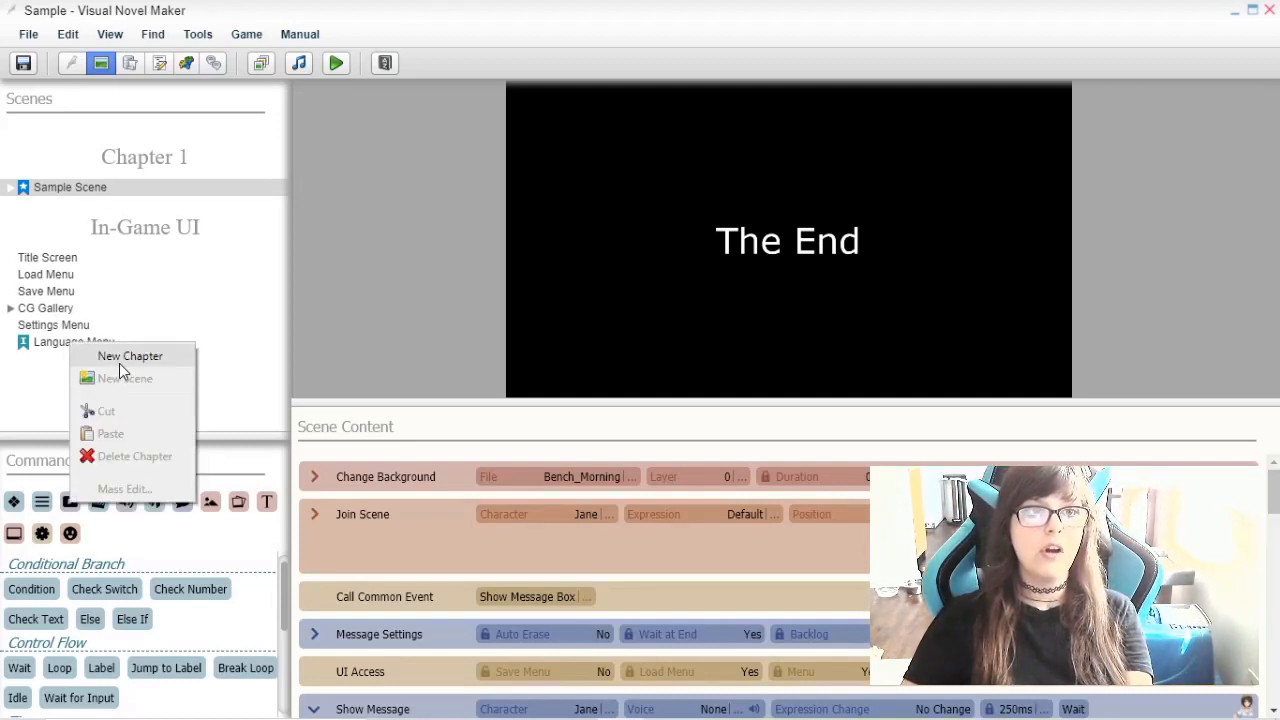
{"action": "left_click", "coordinate": [128, 356]}
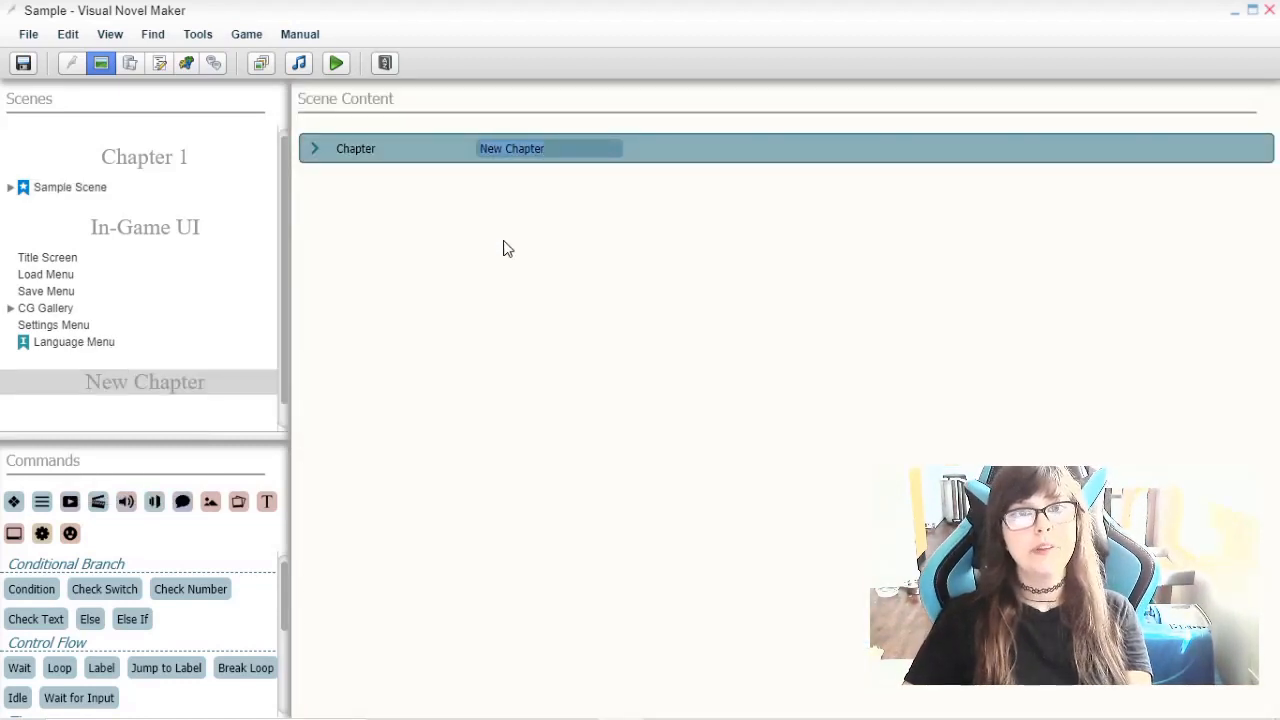
{"action": "mouse_move", "coordinate": [516, 300]}
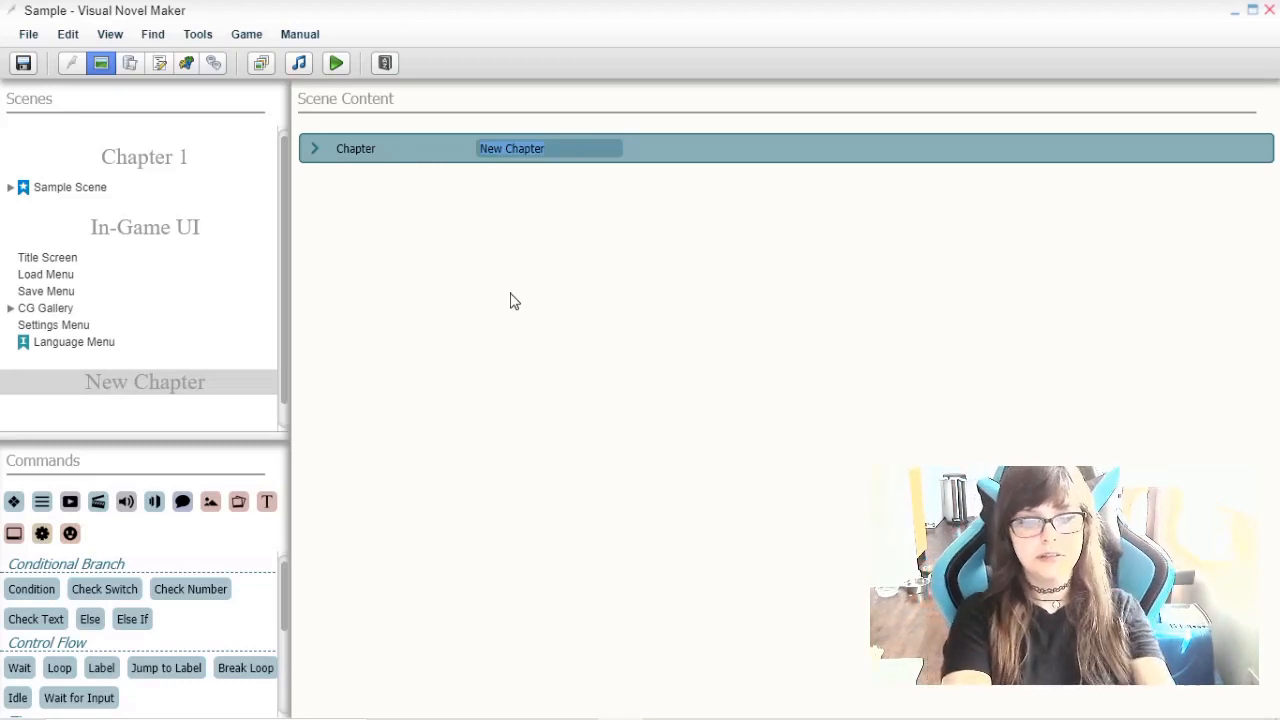
{"action": "type", "text": "Creations"}
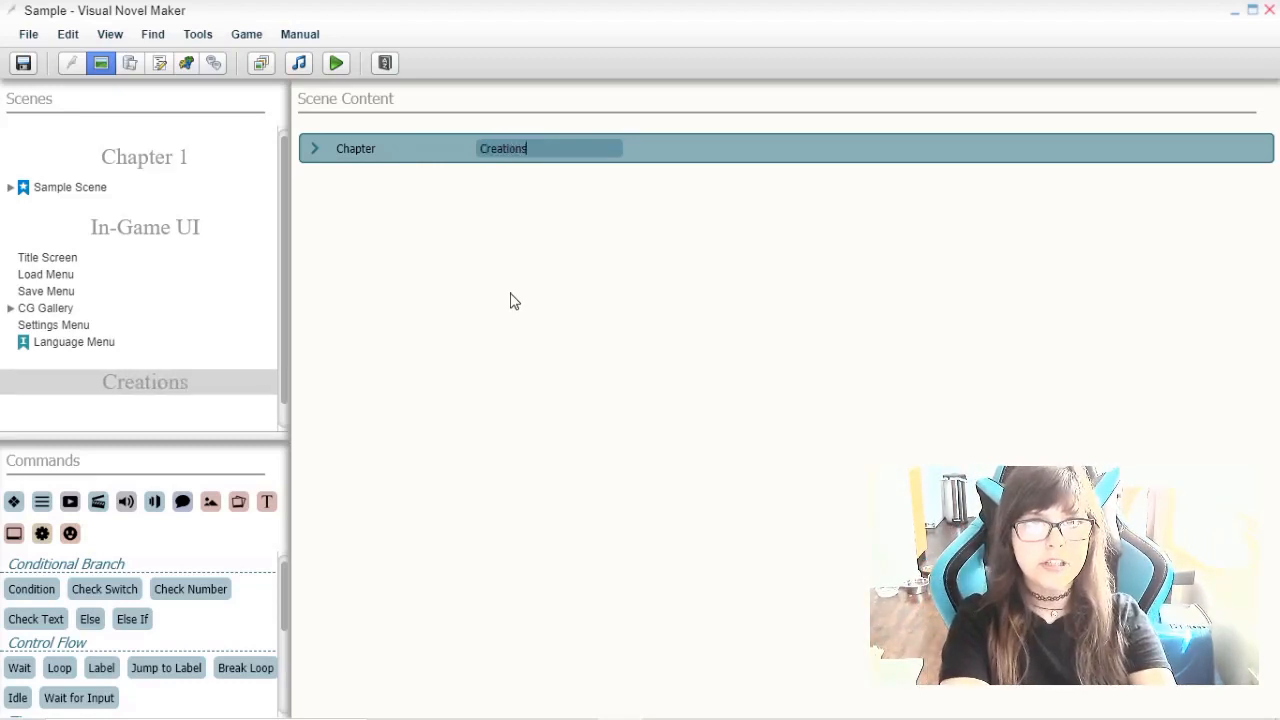
{"action": "type", "text": "101"}
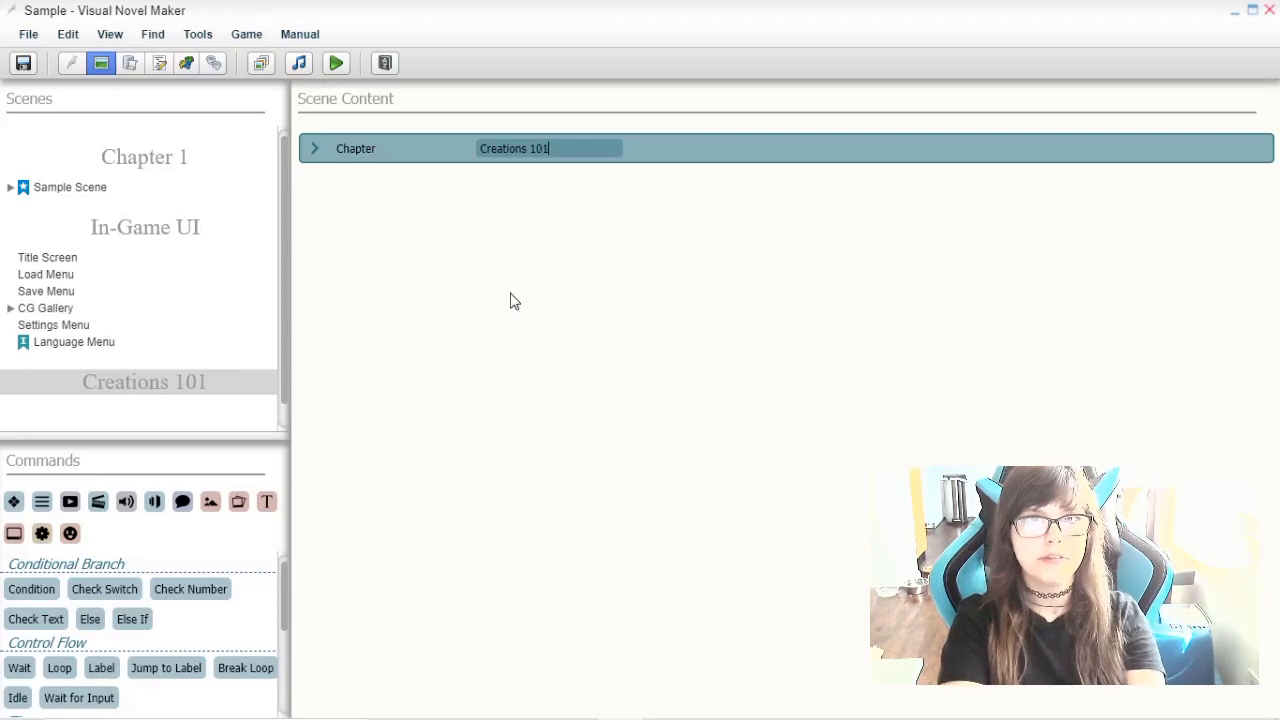
{"action": "mouse_move", "coordinate": [530, 284]}
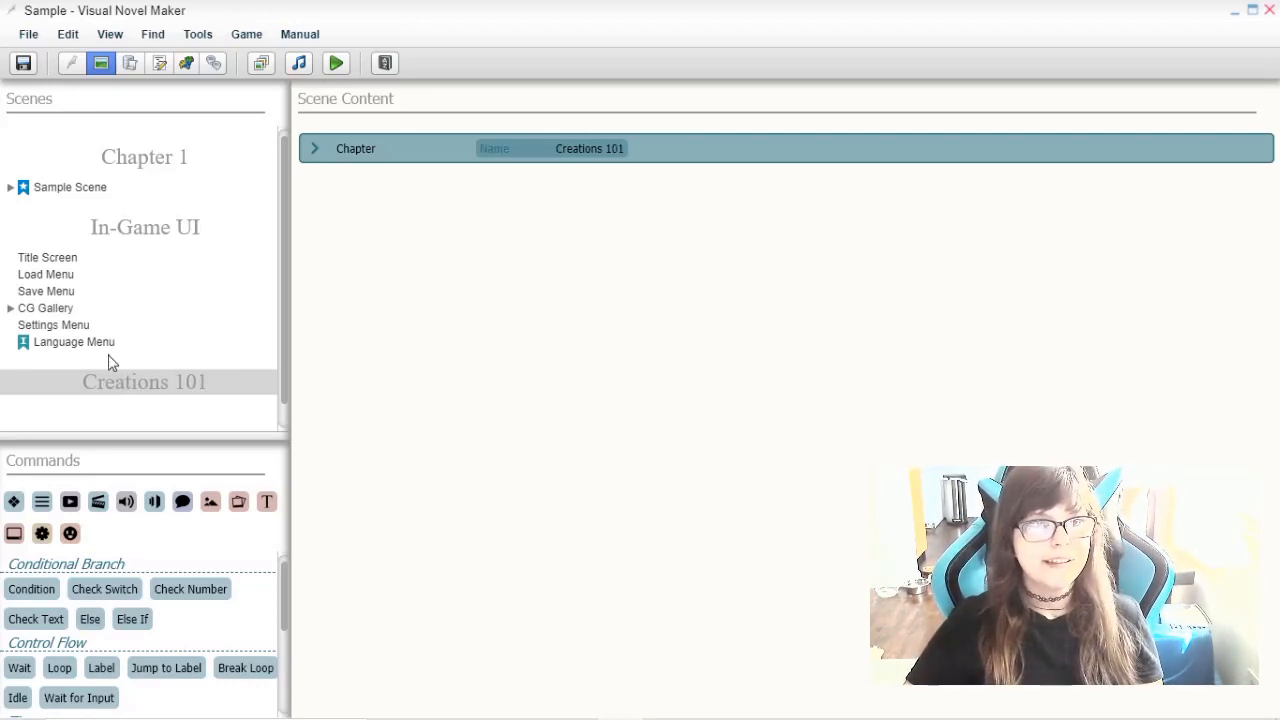
Add a scene named 'First Day in Class' to the Creations 101 chapter
{"action": "right_click", "coordinate": [112, 364]}
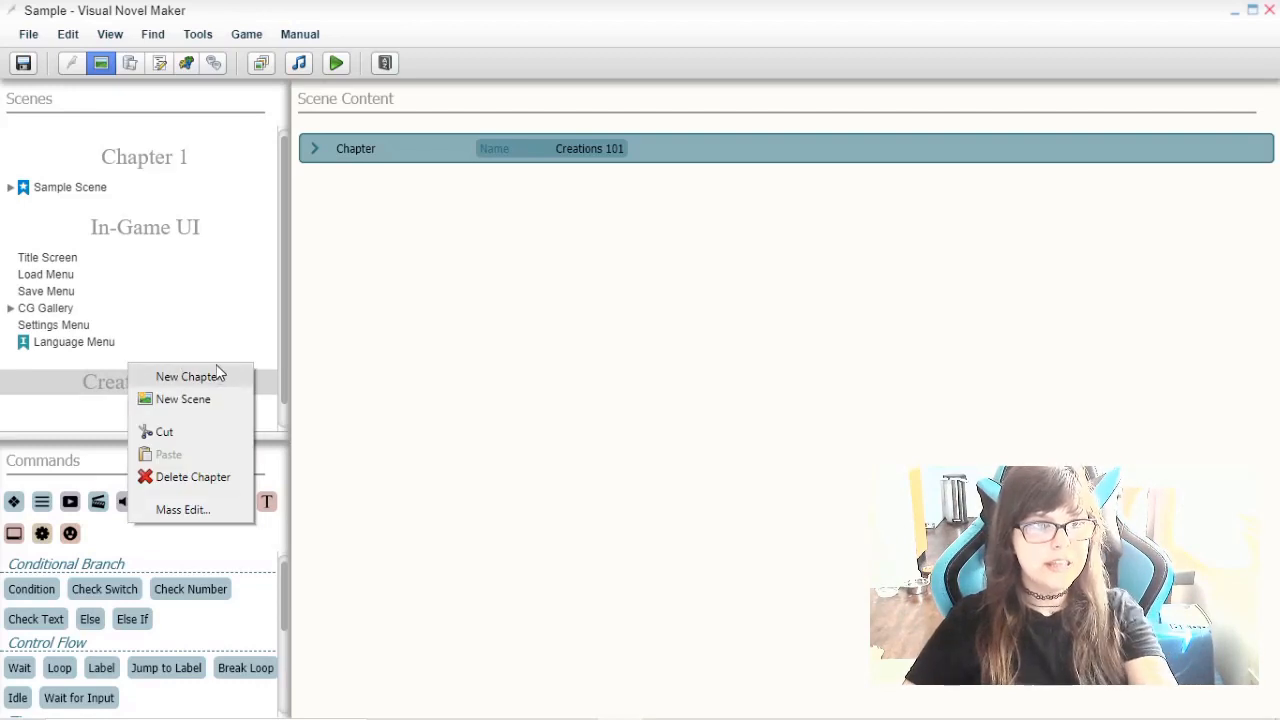
{"action": "mouse_move", "coordinate": [164, 404]}
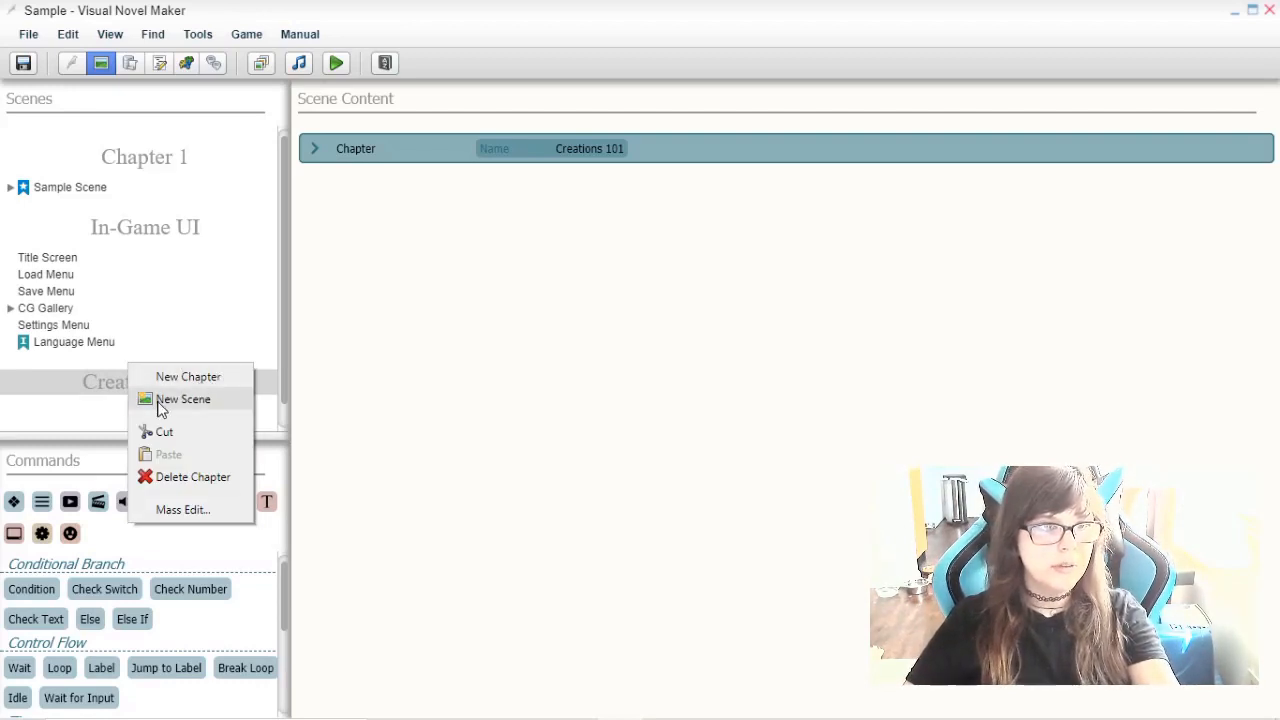
{"action": "left_click", "coordinate": [184, 400]}
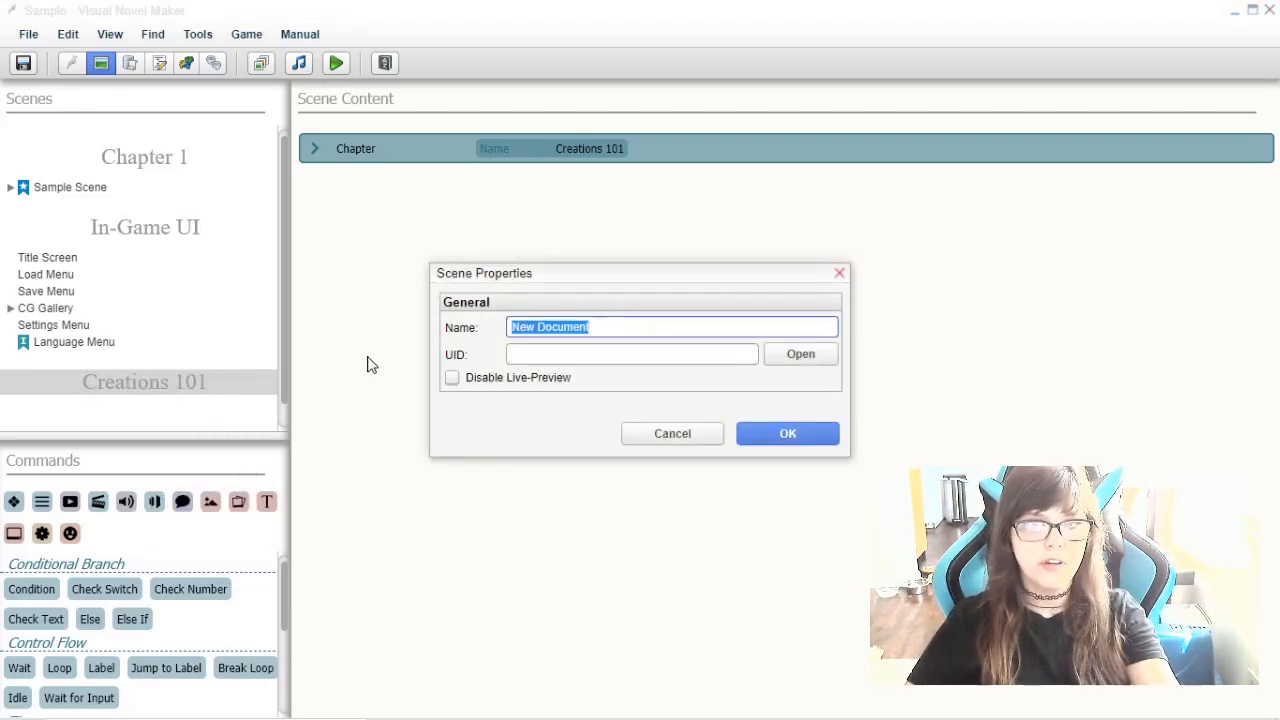
{"action": "type", "text": "F"}
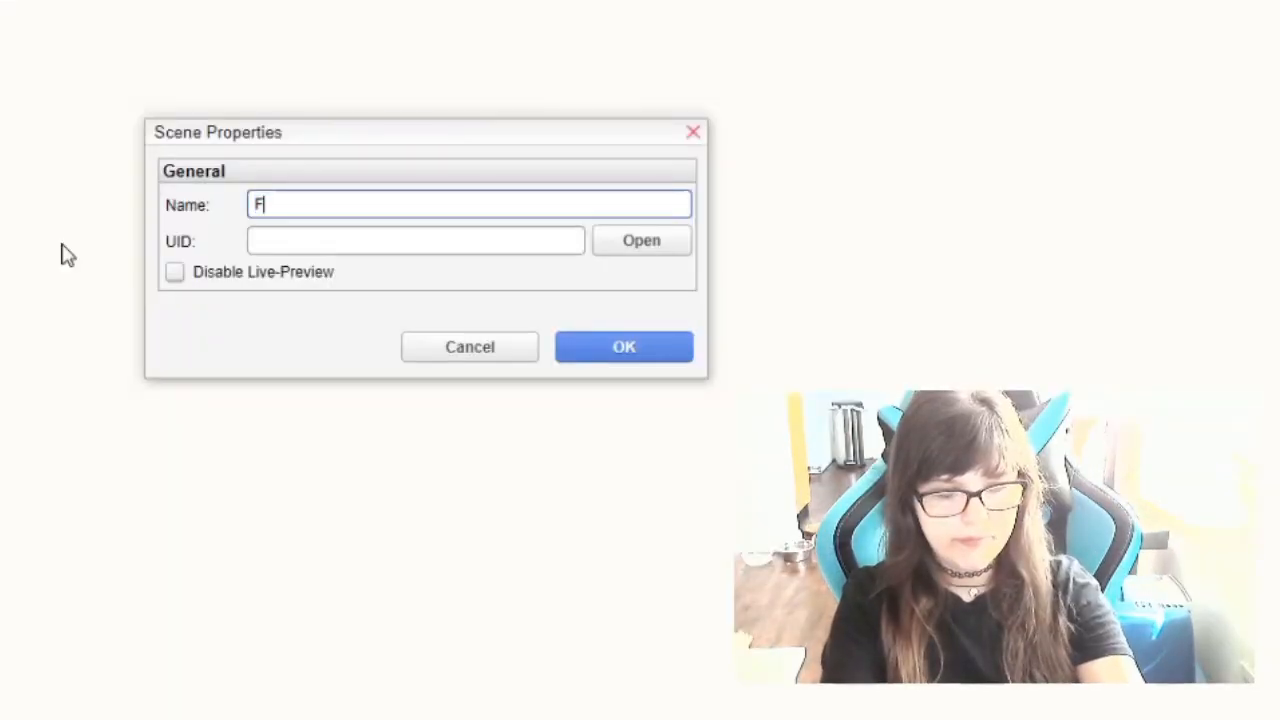
{"action": "type", "text": "irst D"}
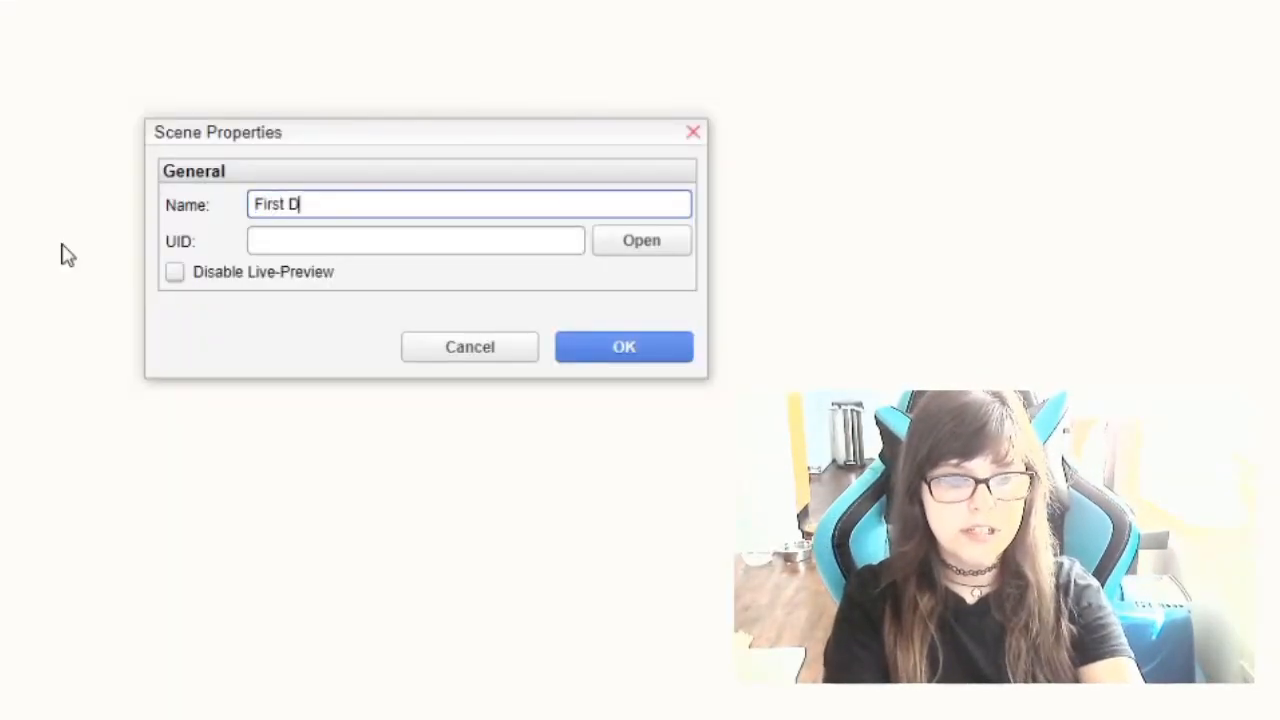
{"action": "type", "text": "ay in"}
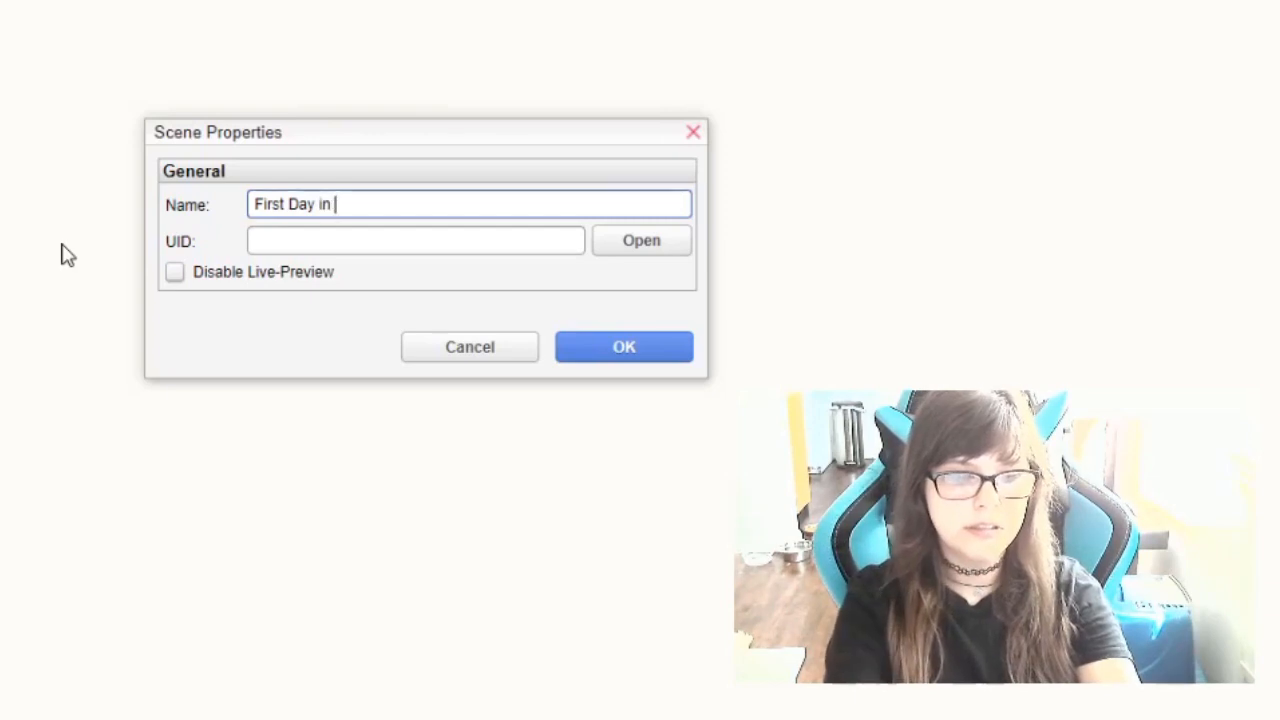
{"action": "type", "text": "Class"}
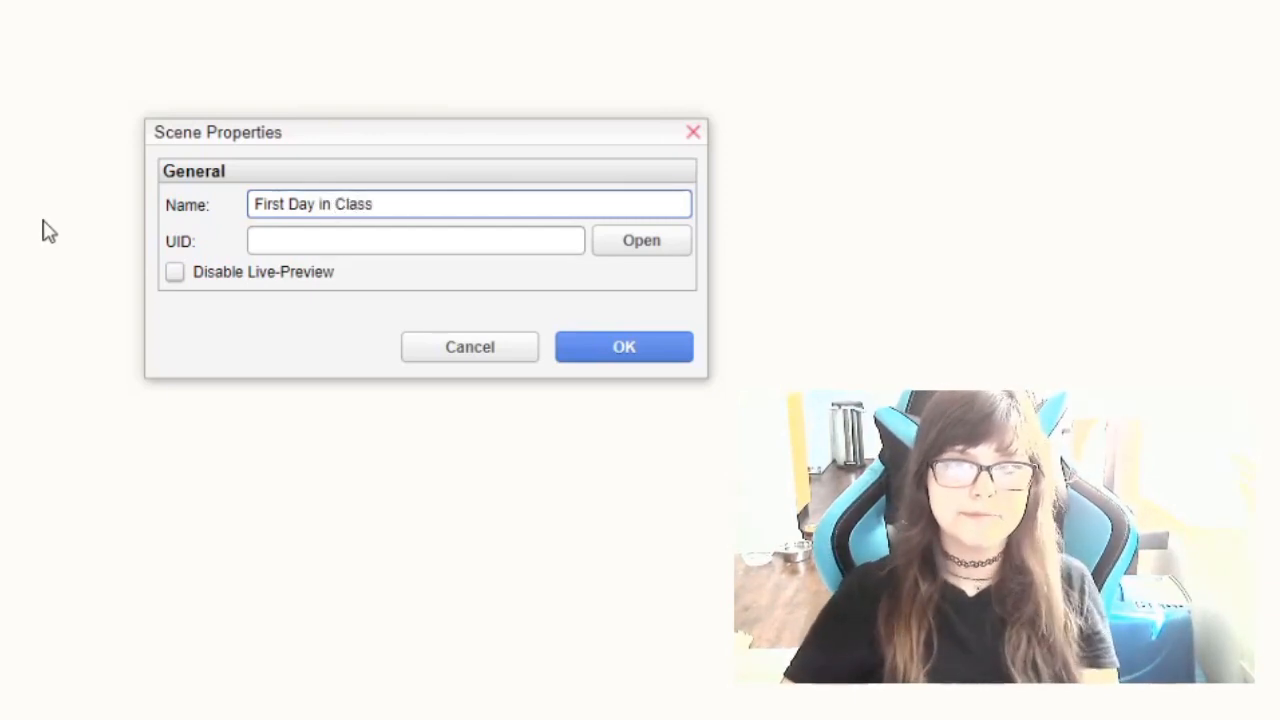
{"action": "left_click", "coordinate": [624, 346]}
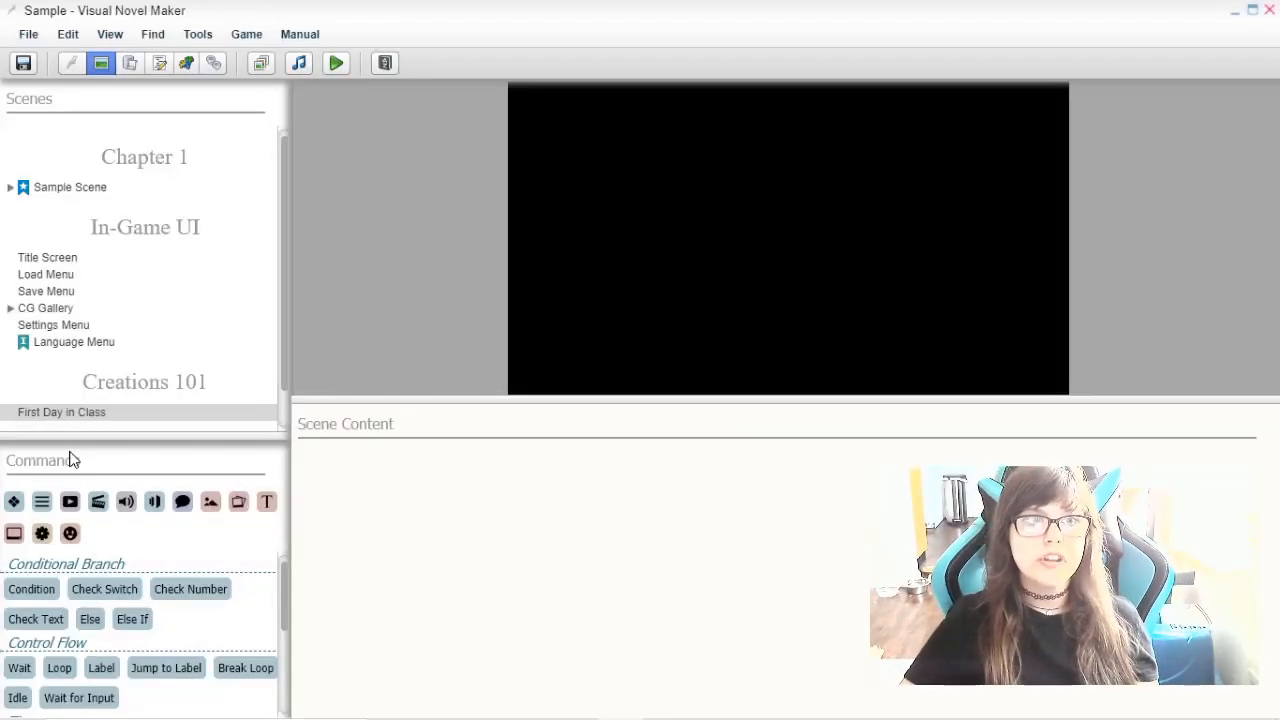
Rename the scene to 'Second Day in Class' through its Properties
{"action": "left_click", "coordinate": [144, 382]}
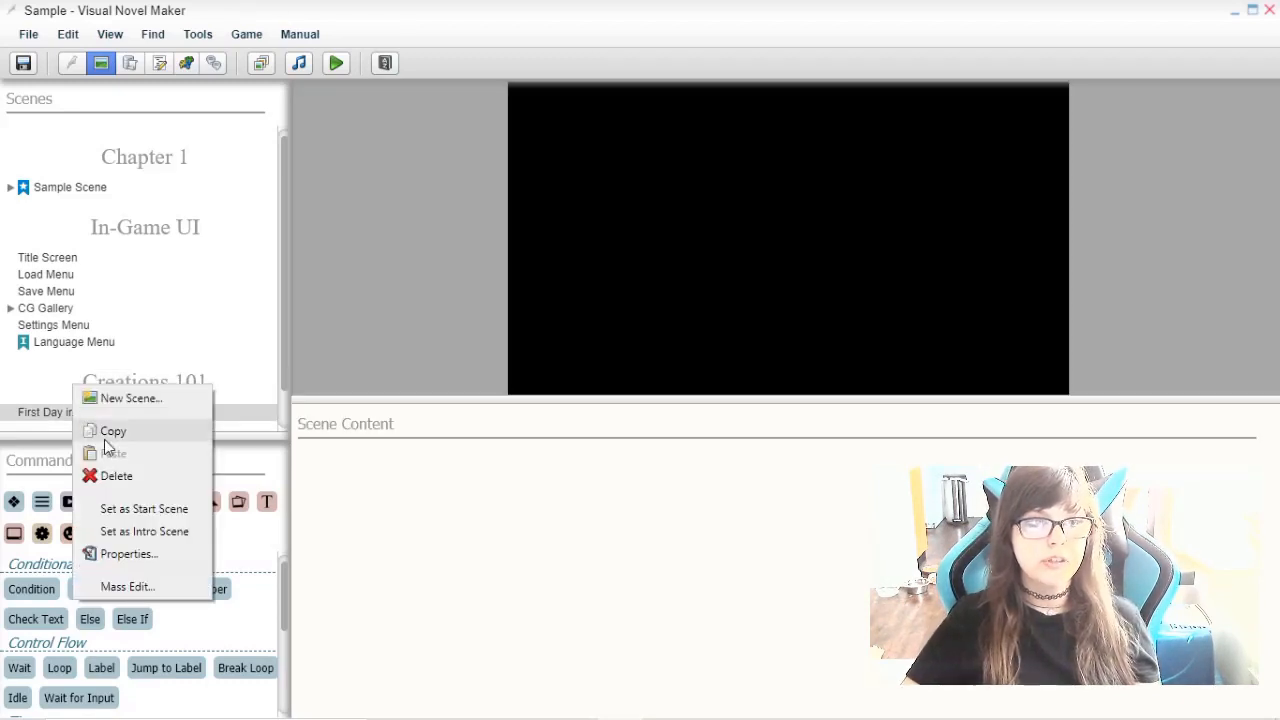
{"action": "left_click", "coordinate": [128, 554]}
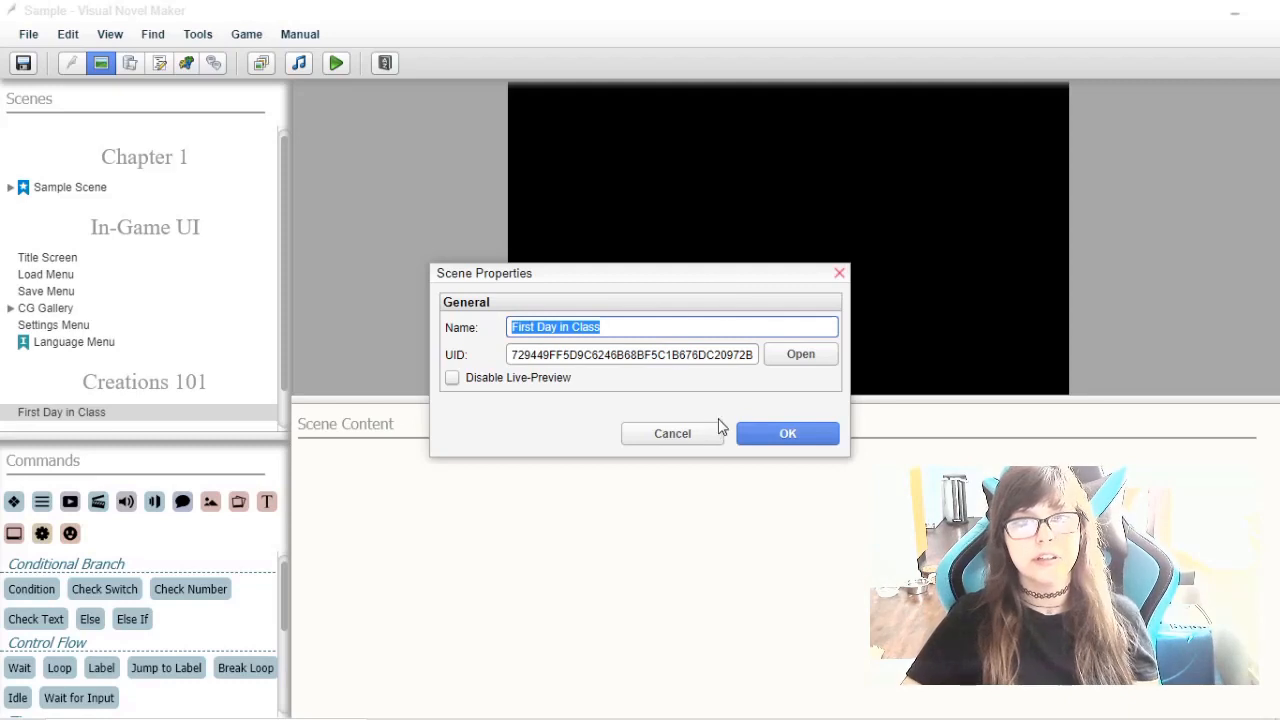
{"action": "left_click", "coordinate": [516, 326]}
{"action": "type", "text": "Second"}
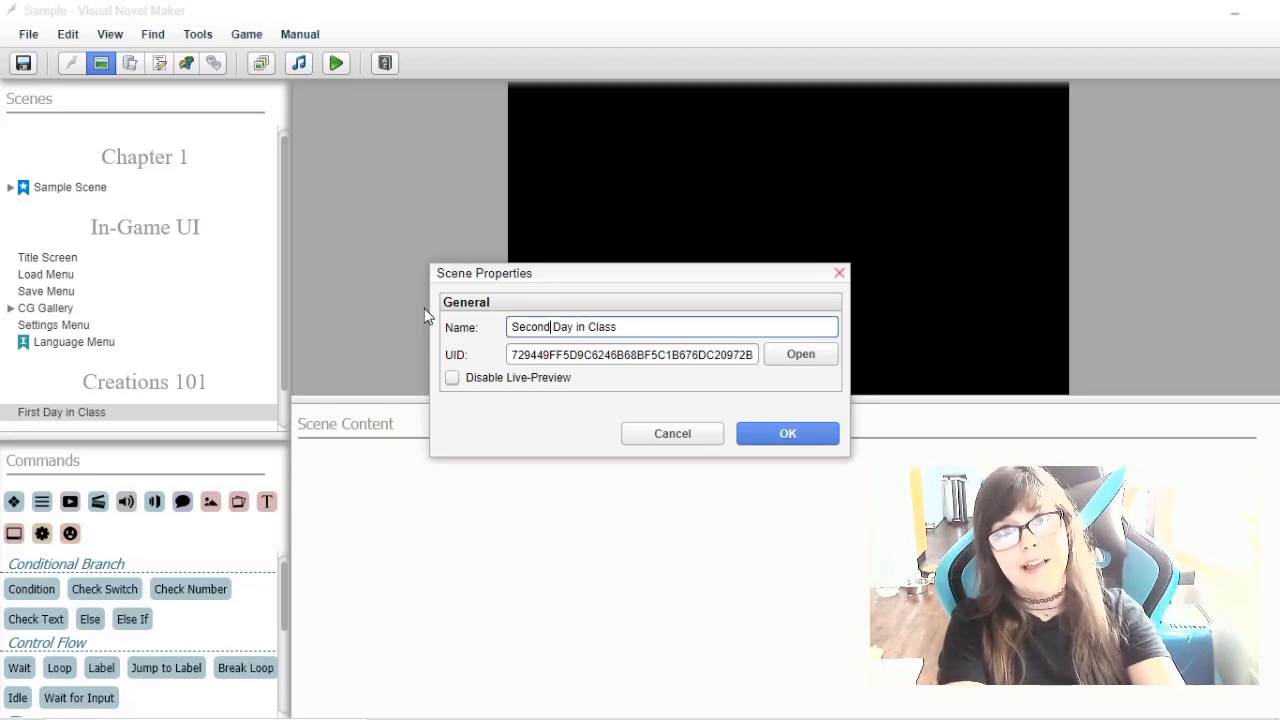
{"action": "mouse_move", "coordinate": [812, 420]}
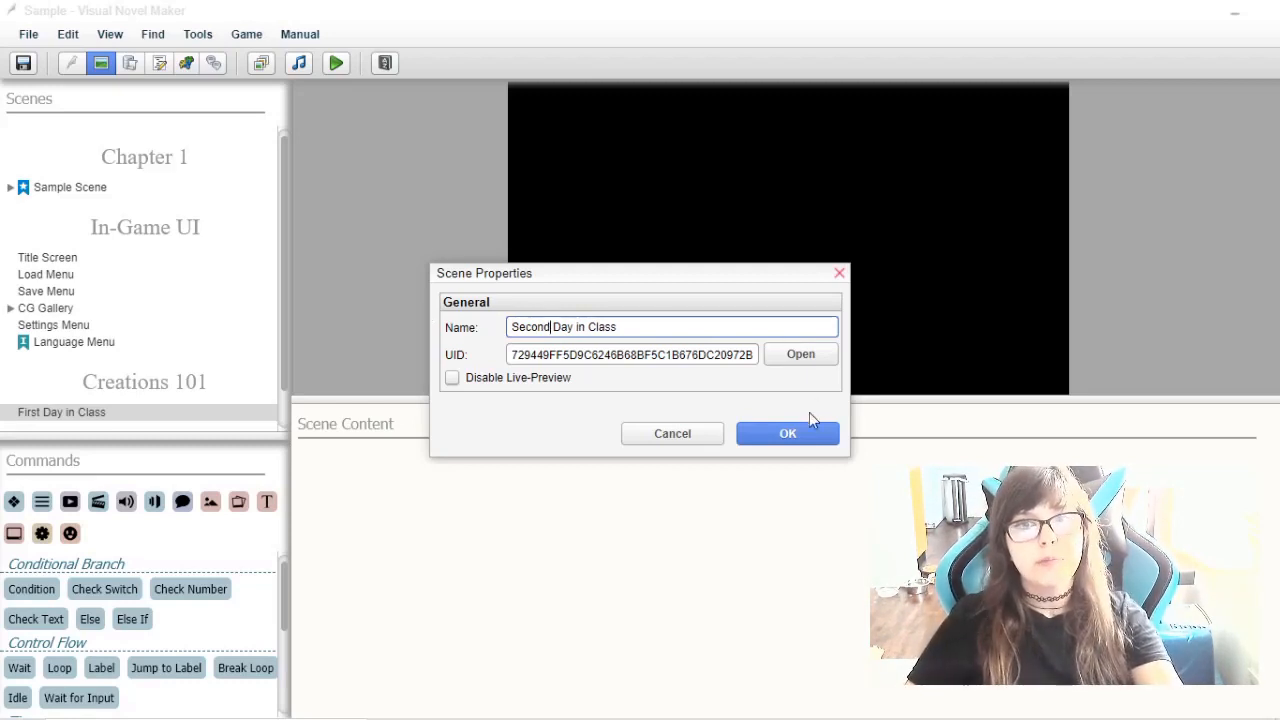
{"action": "left_click", "coordinate": [788, 432]}
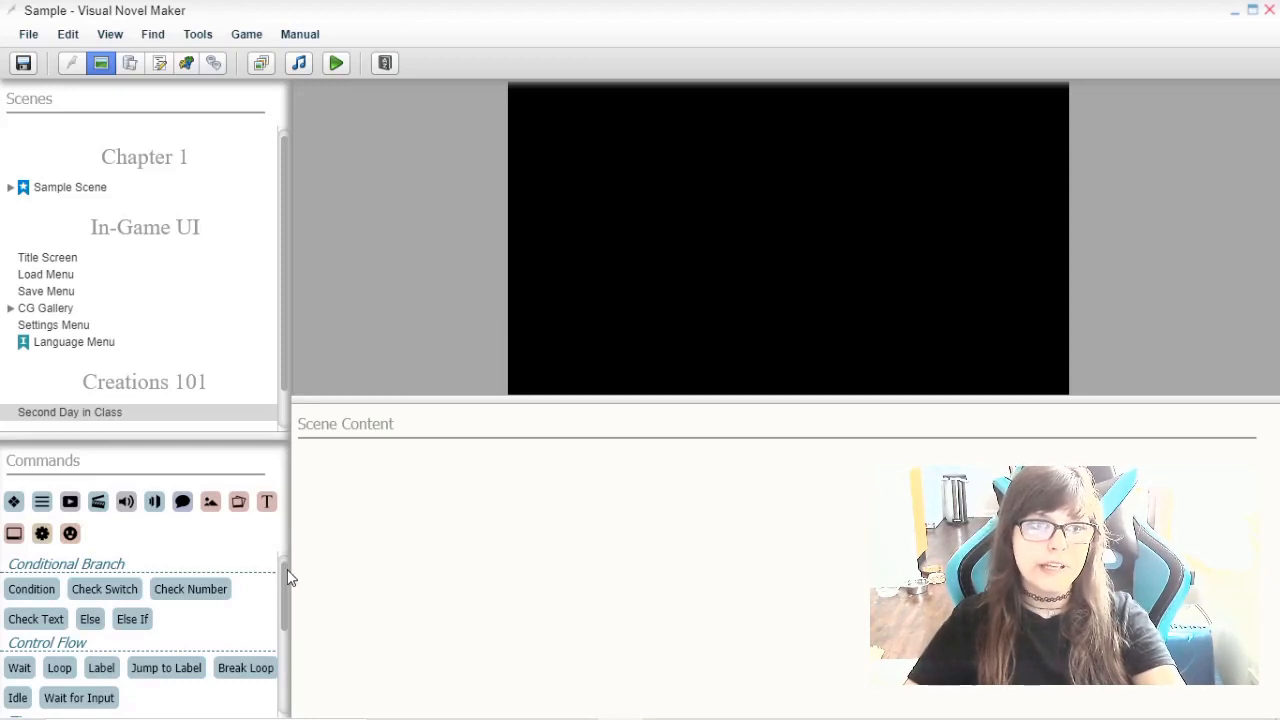
{"action": "mouse_move", "coordinate": [488, 576]}
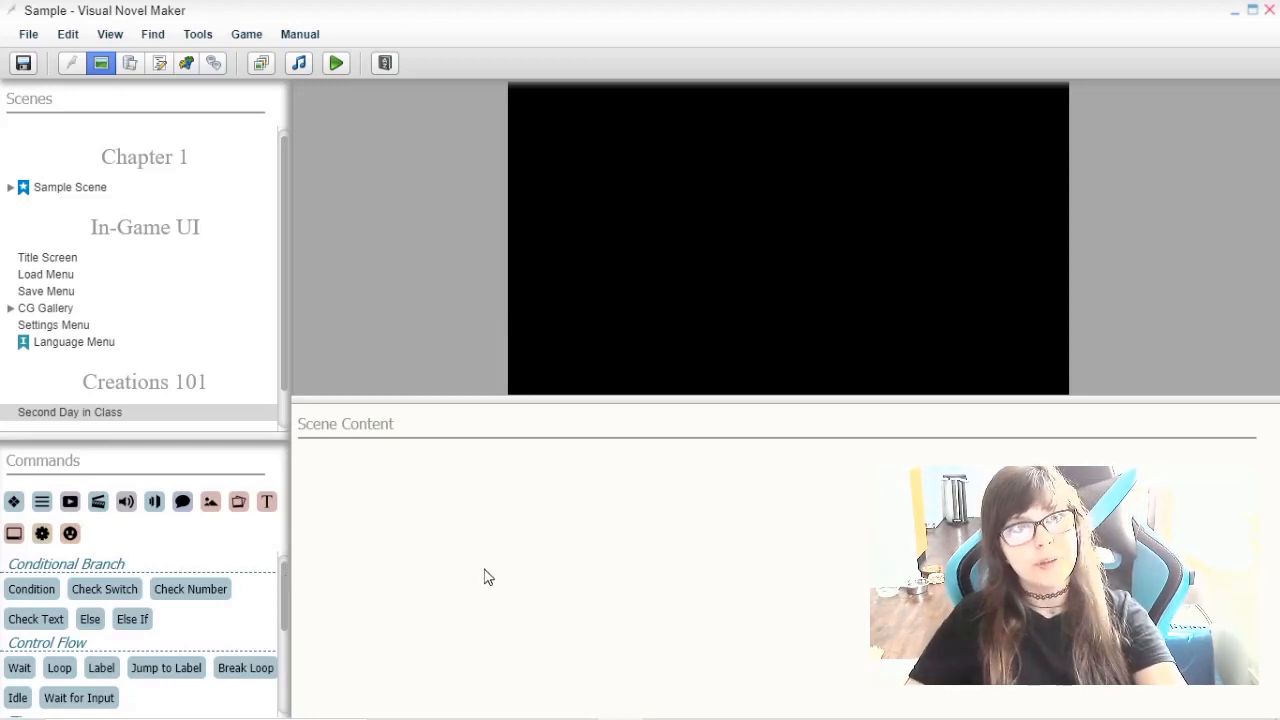
{"action": "mouse_move", "coordinate": [542, 408]}
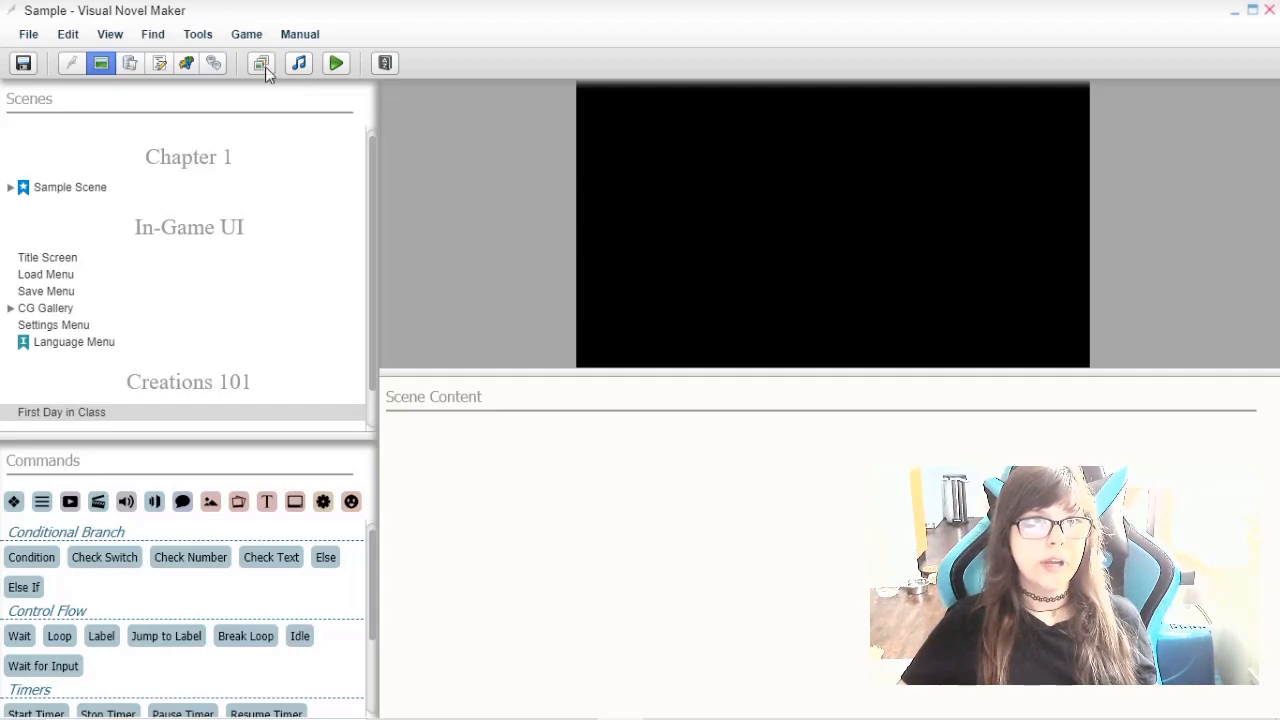
Open the Resource Manager and browse the Characters, Pictures and Backgrounds folders
{"action": "left_click", "coordinate": [260, 62]}
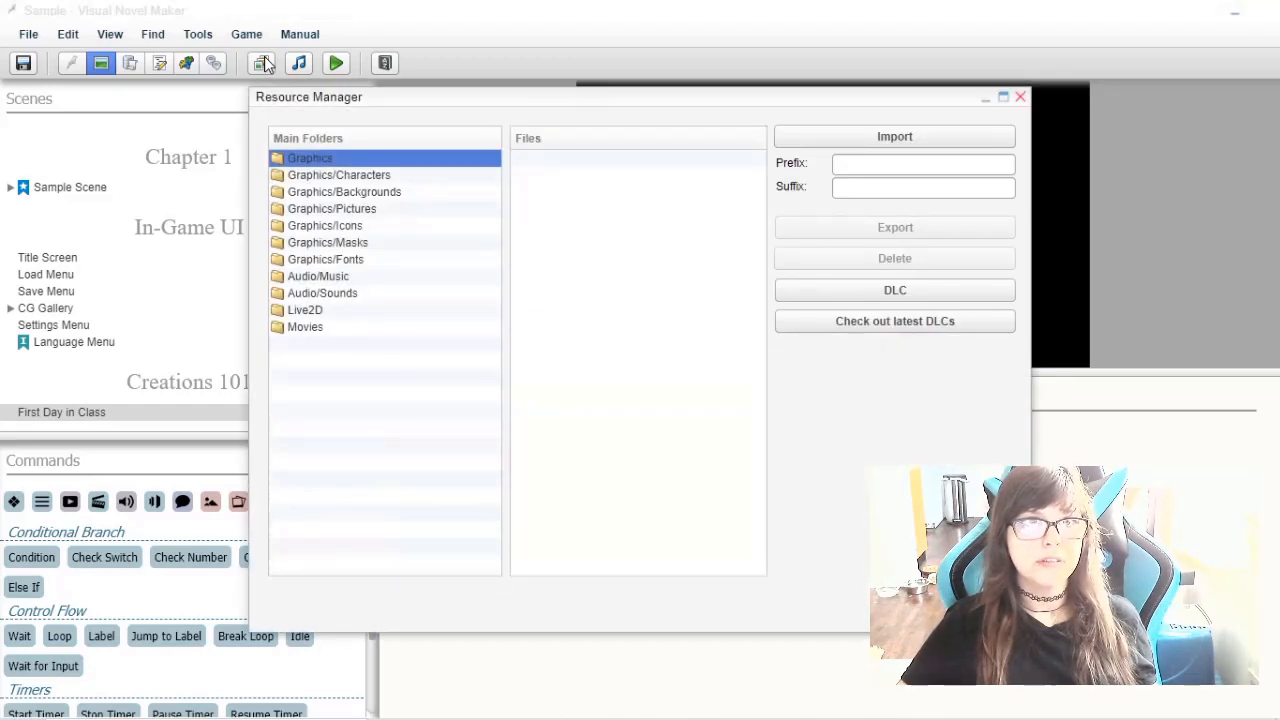
{"action": "left_click", "coordinate": [338, 176]}
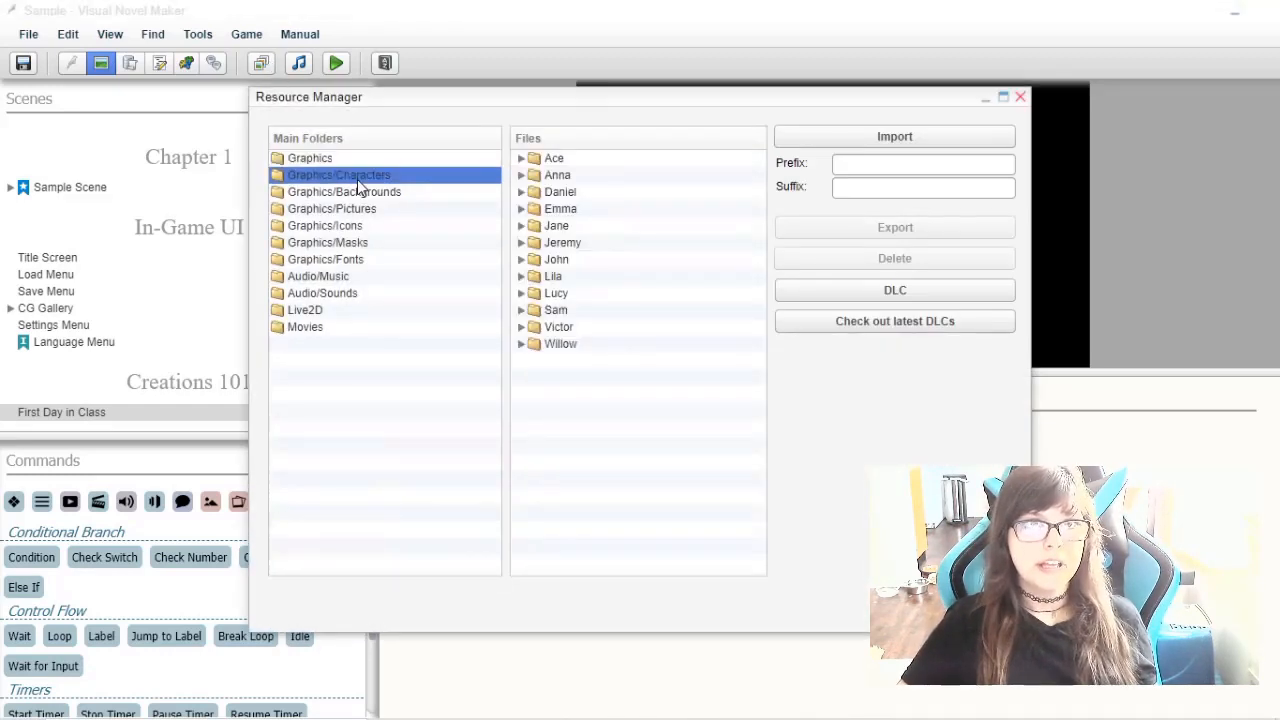
{"action": "left_click", "coordinate": [332, 208]}
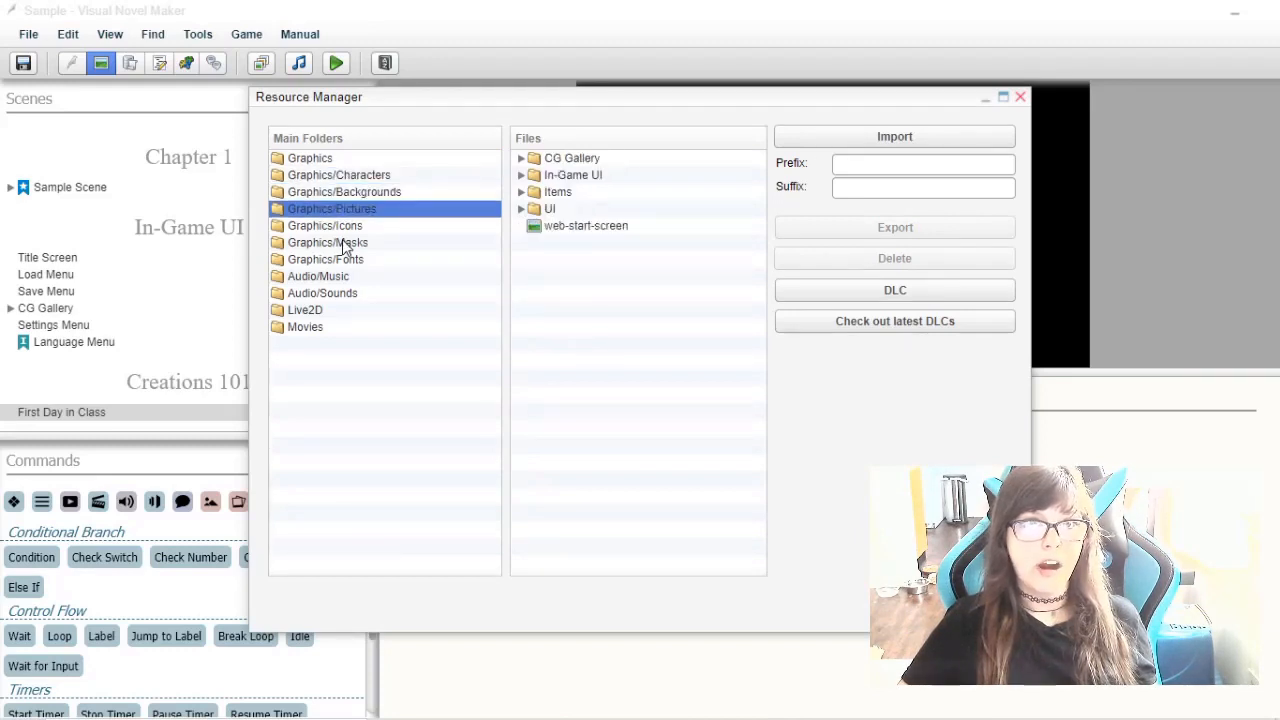
{"action": "left_click", "coordinate": [328, 242]}
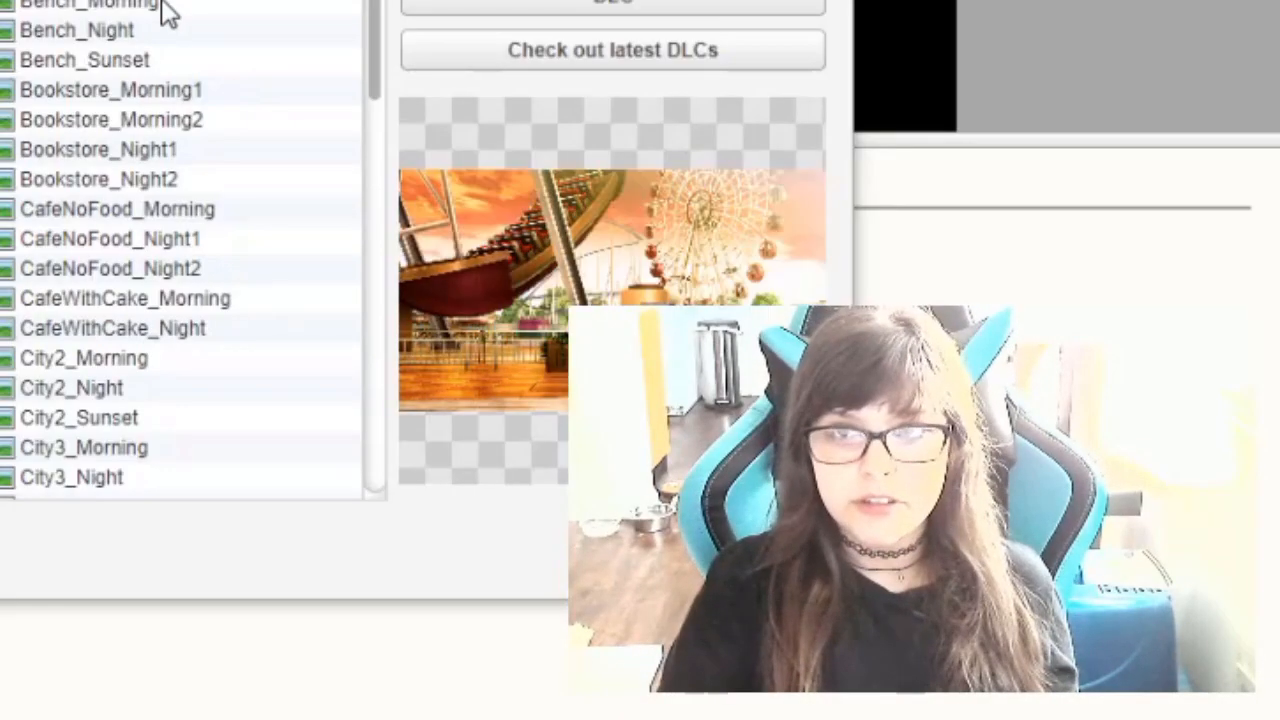
Preview background images including Hotspring_Morning and Restaurant_Morning1
{"action": "left_click", "coordinate": [110, 88]}
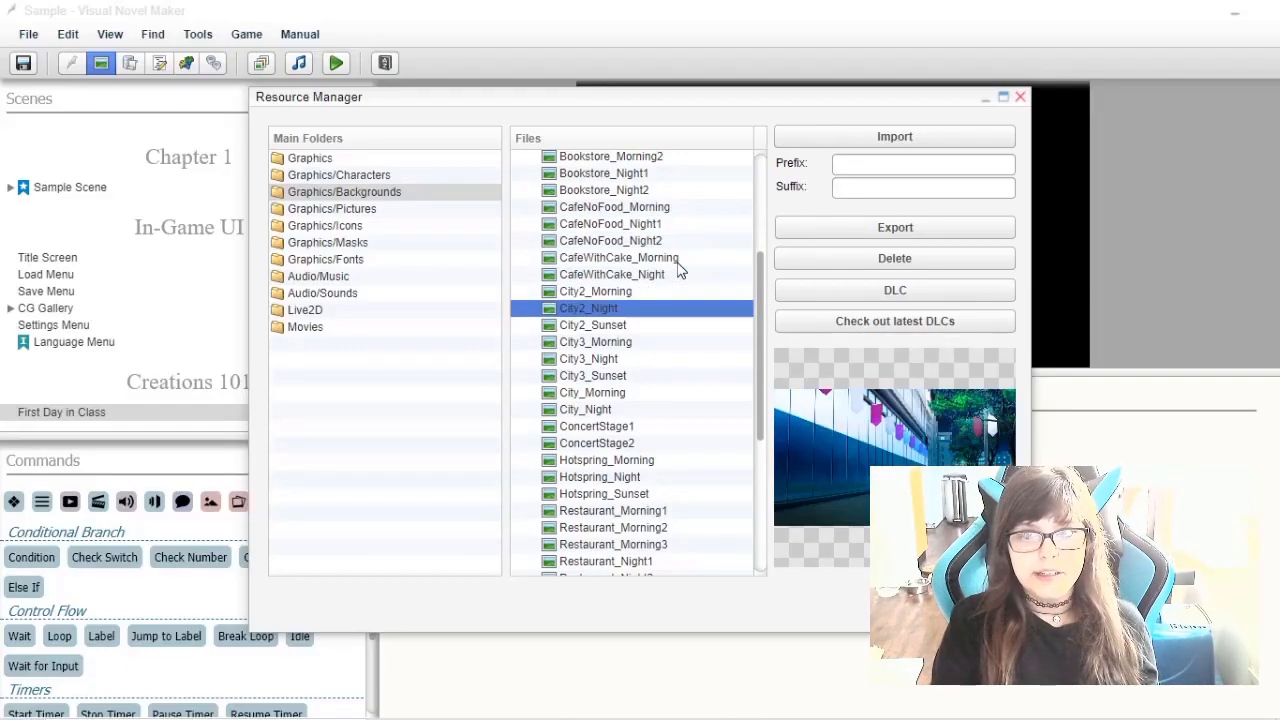
{"action": "left_click", "coordinate": [608, 458]}
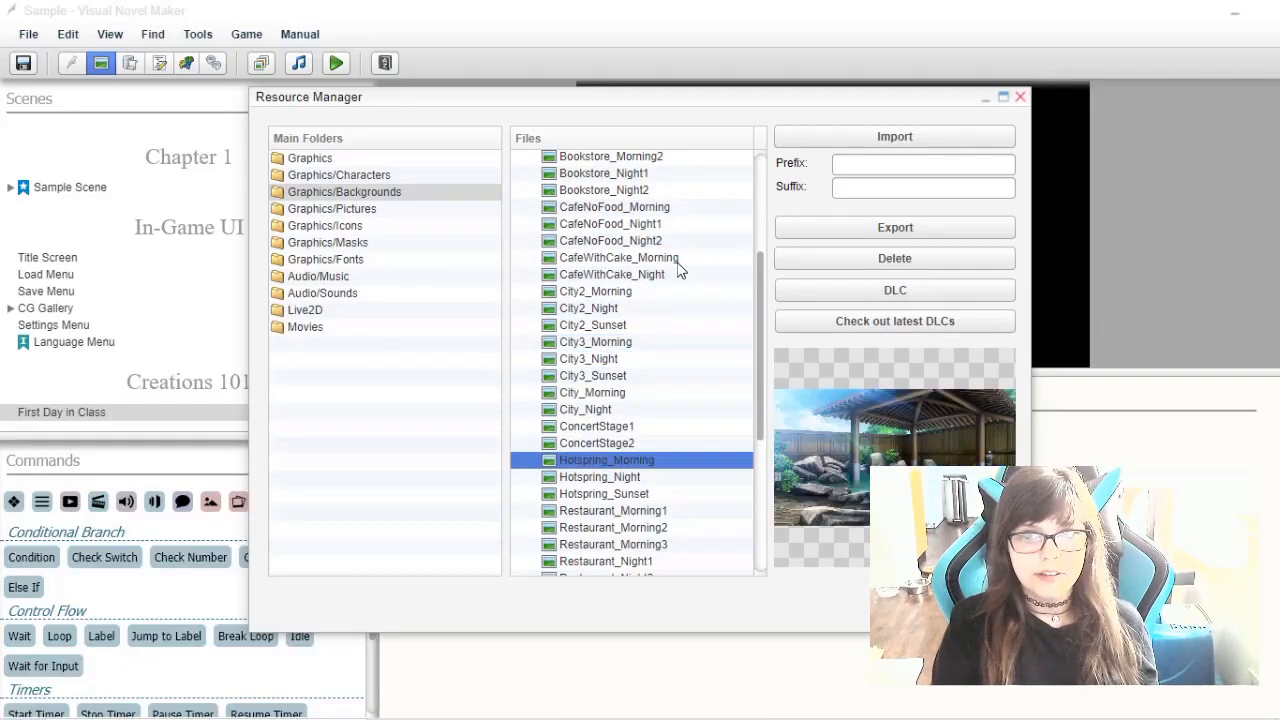
{"action": "left_click", "coordinate": [610, 510]}
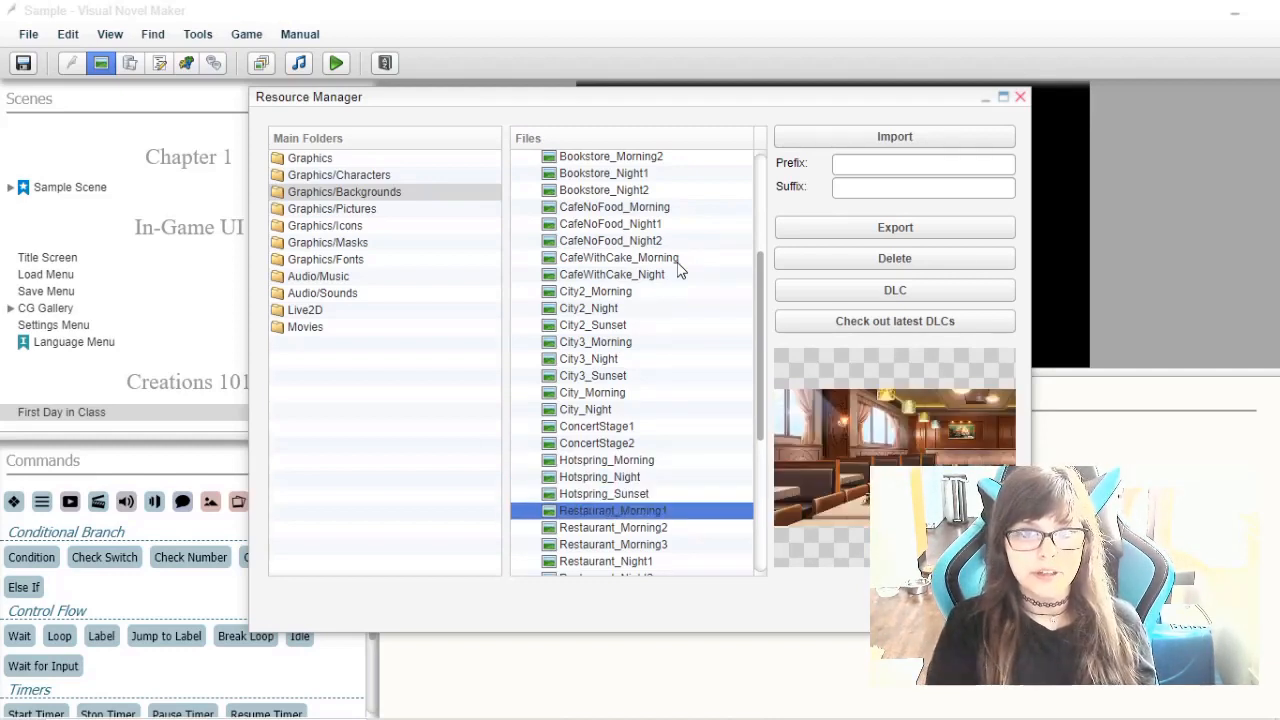
{"action": "mouse_move", "coordinate": [688, 304]}
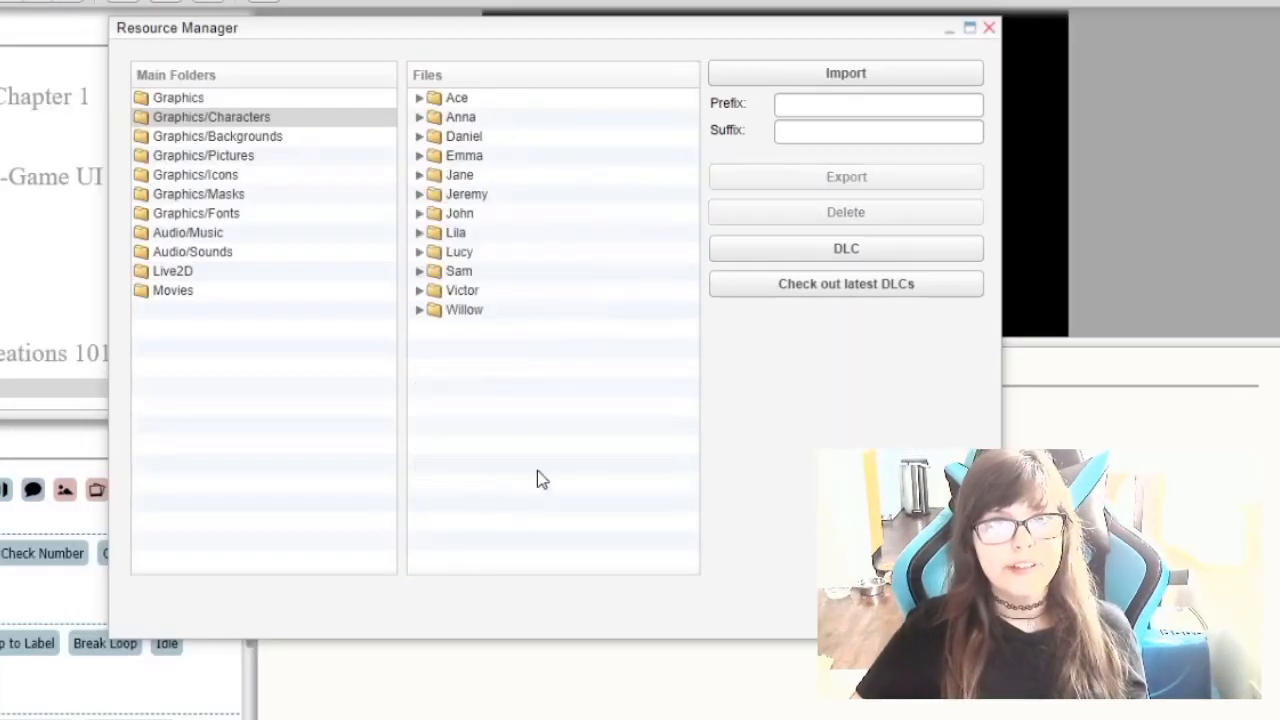
{"action": "mouse_move", "coordinate": [534, 488]}
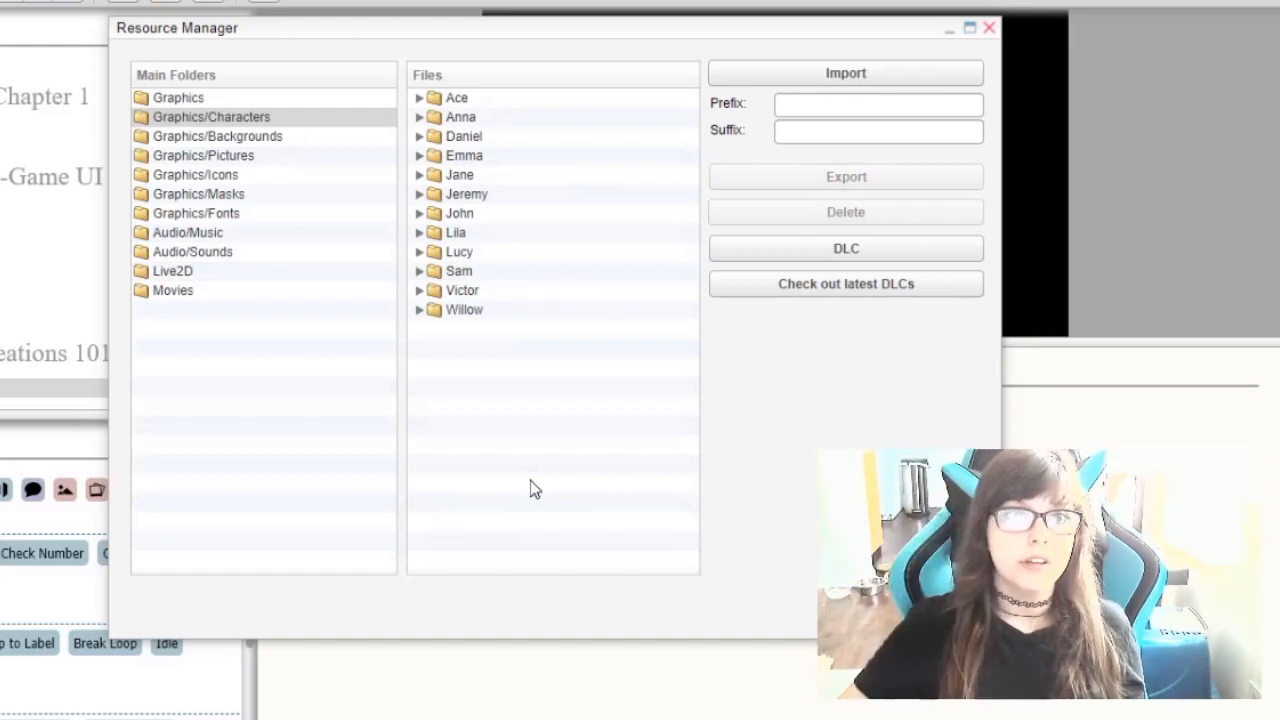
{"action": "mouse_move", "coordinate": [590, 458]}
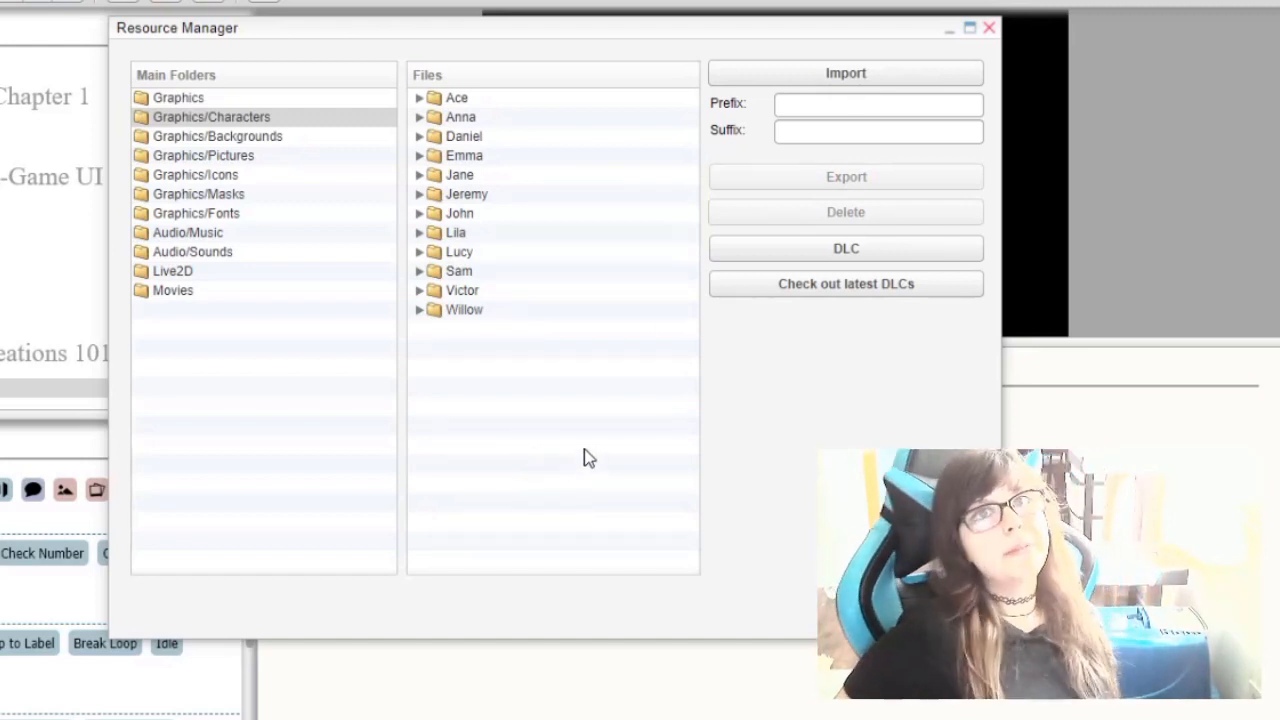
{"action": "mouse_move", "coordinate": [554, 336]}
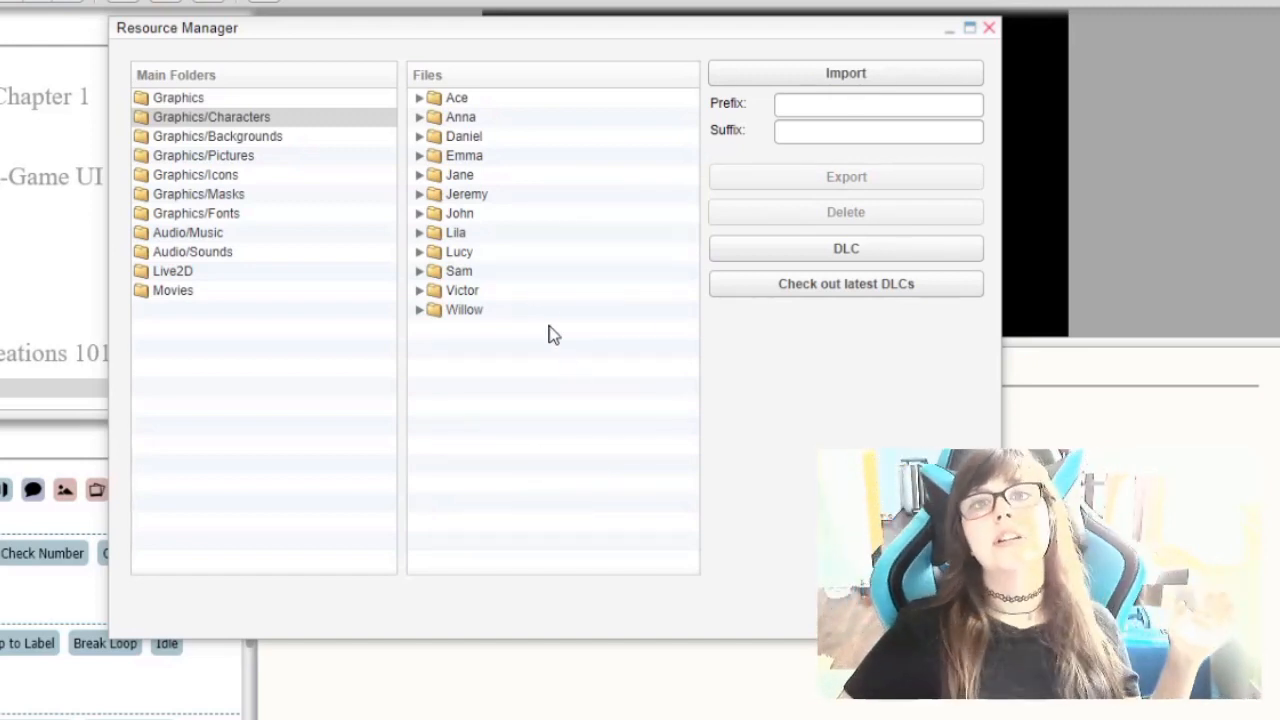
Create a new character-graphics group and name it 'Pre-Existing' through its Properties
{"action": "right_click", "coordinate": [556, 336]}
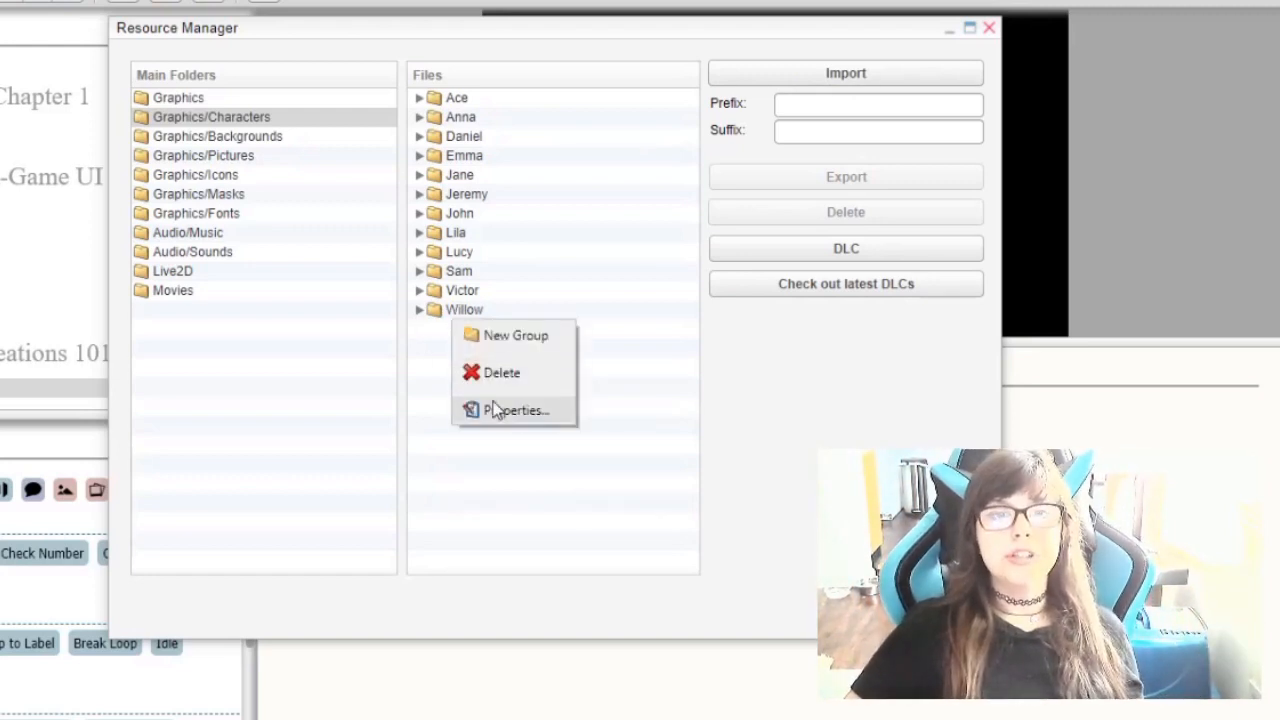
{"action": "left_click", "coordinate": [516, 336]}
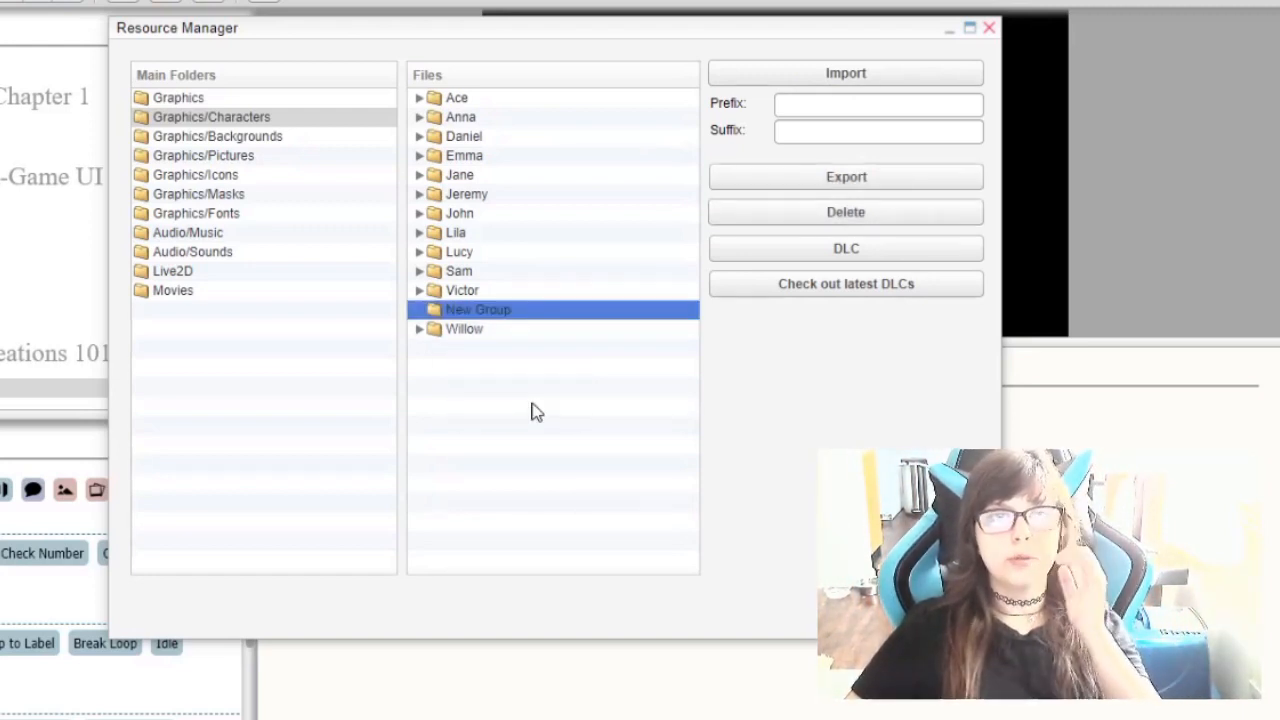
{"action": "right_click", "coordinate": [478, 308]}
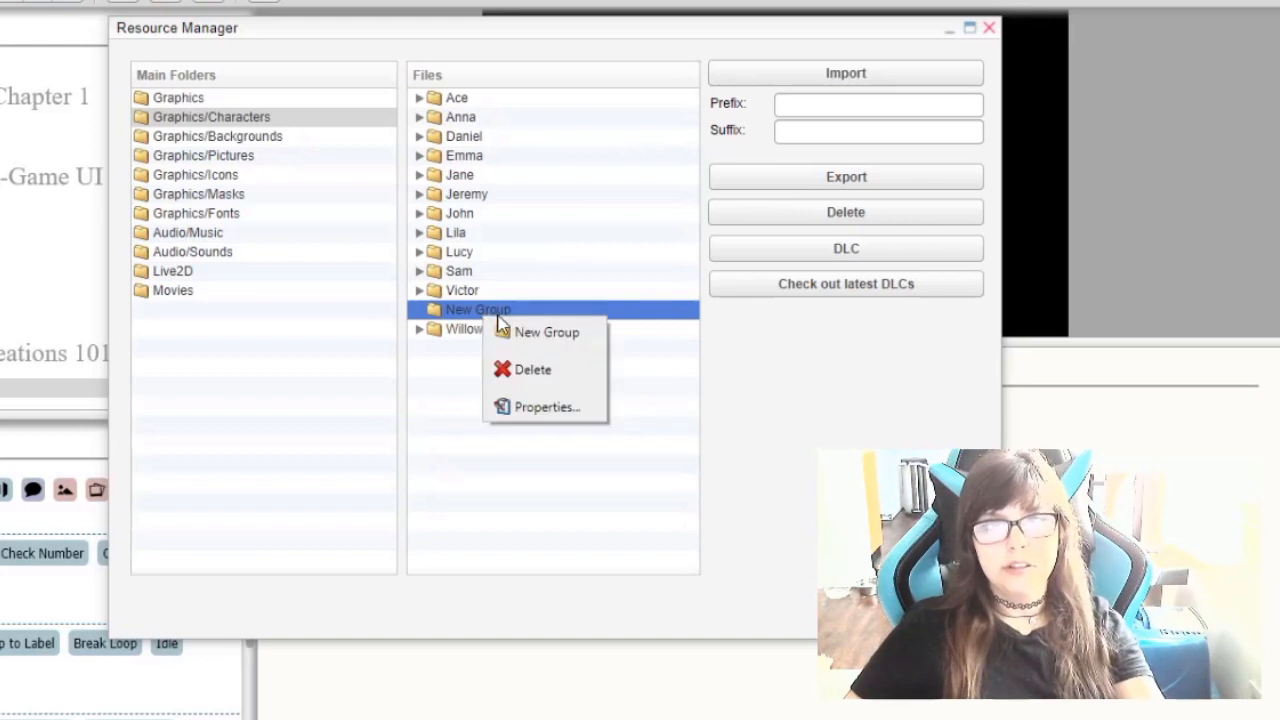
{"action": "left_click", "coordinate": [552, 408]}
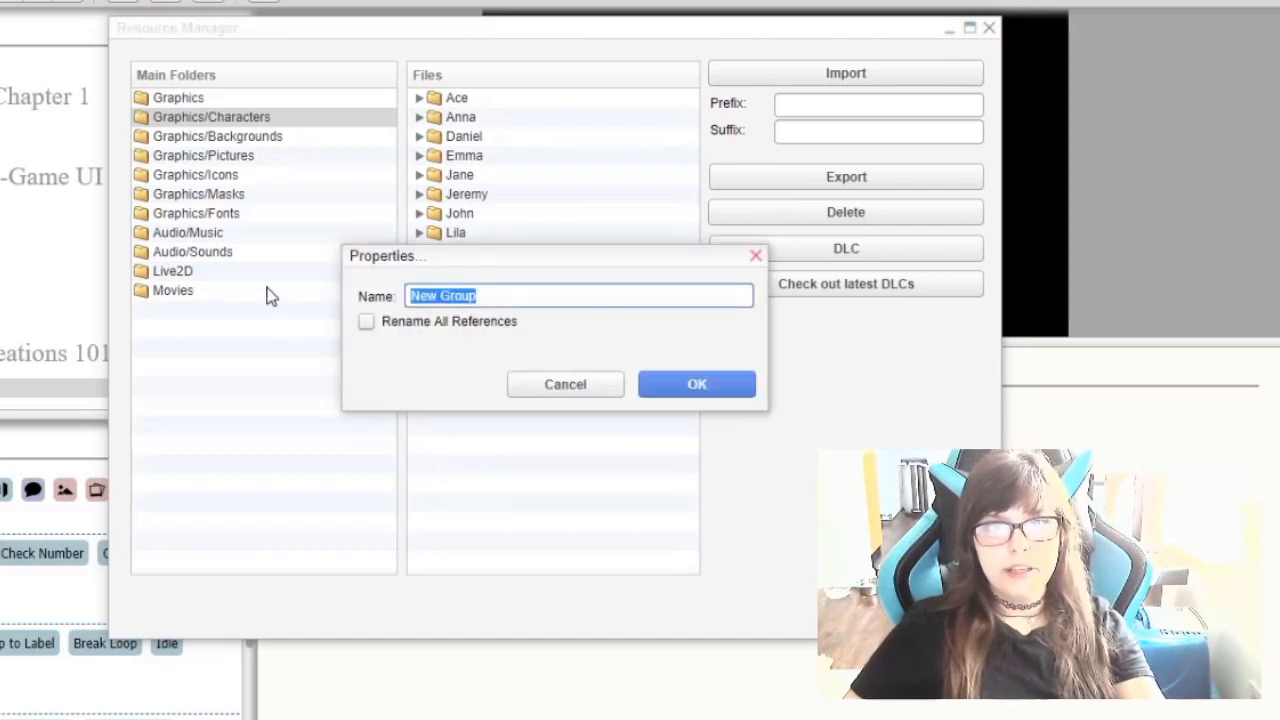
{"action": "type", "text": "Pre-"}
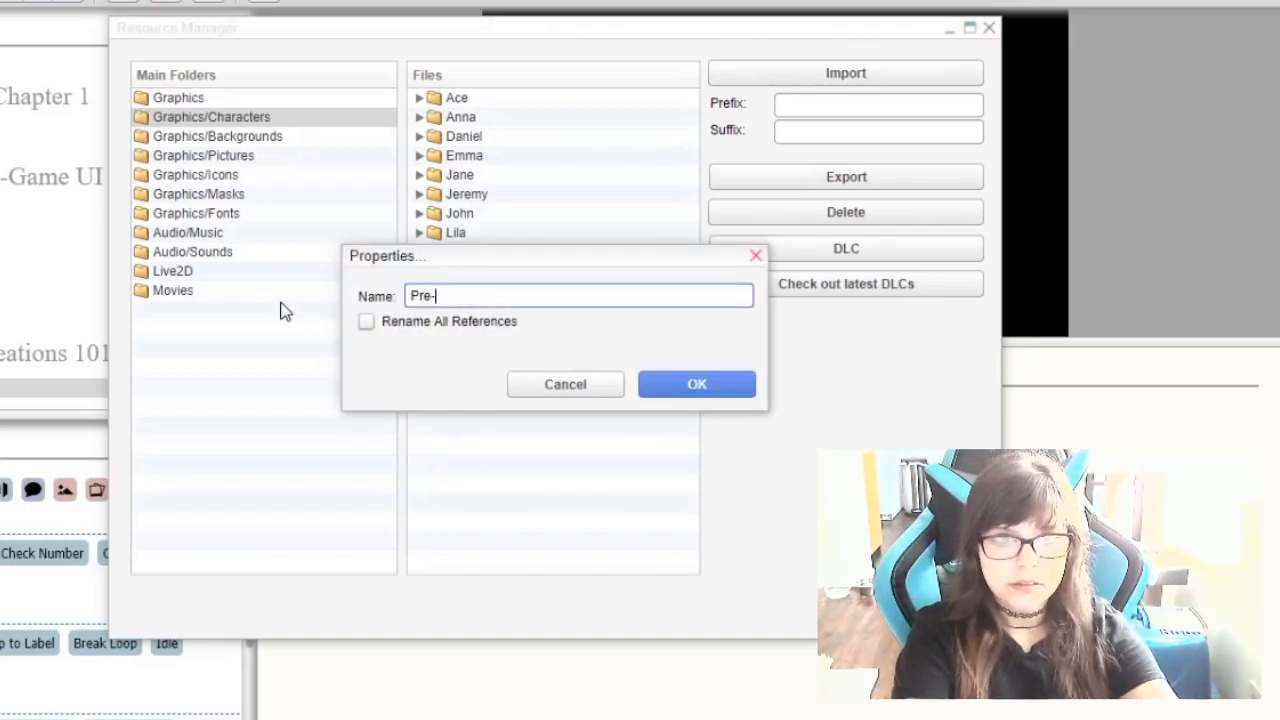
{"action": "type", "text": "Existing"}
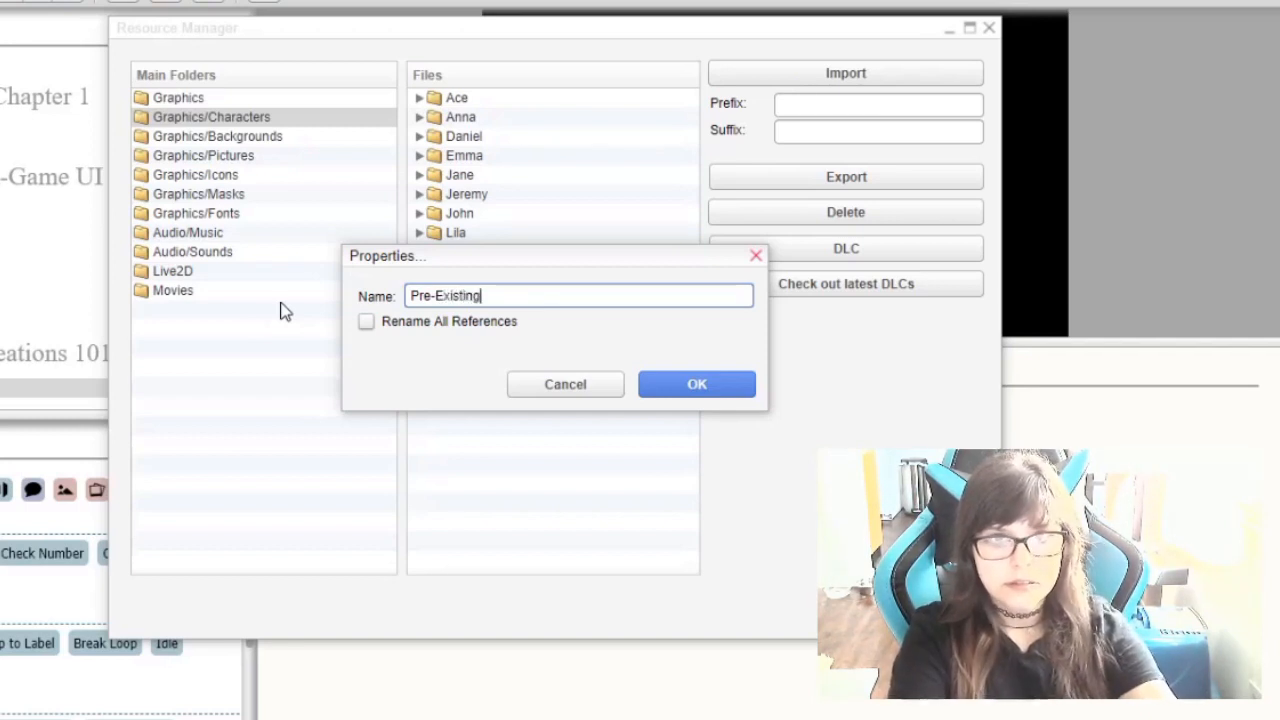
{"action": "left_click", "coordinate": [696, 384]}
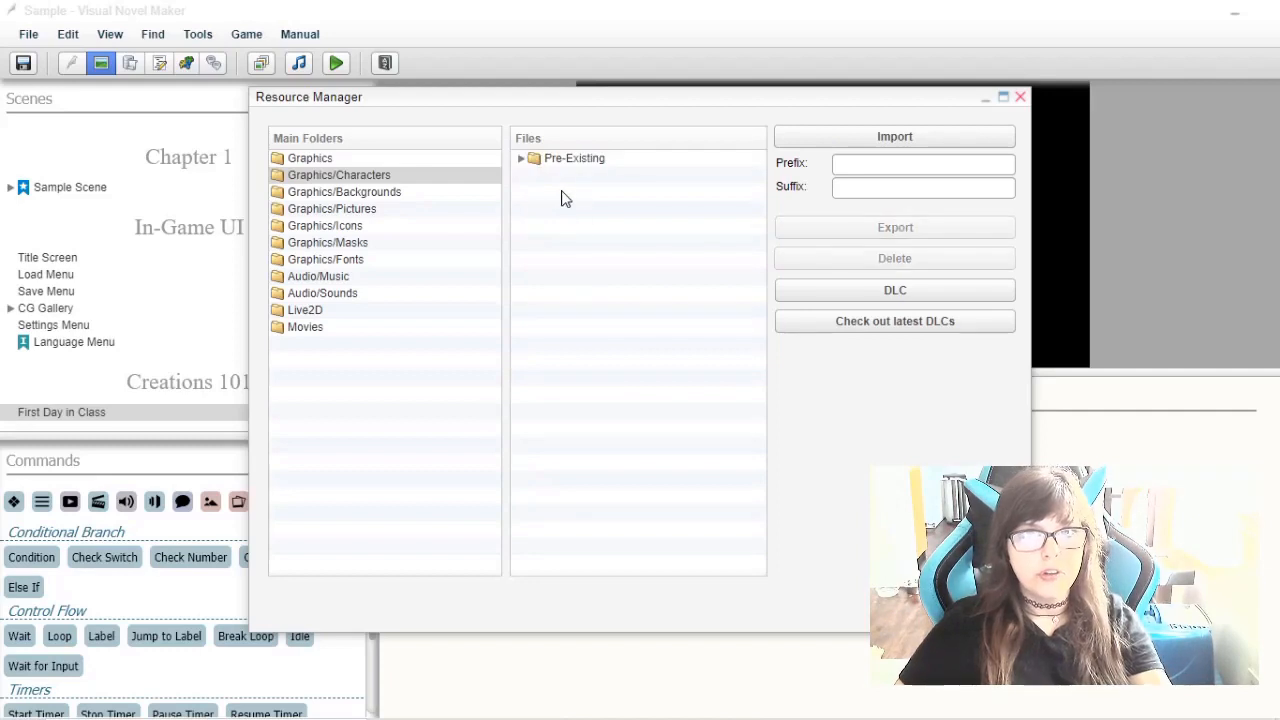
{"action": "mouse_move", "coordinate": [640, 496]}
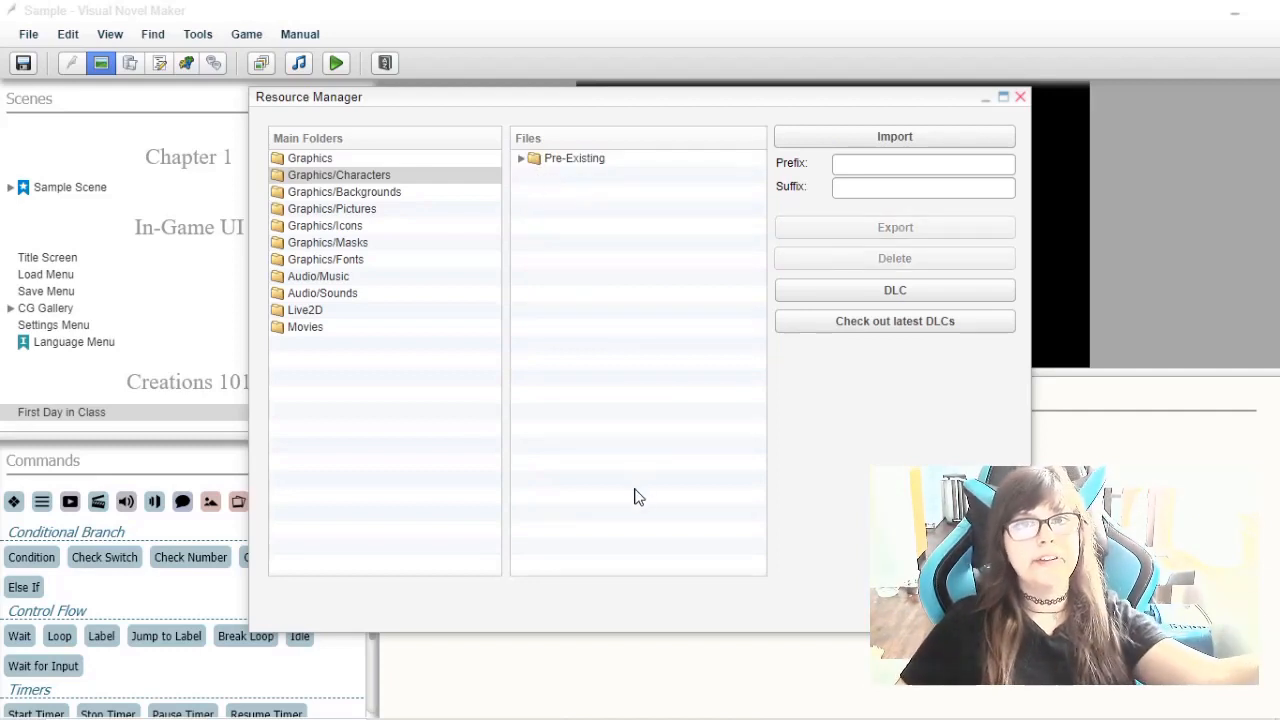
Expand the Pre-Existing group to check its folders, then leave the resource files window
{"action": "left_click", "coordinate": [522, 158]}
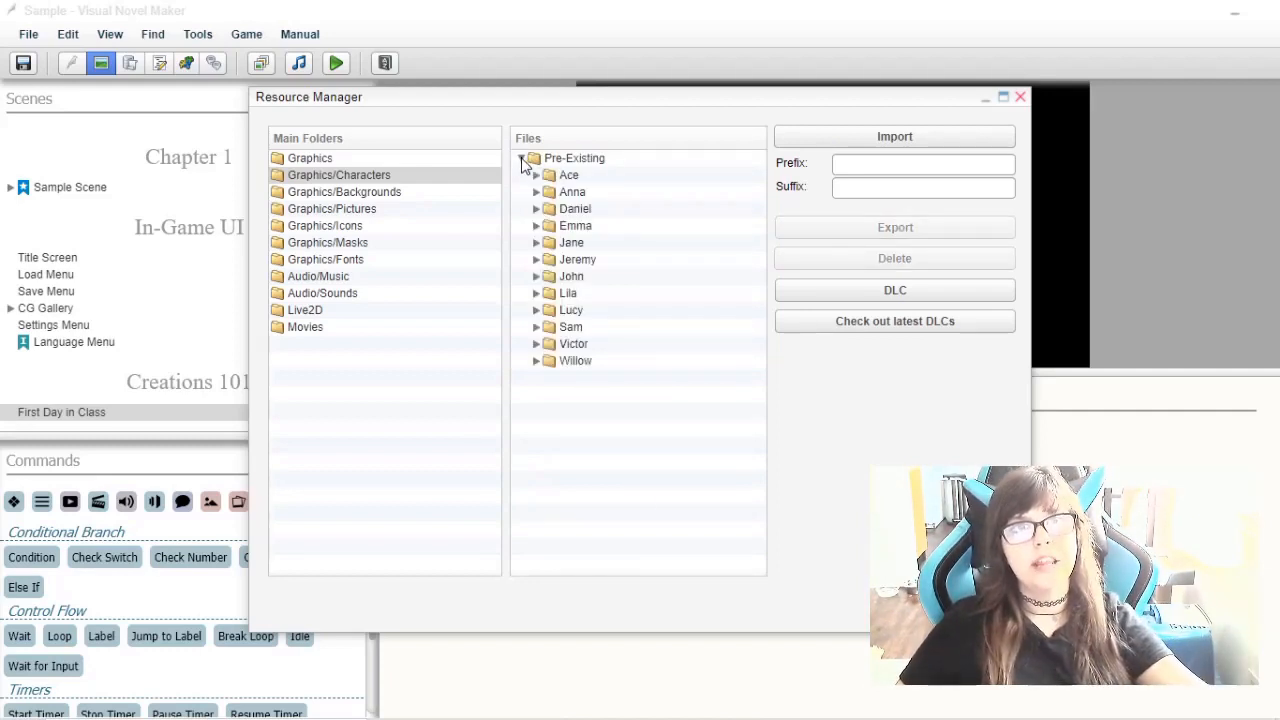
{"action": "left_click", "coordinate": [522, 158]}
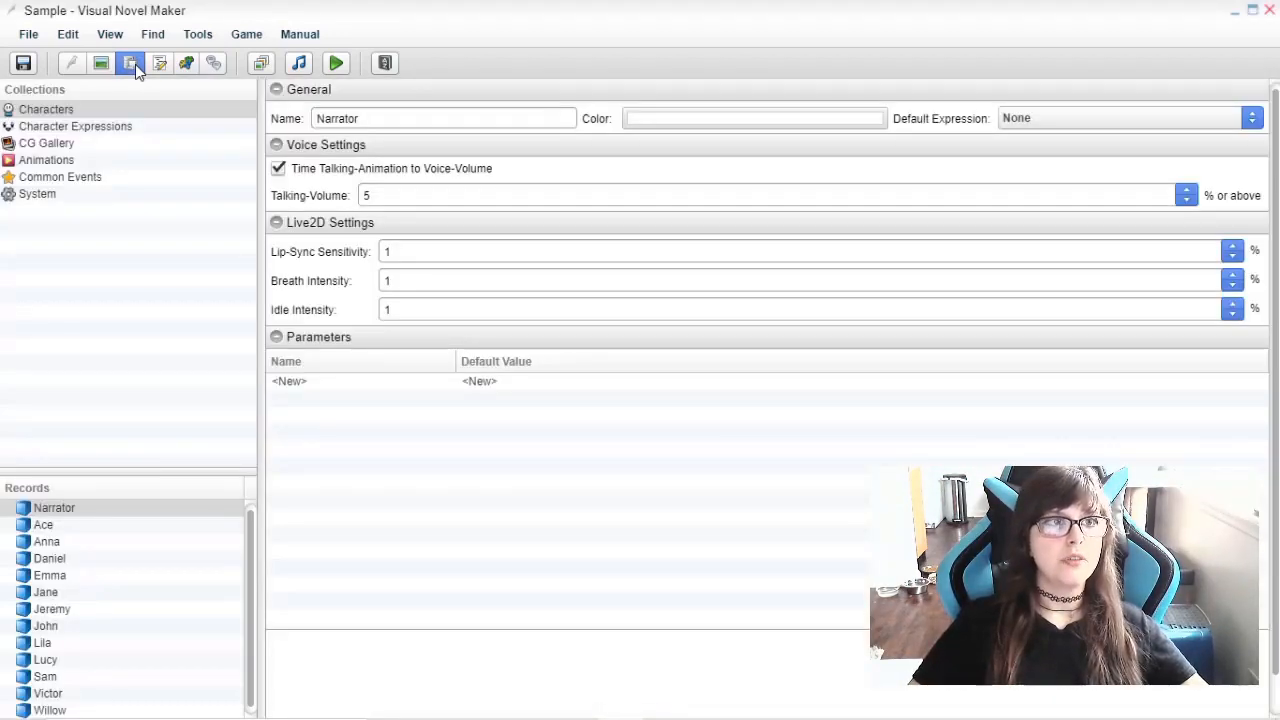
Review the CG Gallery and System collections in the database, then bring up the Plugin Manager
{"action": "left_click", "coordinate": [46, 144]}
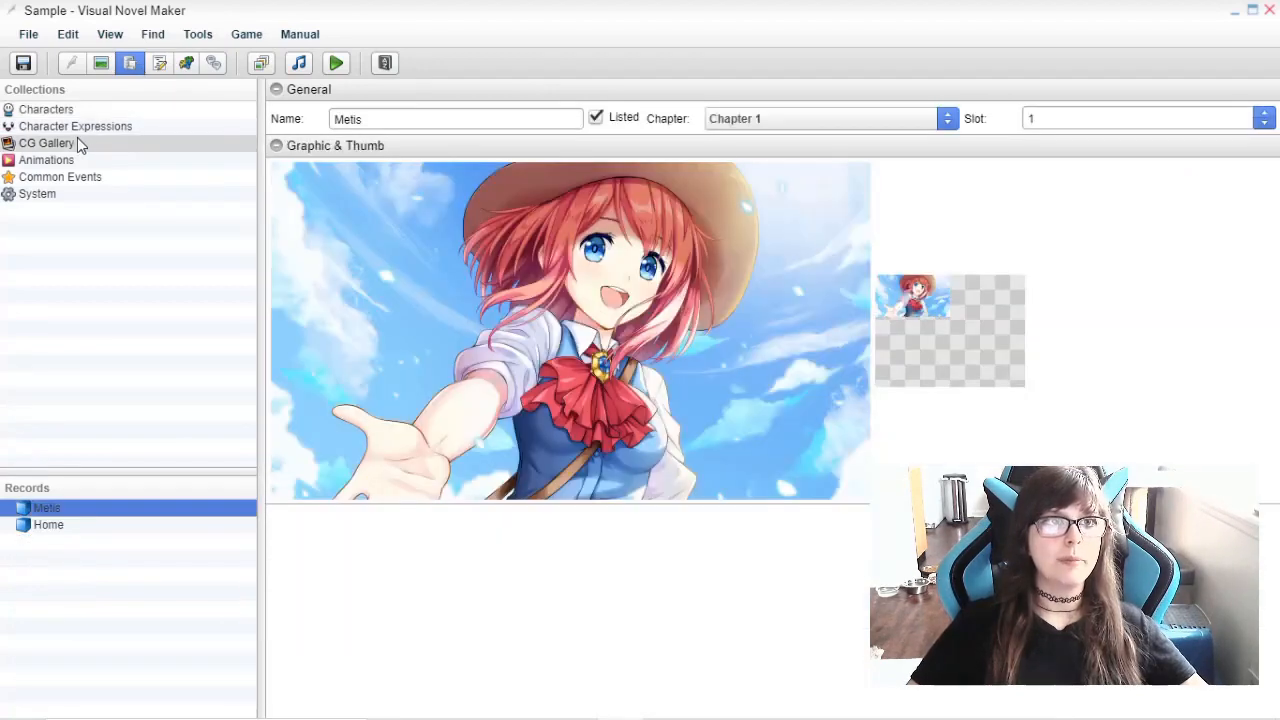
{"action": "left_click", "coordinate": [36, 192]}
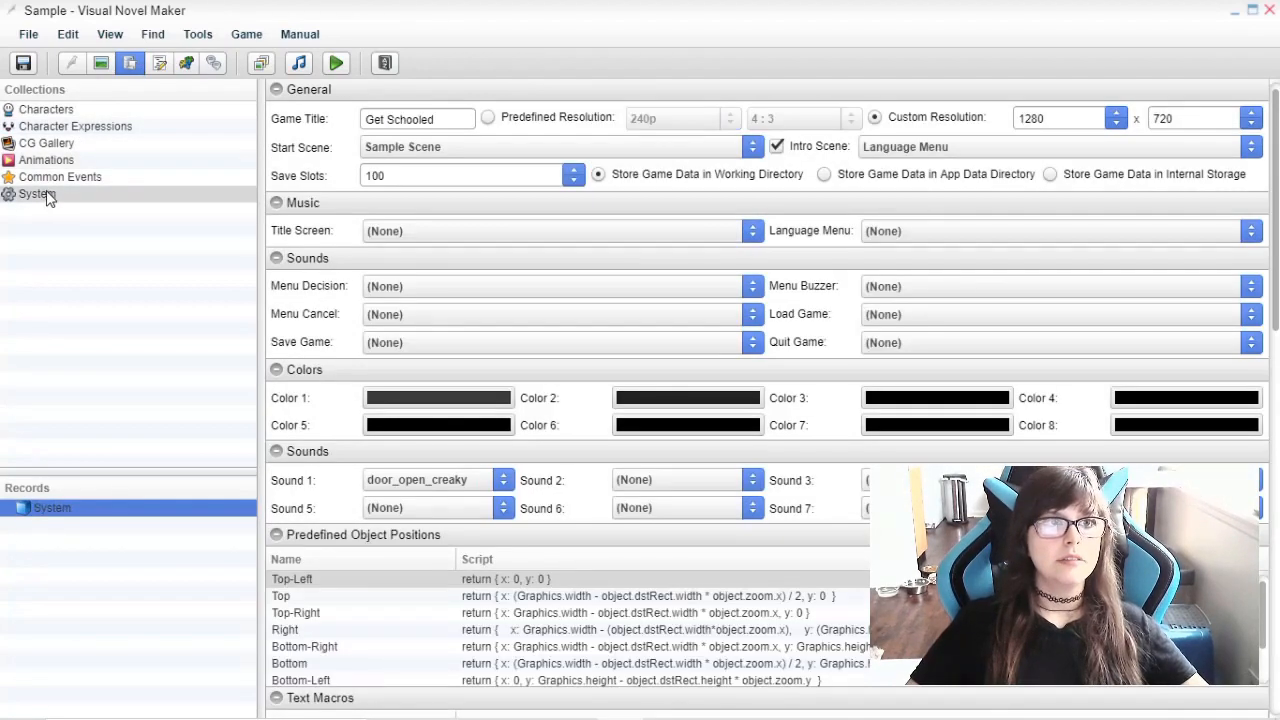
{"action": "scroll", "scroll_direction": "down", "scroll_amount": 3}
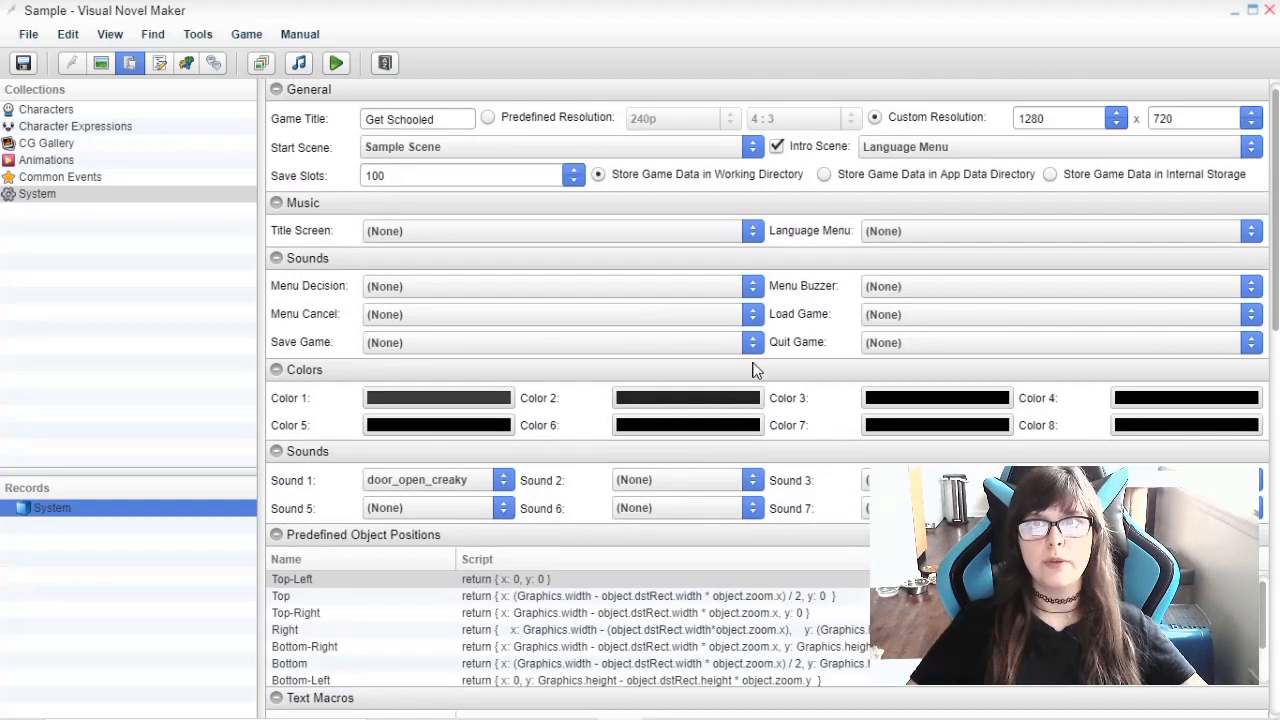
{"action": "mouse_move", "coordinate": [770, 120]}
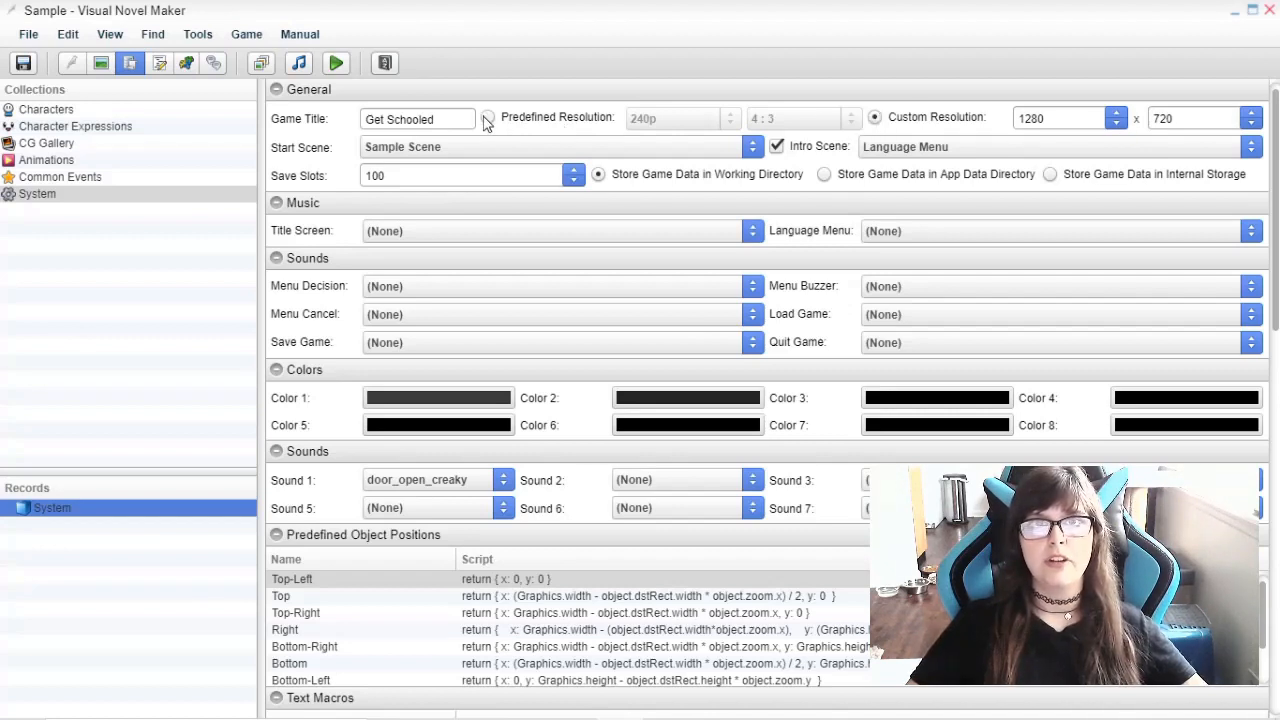
{"action": "mouse_move", "coordinate": [160, 62]}
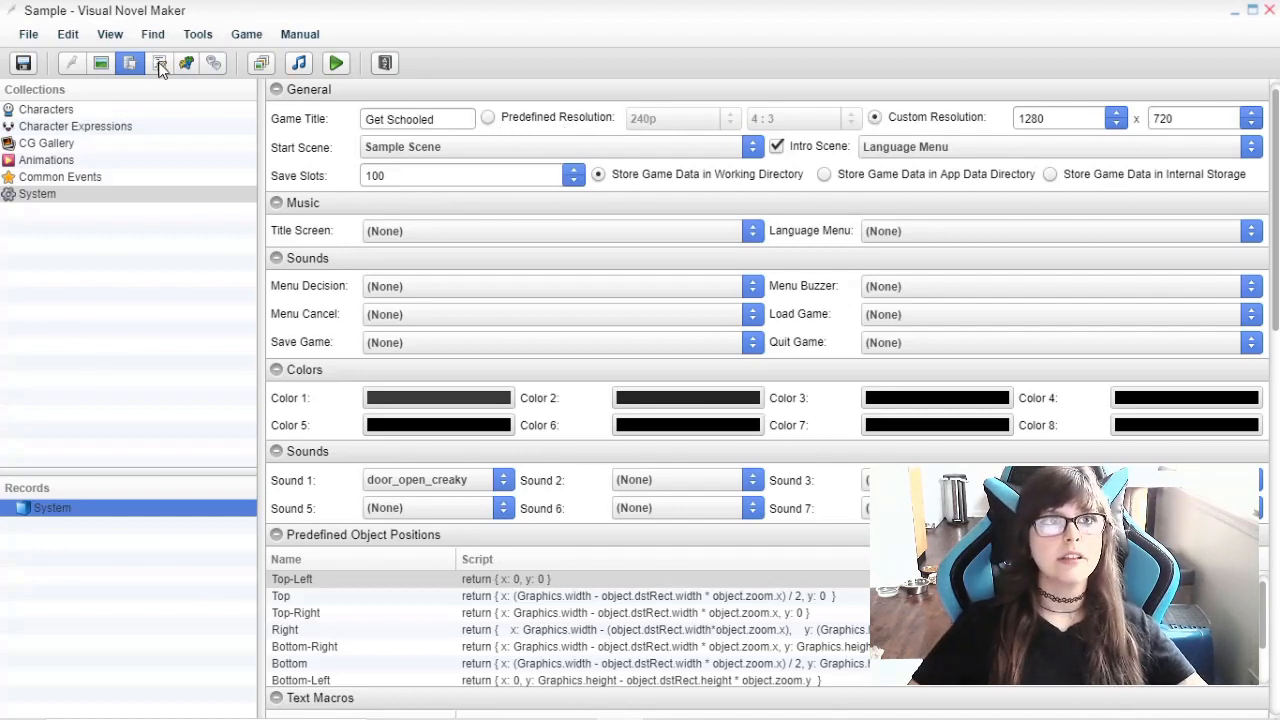
{"action": "left_click", "coordinate": [160, 62]}
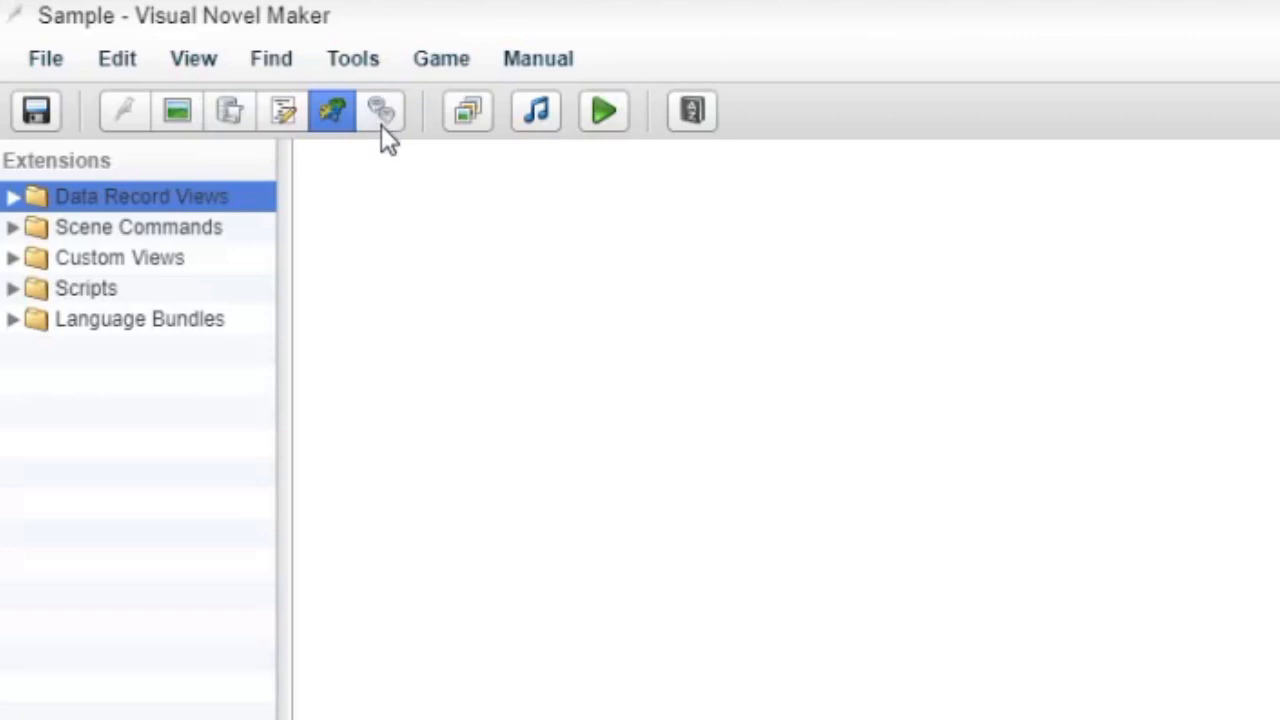
{"action": "mouse_move", "coordinate": [420, 150]}
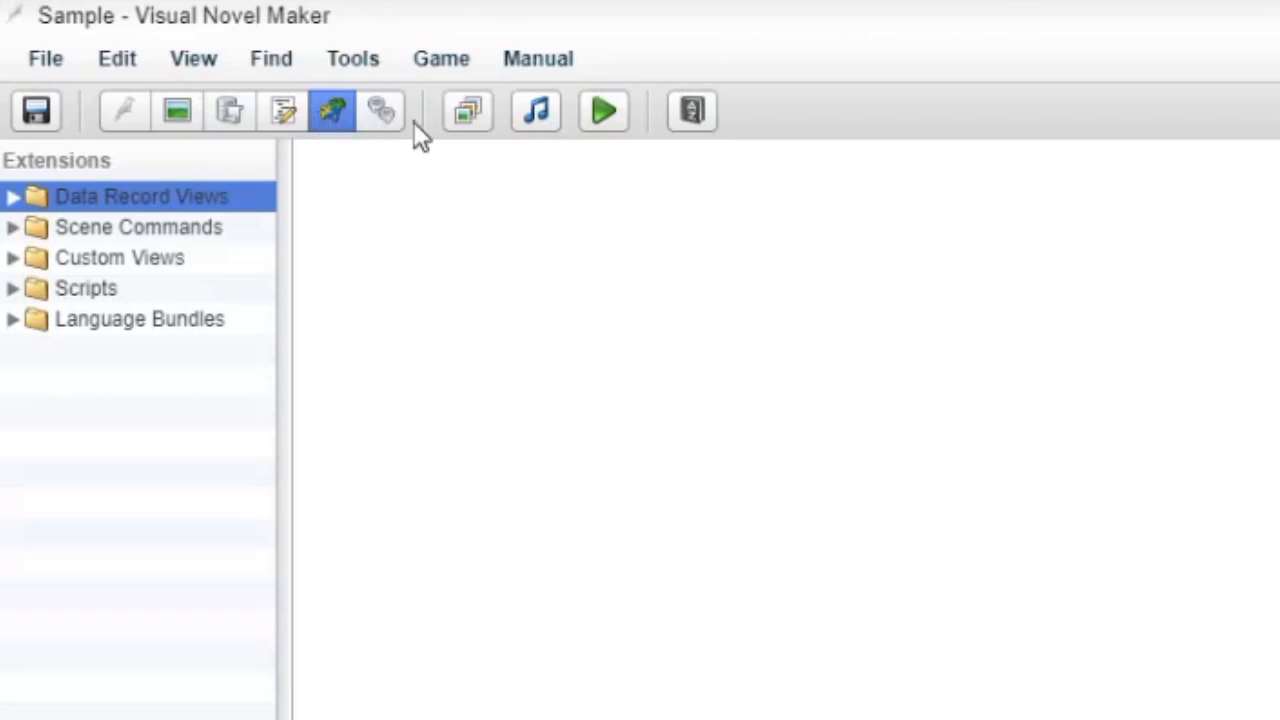
Browse the English (Default) and Japanese language profile trees in the Language Manager, then move on to the Music Player
{"action": "left_click", "coordinate": [384, 110]}
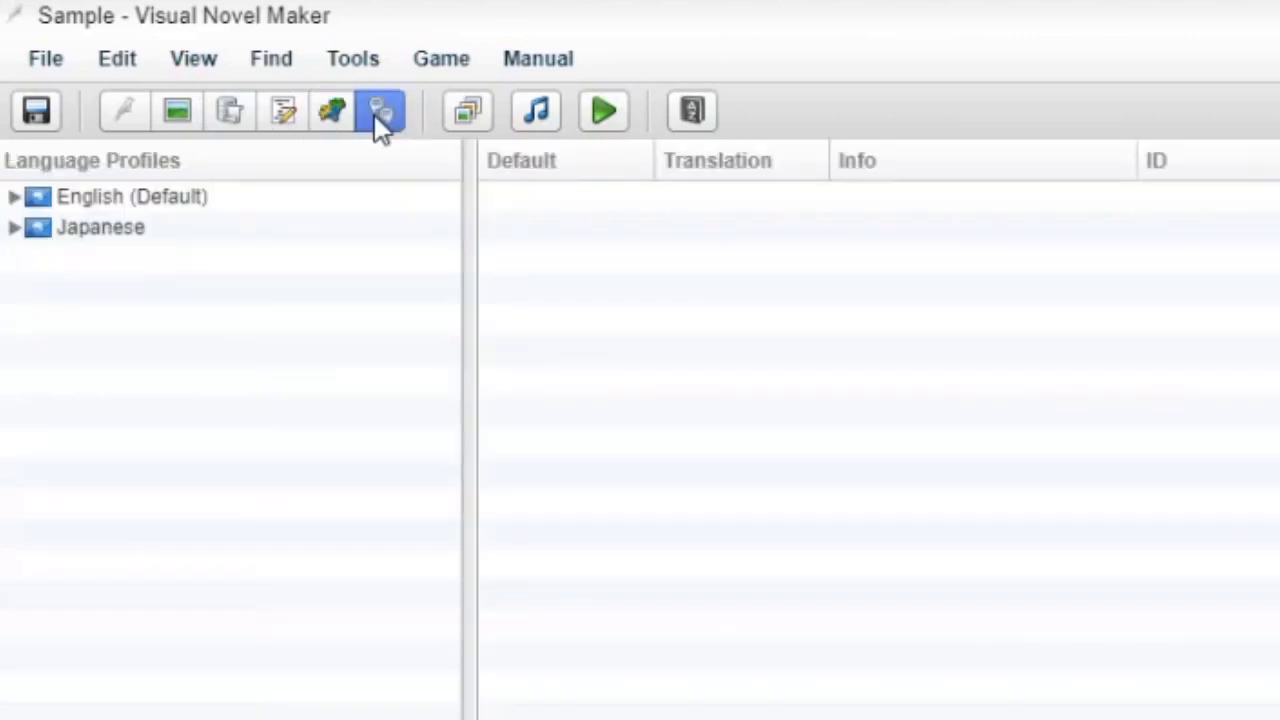
{"action": "left_click", "coordinate": [100, 196]}
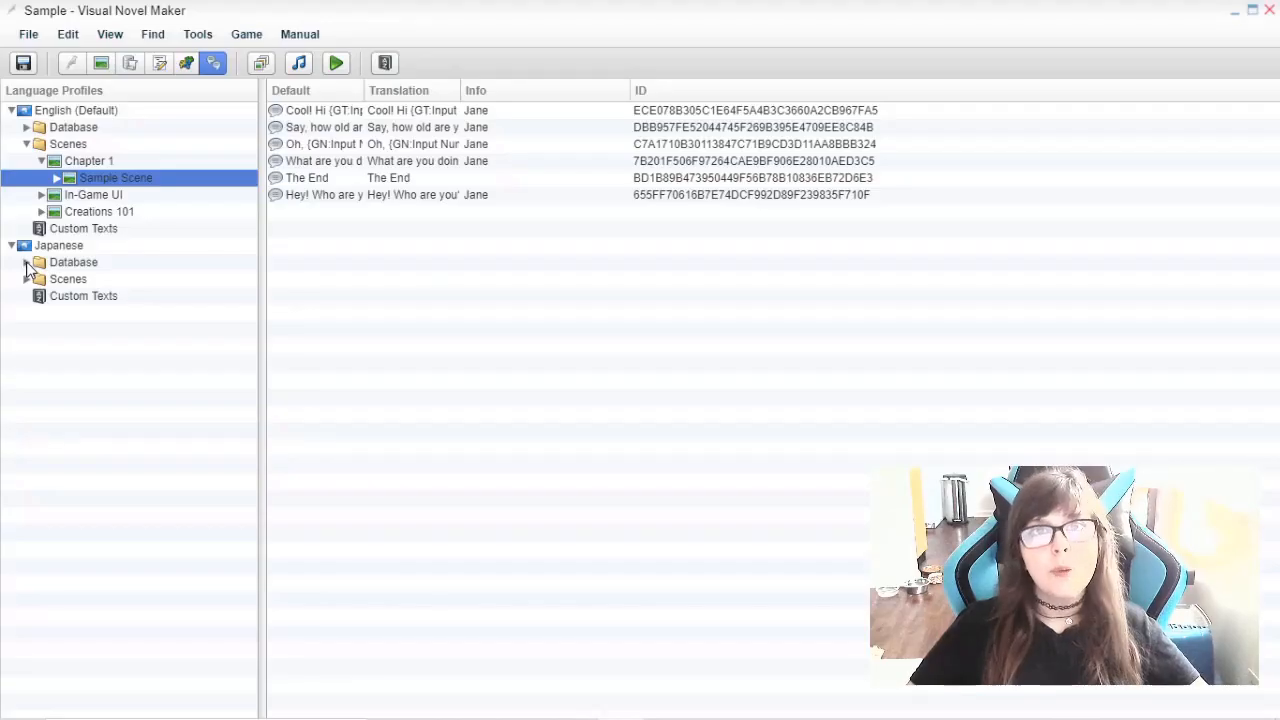
{"action": "left_click", "coordinate": [24, 262]}
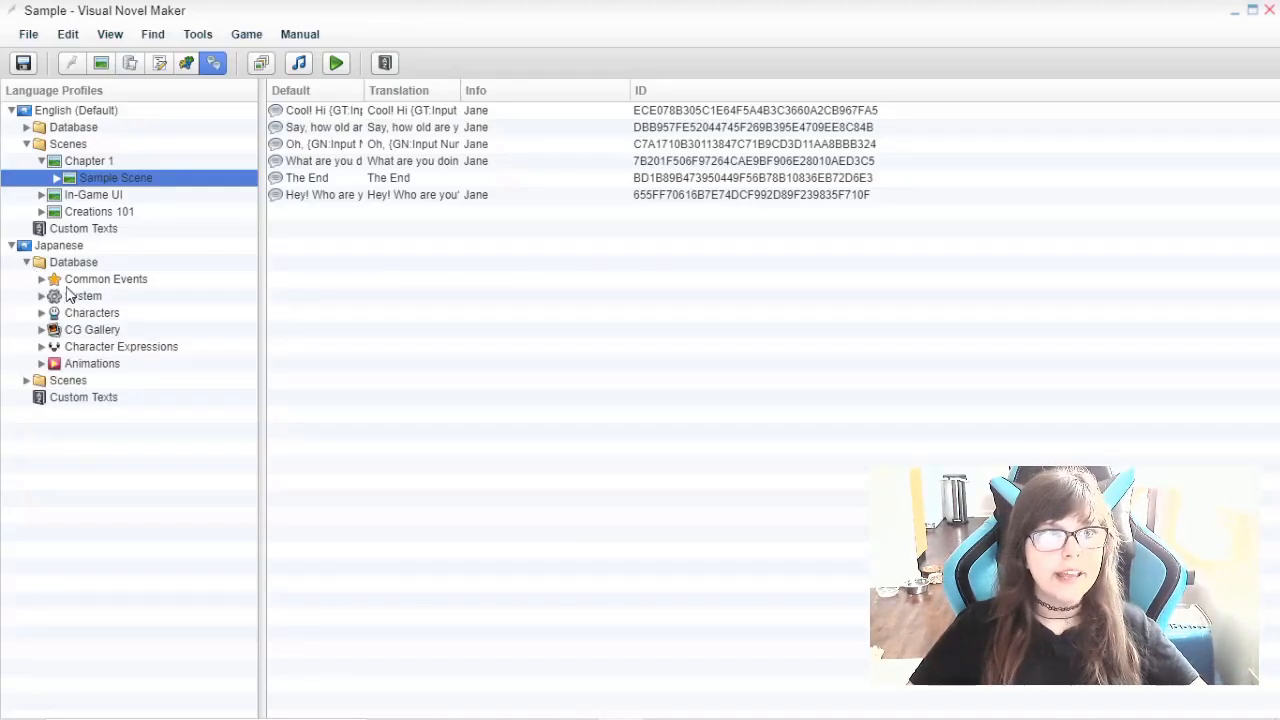
{"action": "left_click", "coordinate": [84, 296]}
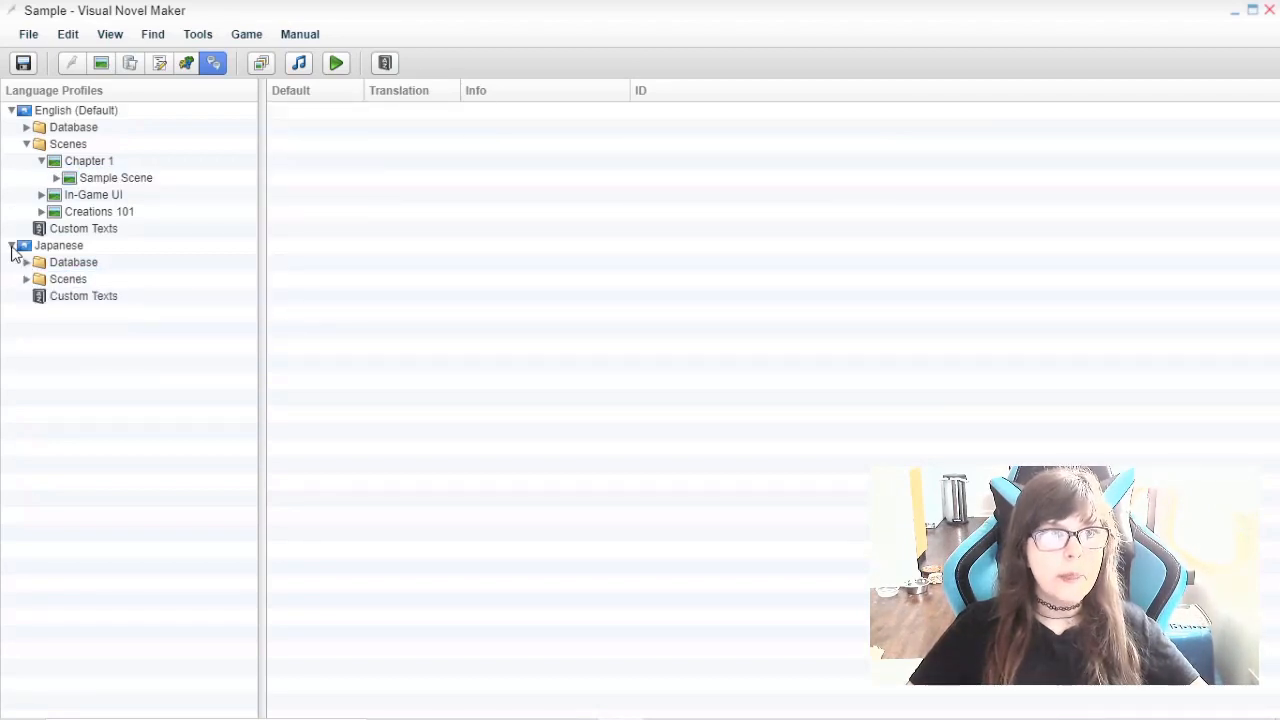
{"action": "left_click", "coordinate": [10, 110]}
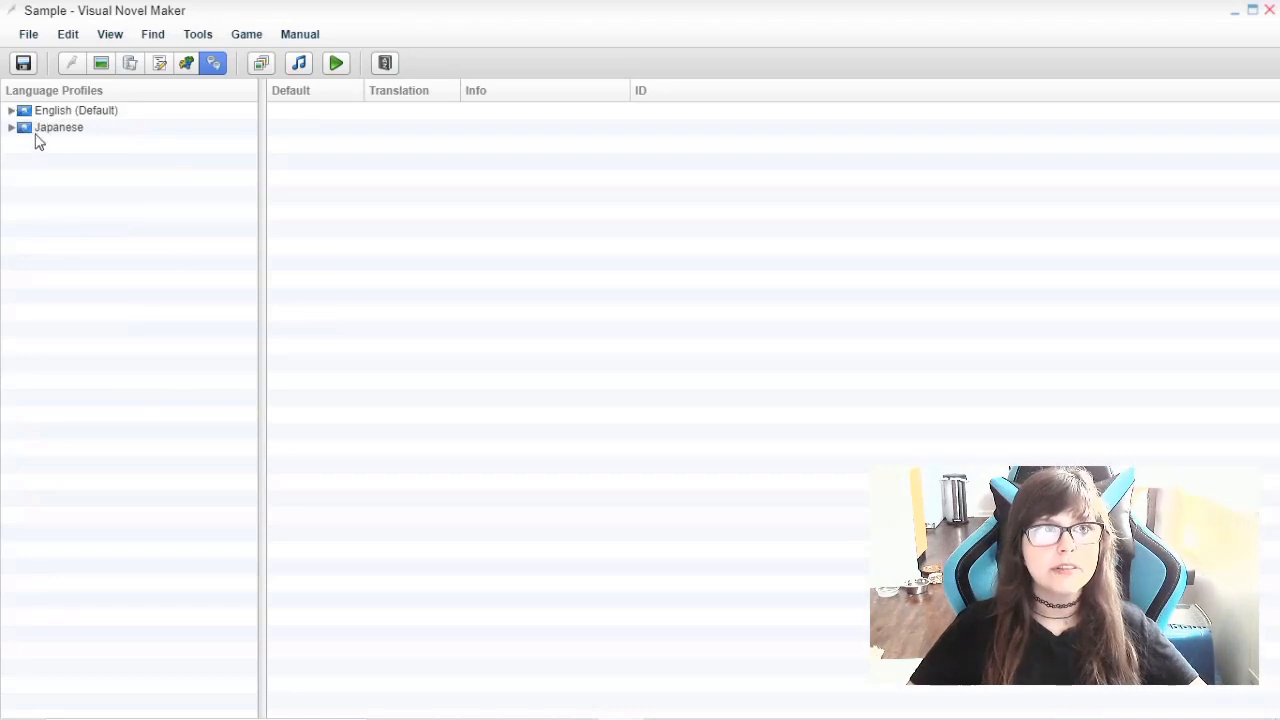
{"action": "left_click", "coordinate": [298, 62]}
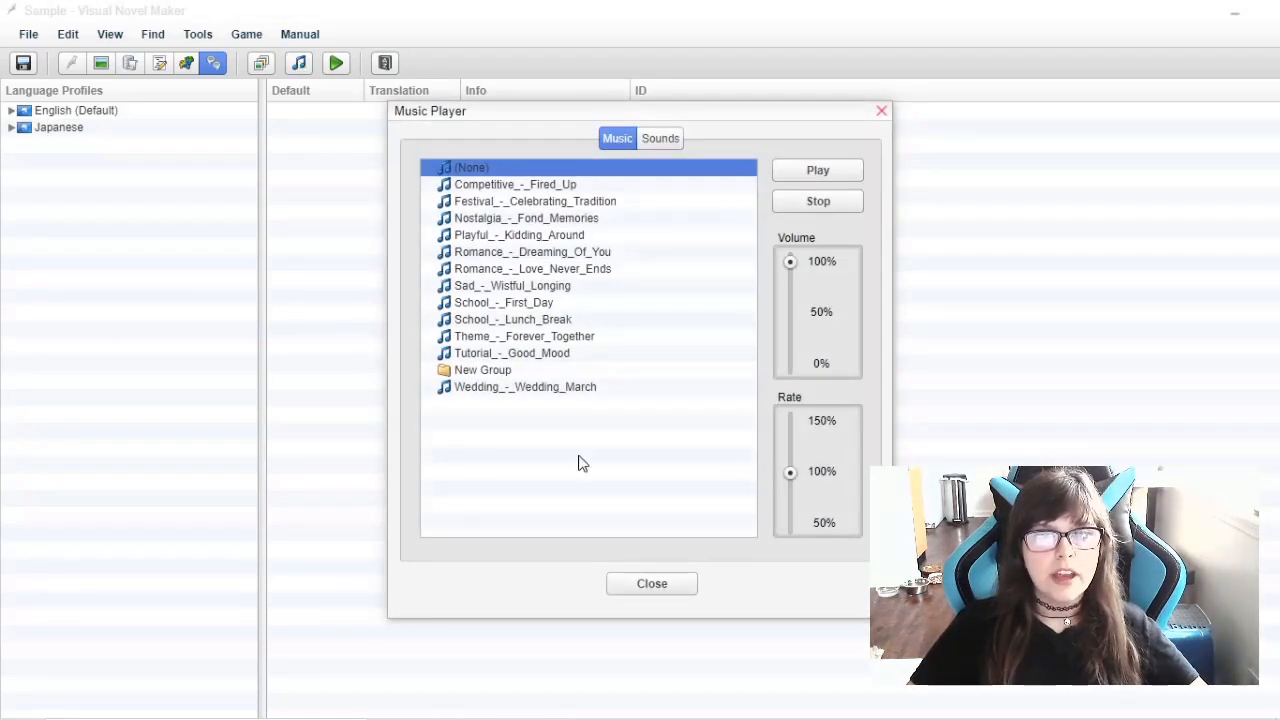
{"action": "mouse_move", "coordinate": [392, 130]}
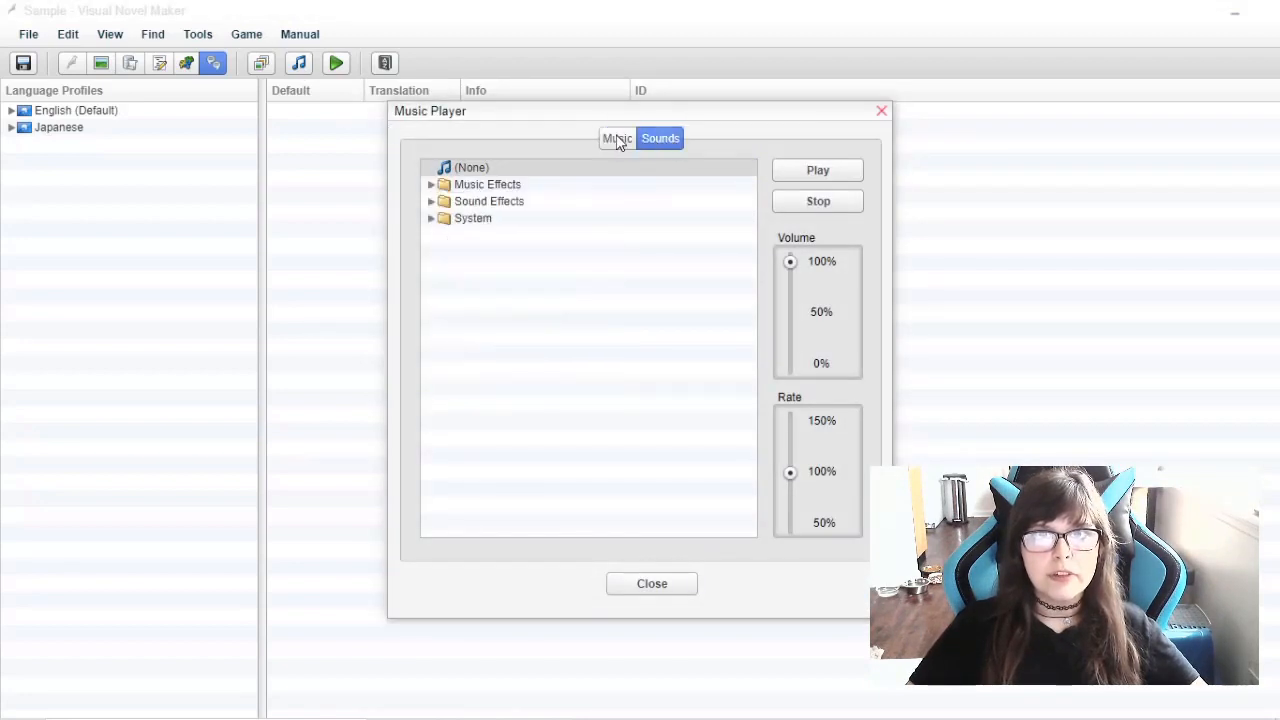
Return to the Music tab, close the player, start a playtest and cancel its save prompt
{"action": "left_click", "coordinate": [616, 138]}
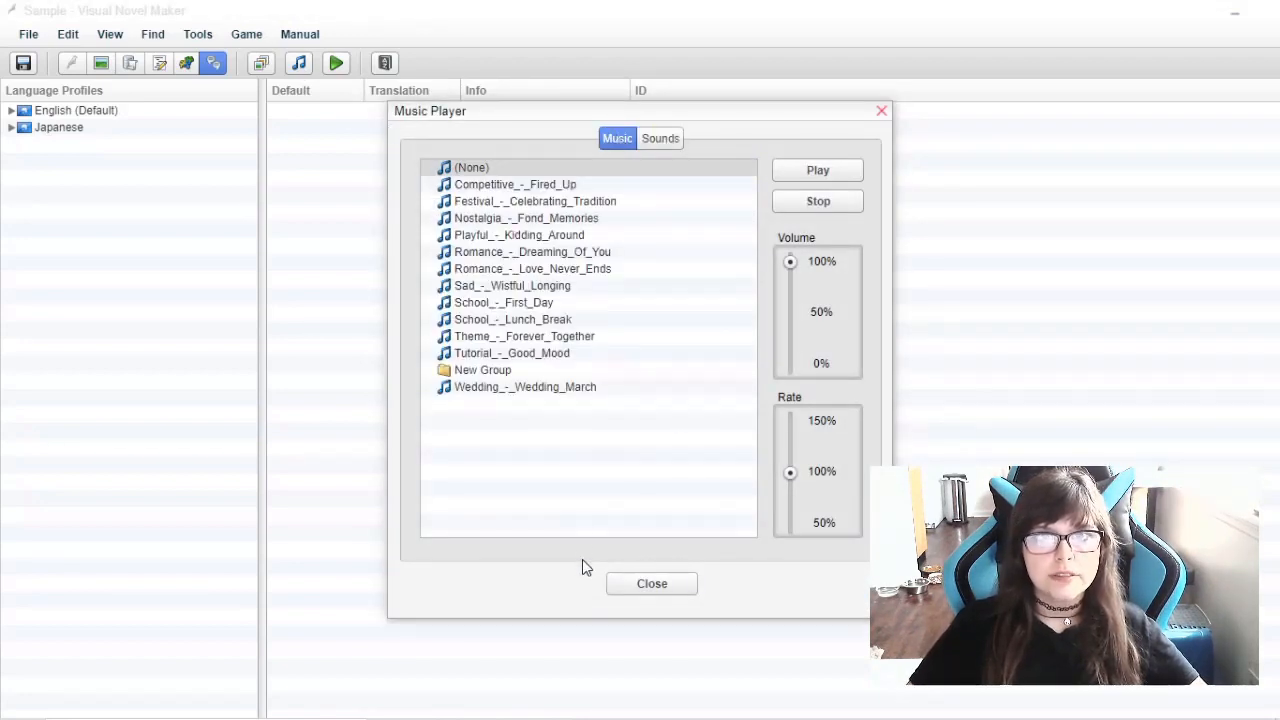
{"action": "left_click", "coordinate": [652, 584]}
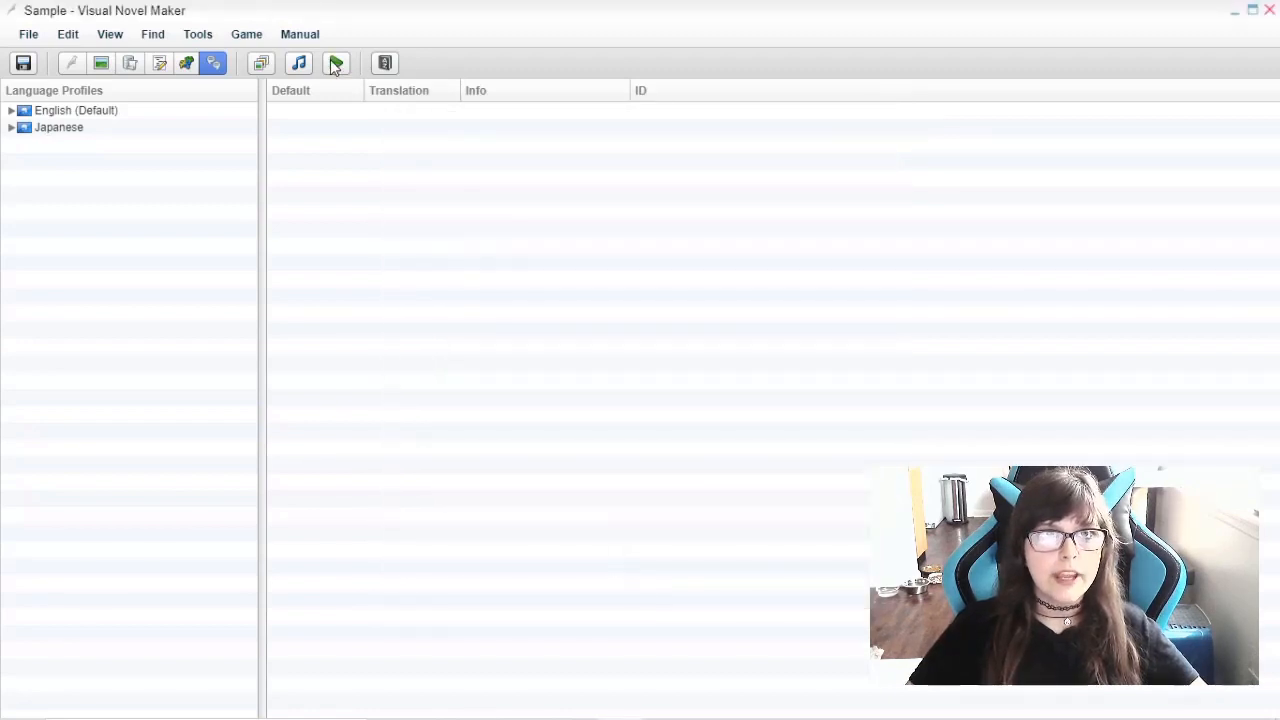
{"action": "left_click", "coordinate": [336, 62]}
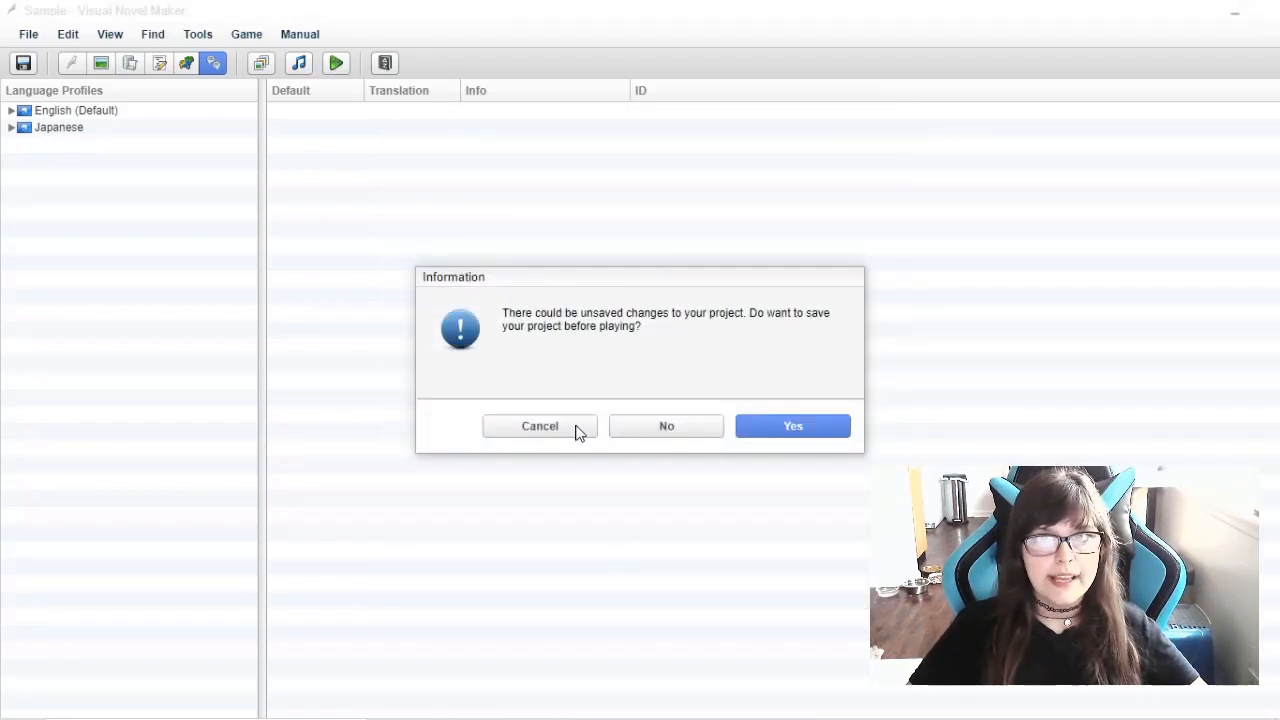
{"action": "left_click", "coordinate": [792, 426]}
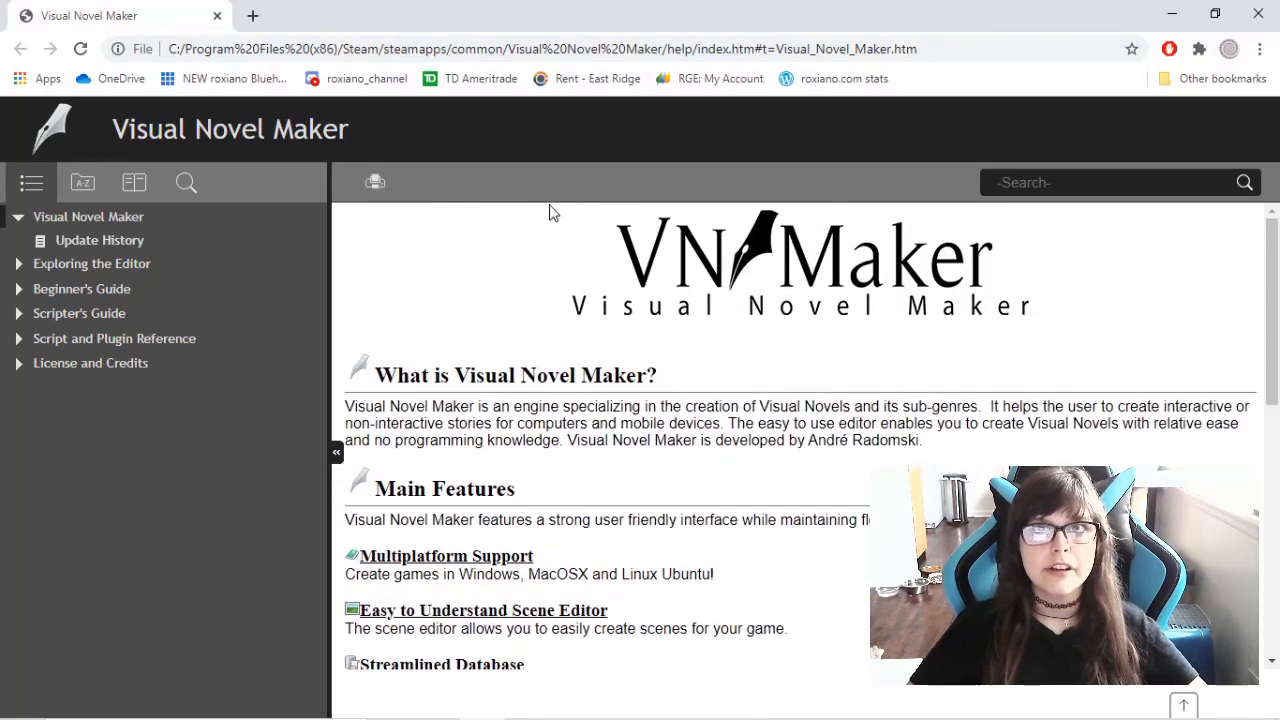
{"action": "mouse_move", "coordinate": [660, 564]}
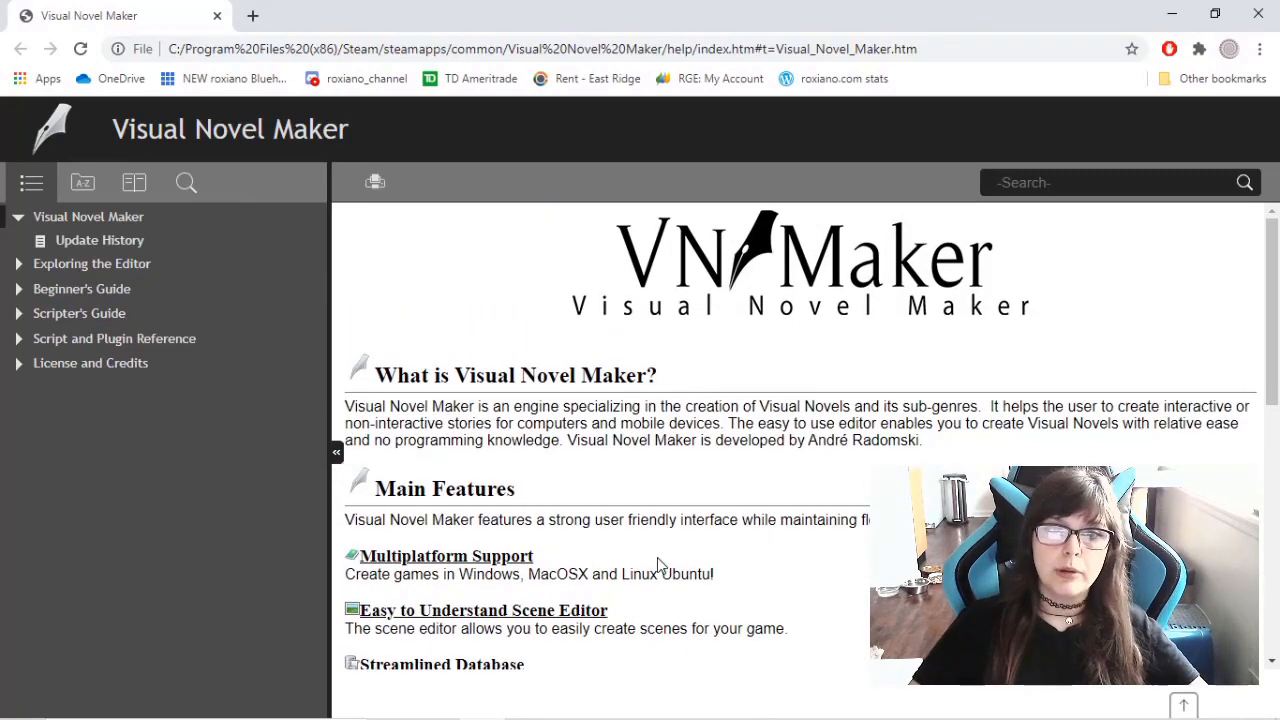
{"action": "mouse_move", "coordinate": [664, 570]}
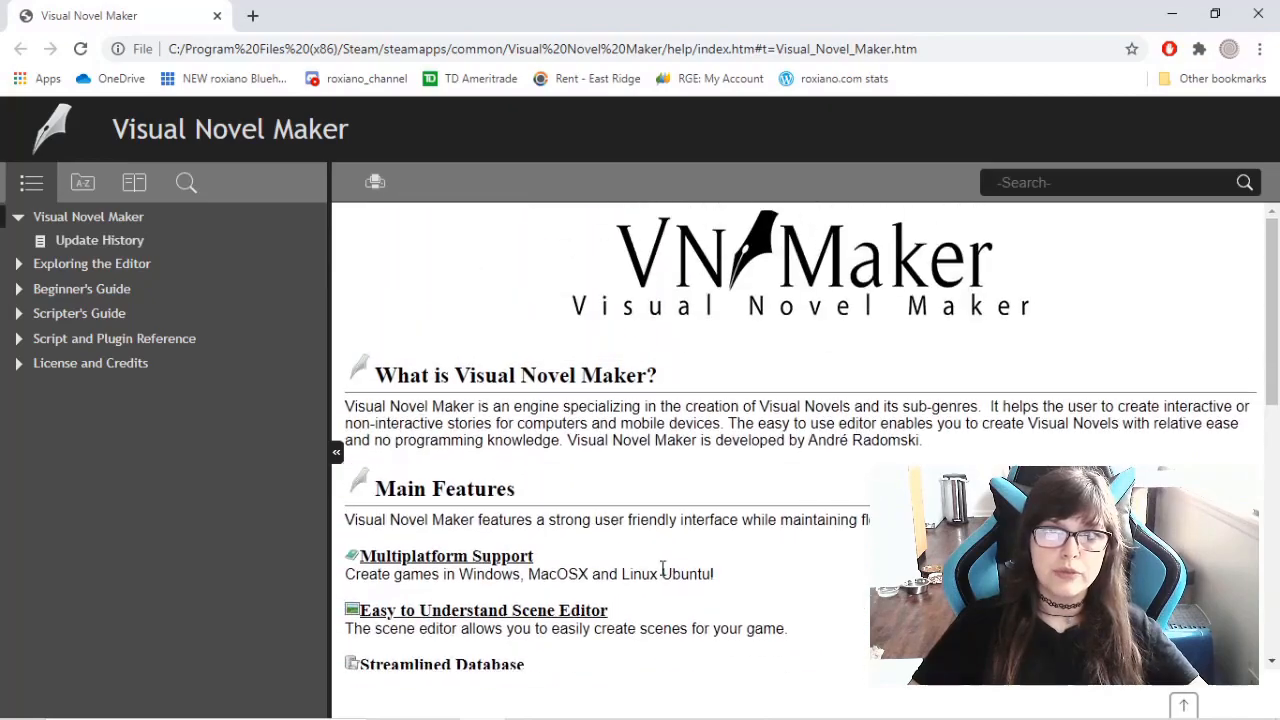